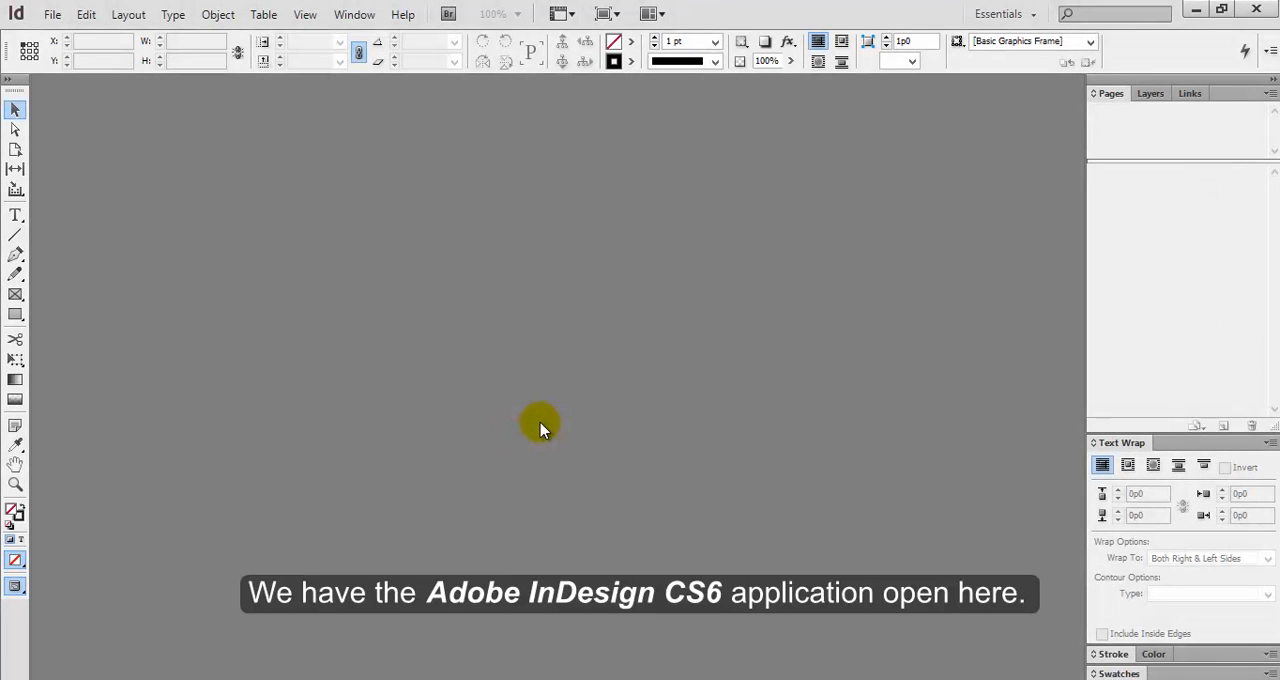
mouse_move(480, 440)
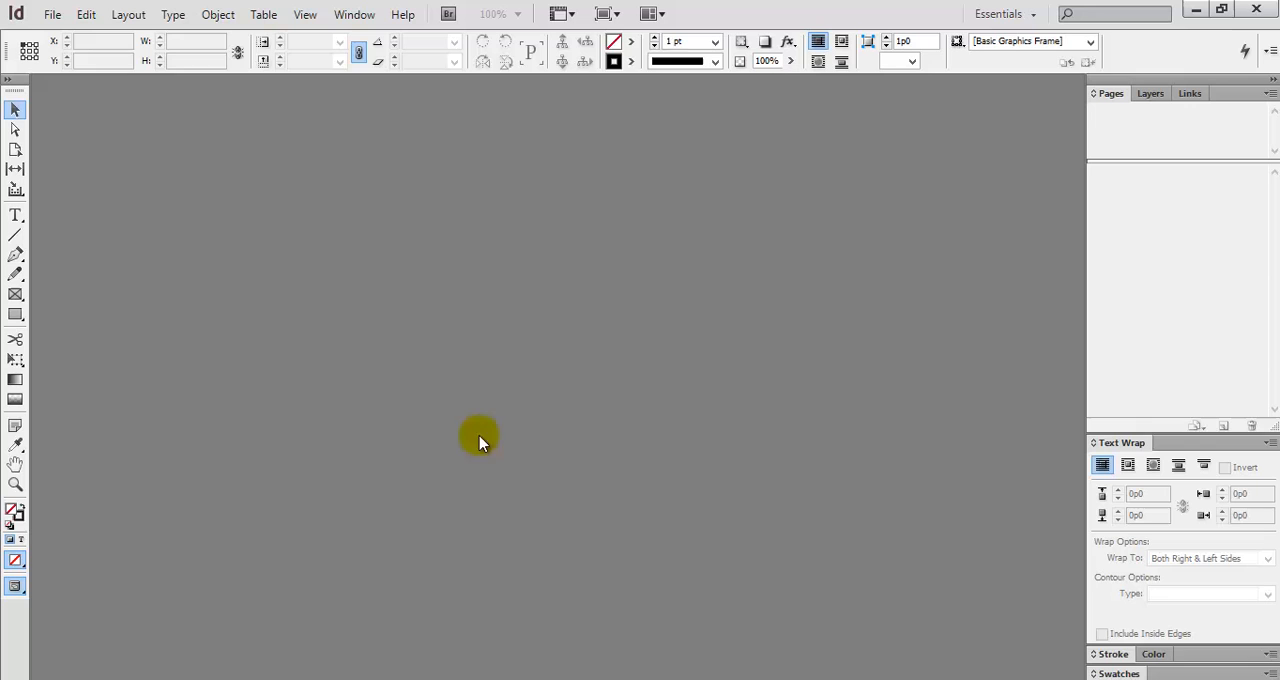
Bring up the File menu's New choices for Document, Book and Library
left_click(52, 14)
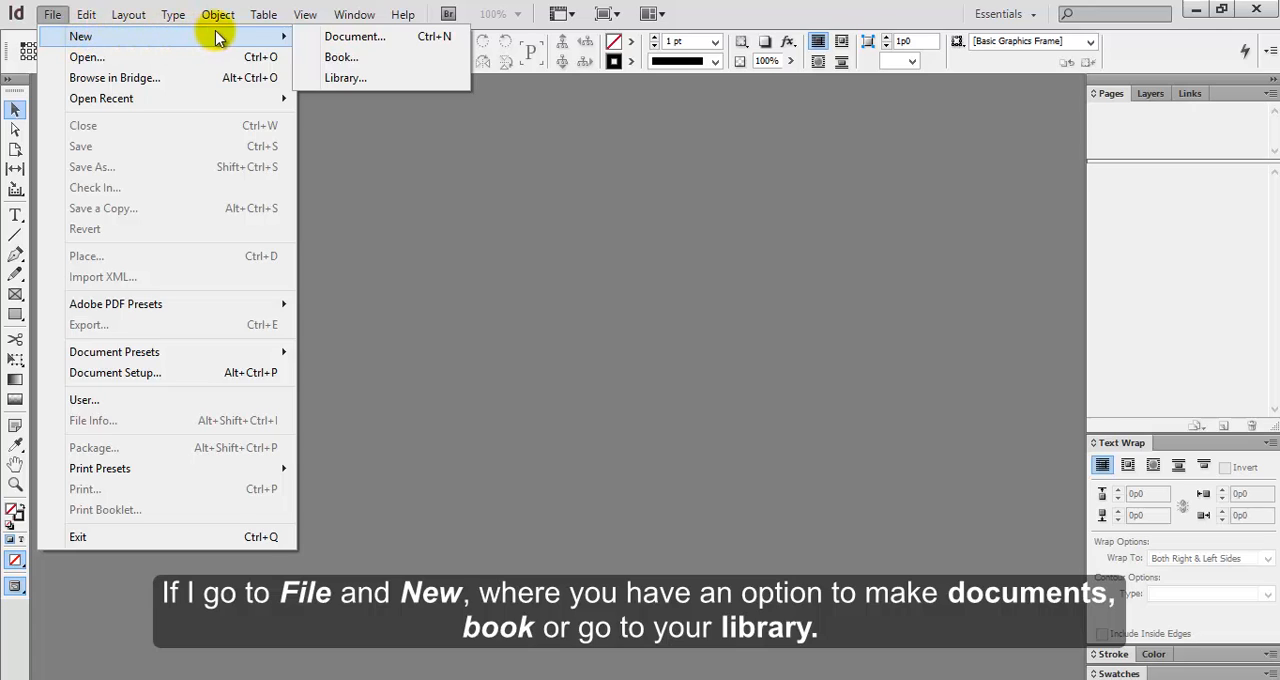
mouse_move(284, 40)
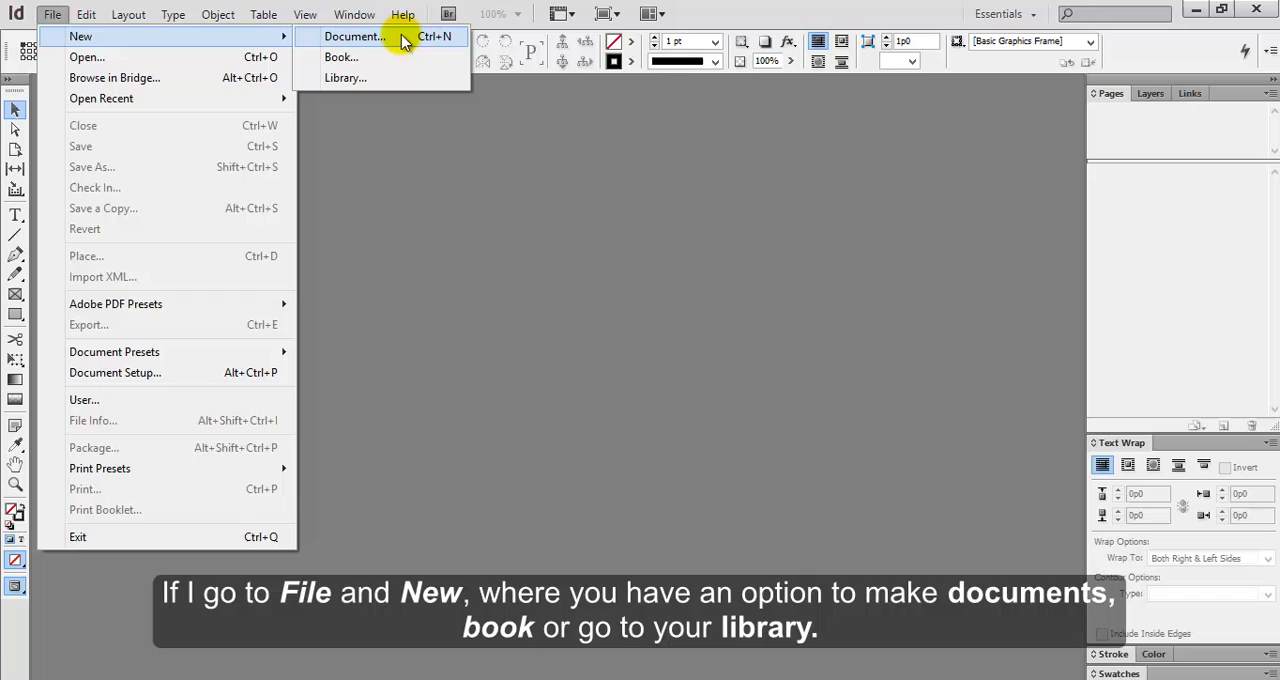
mouse_move(384, 56)
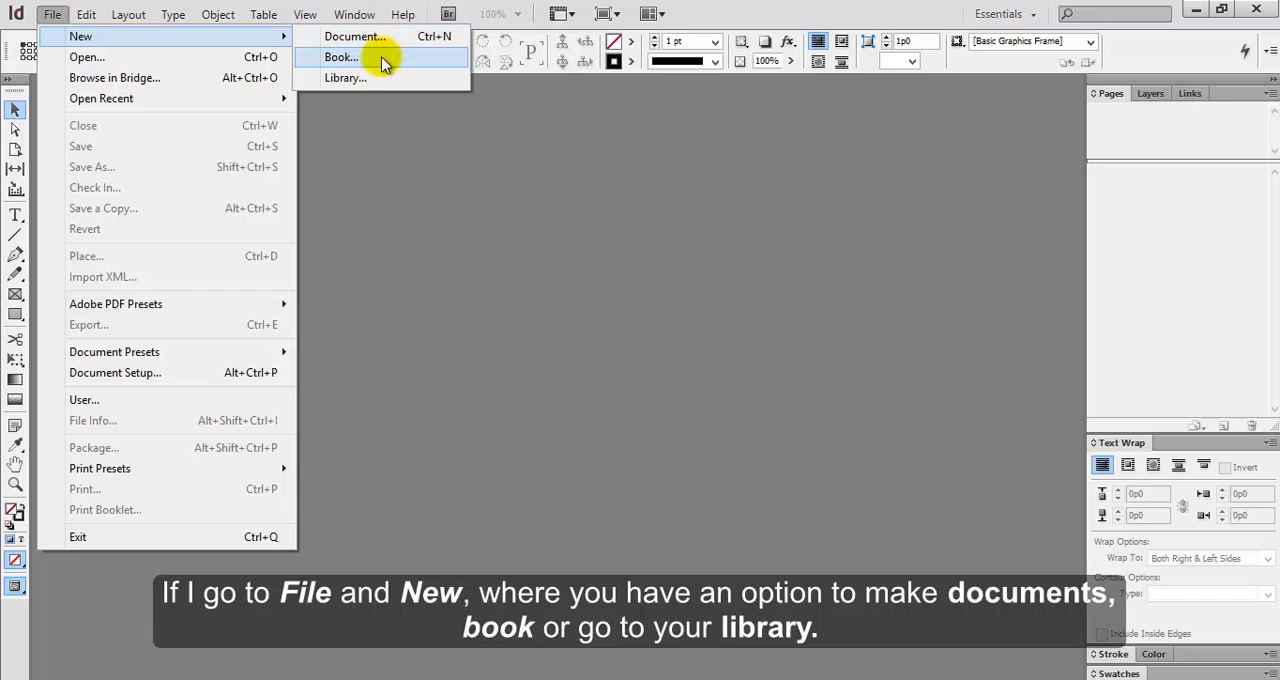
mouse_move(388, 78)
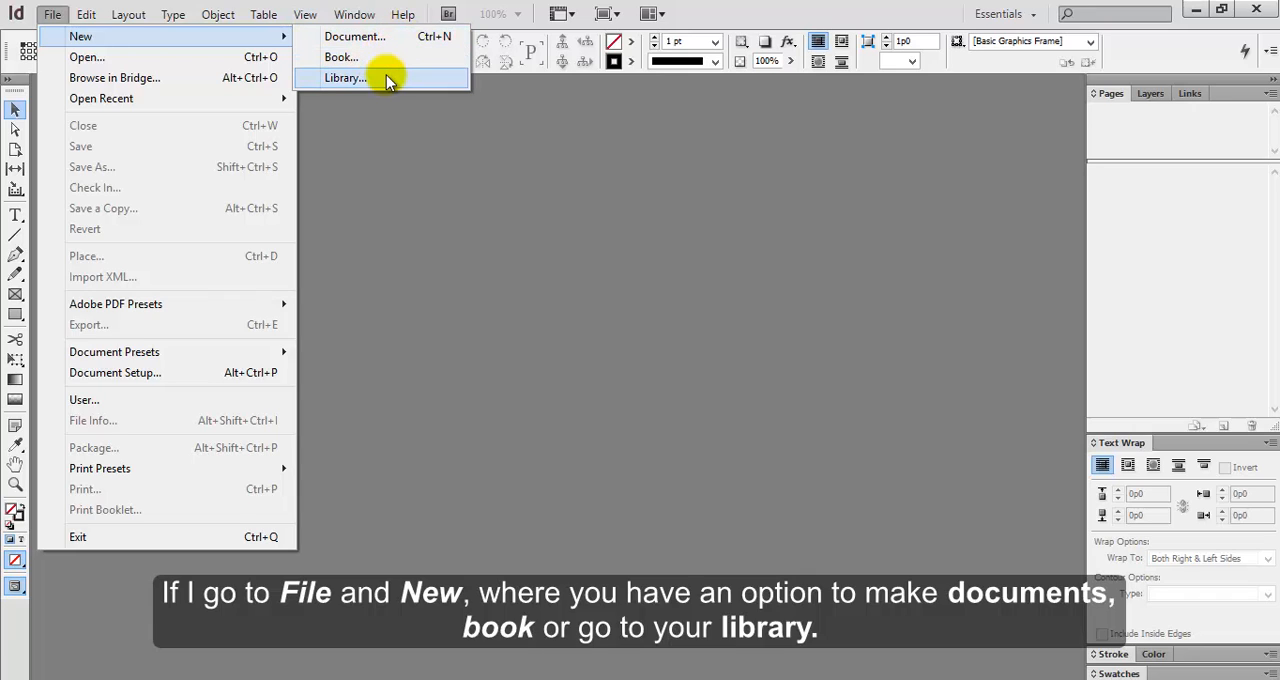
mouse_move(354, 36)
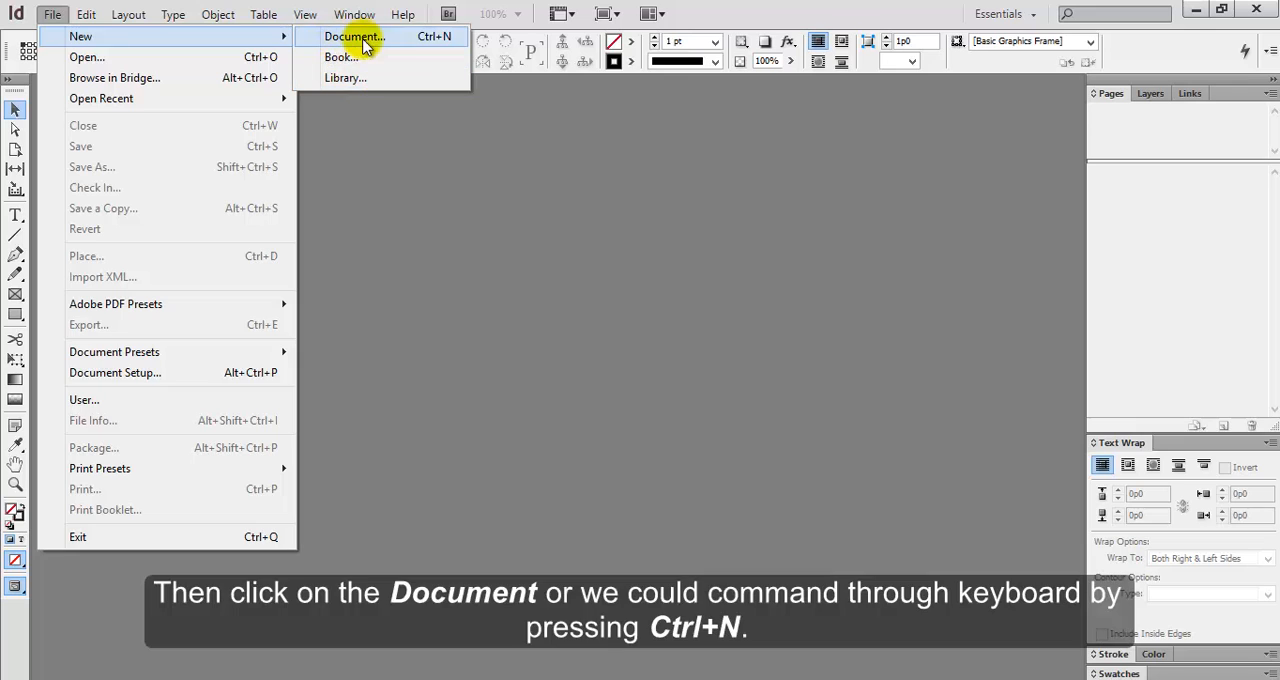
mouse_move(450, 44)
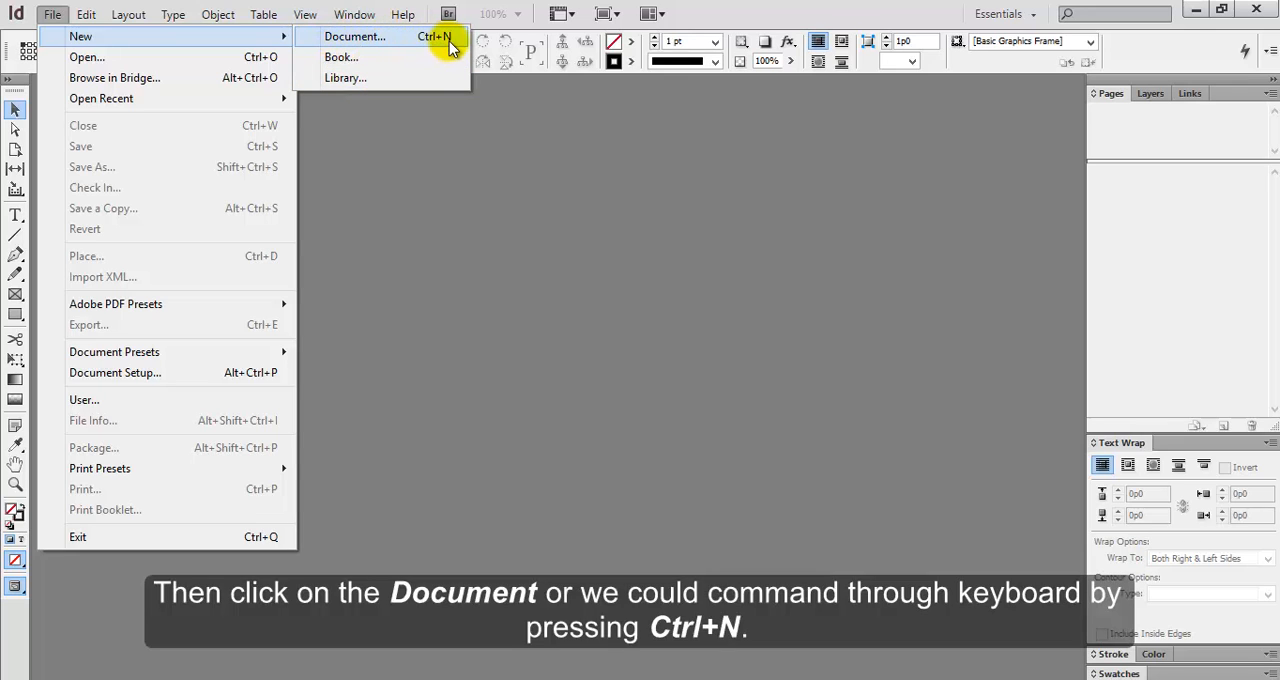
mouse_move(420, 46)
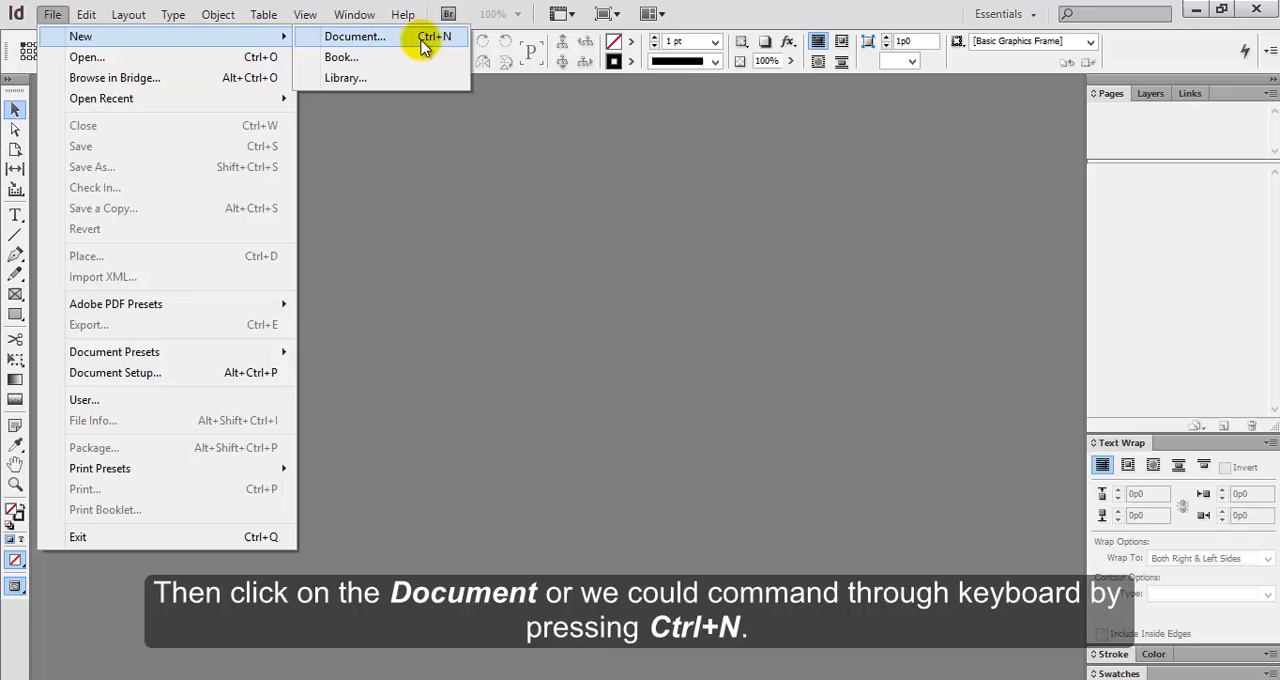
Start a new document and keep Document Preset on Default after reviewing Default and Custom
left_click(354, 36)
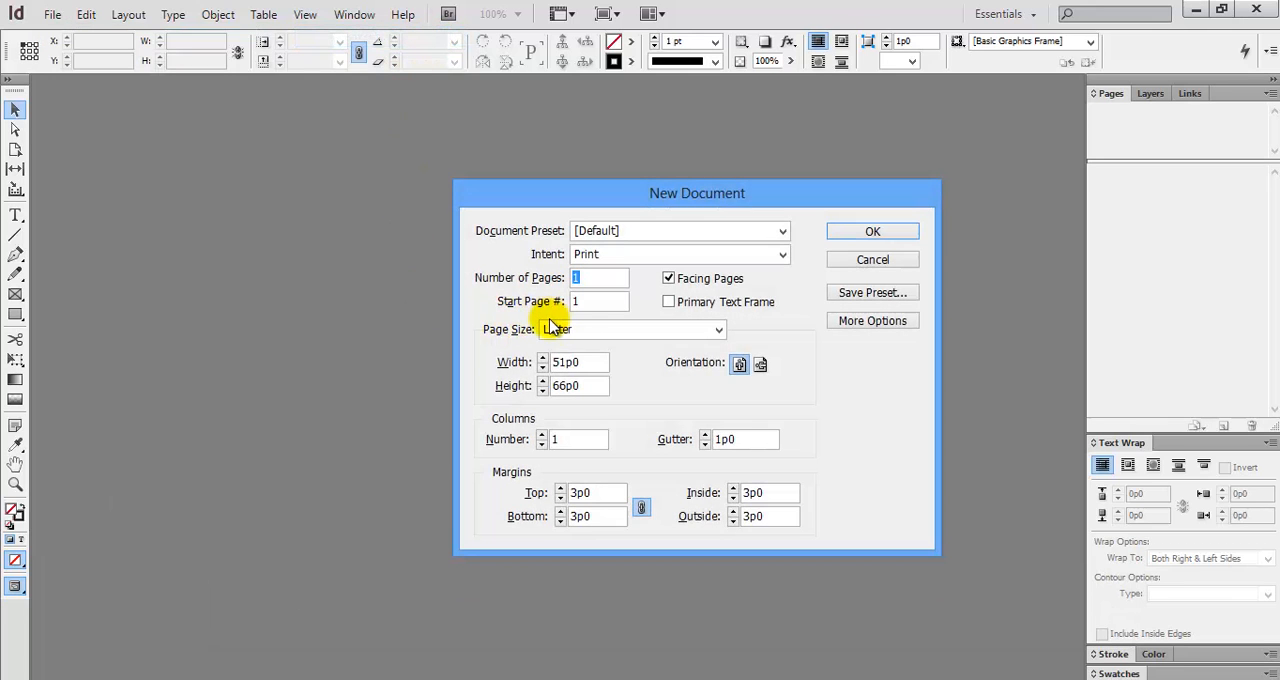
mouse_move(664, 368)
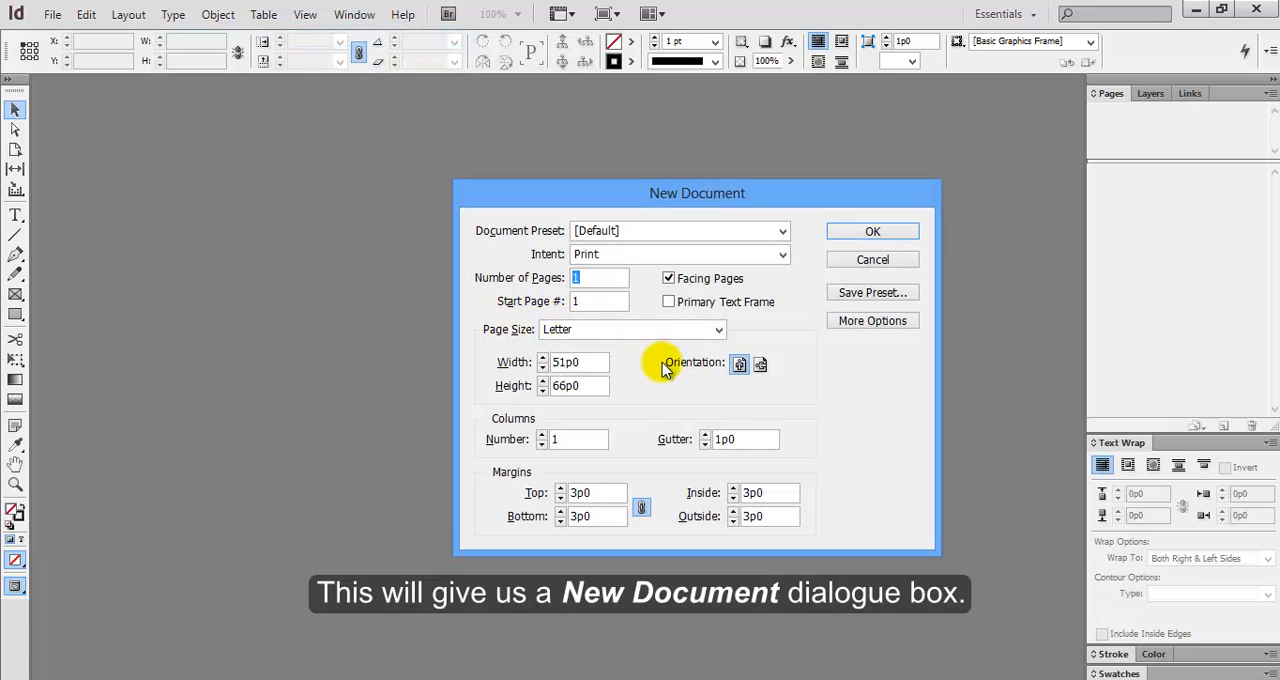
mouse_move(658, 220)
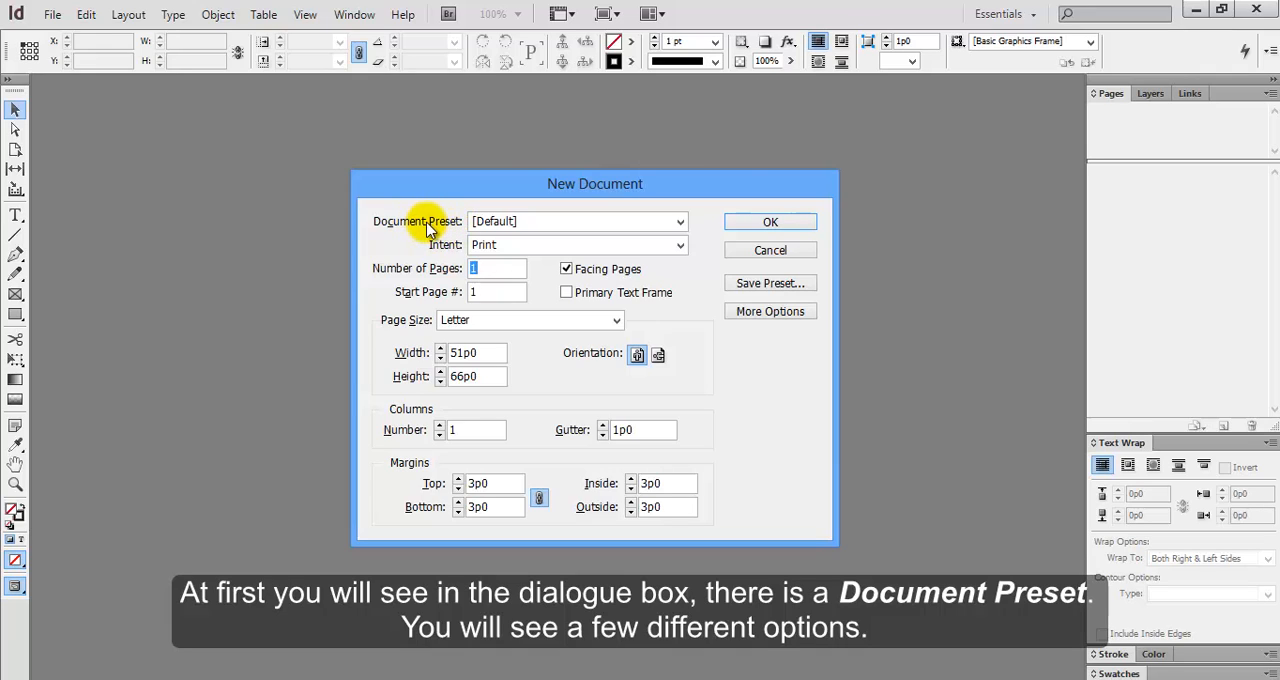
mouse_move(516, 228)
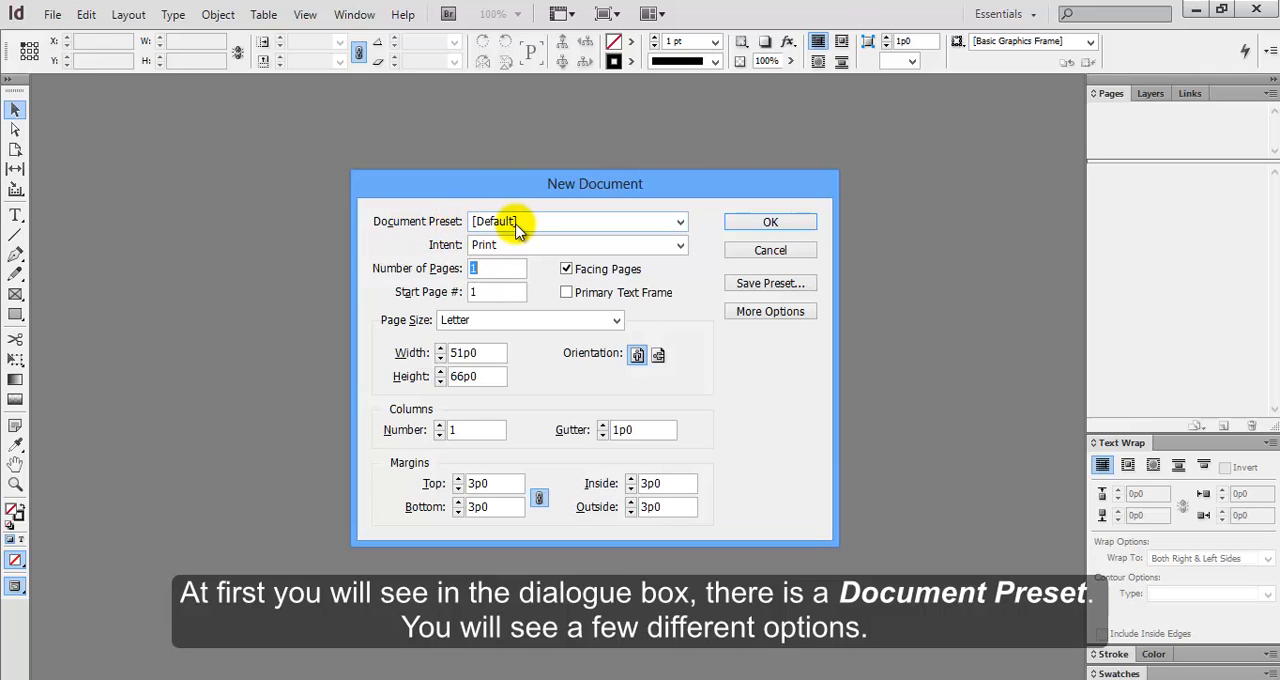
left_click(680, 220)
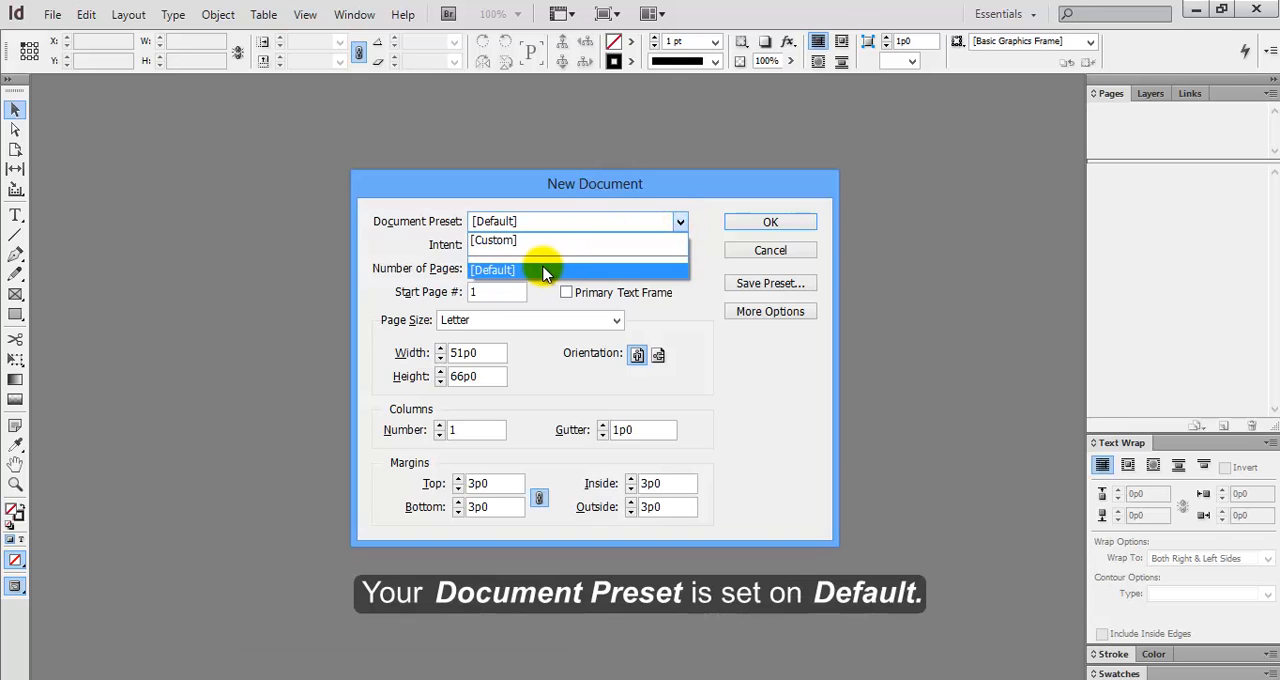
mouse_move(536, 272)
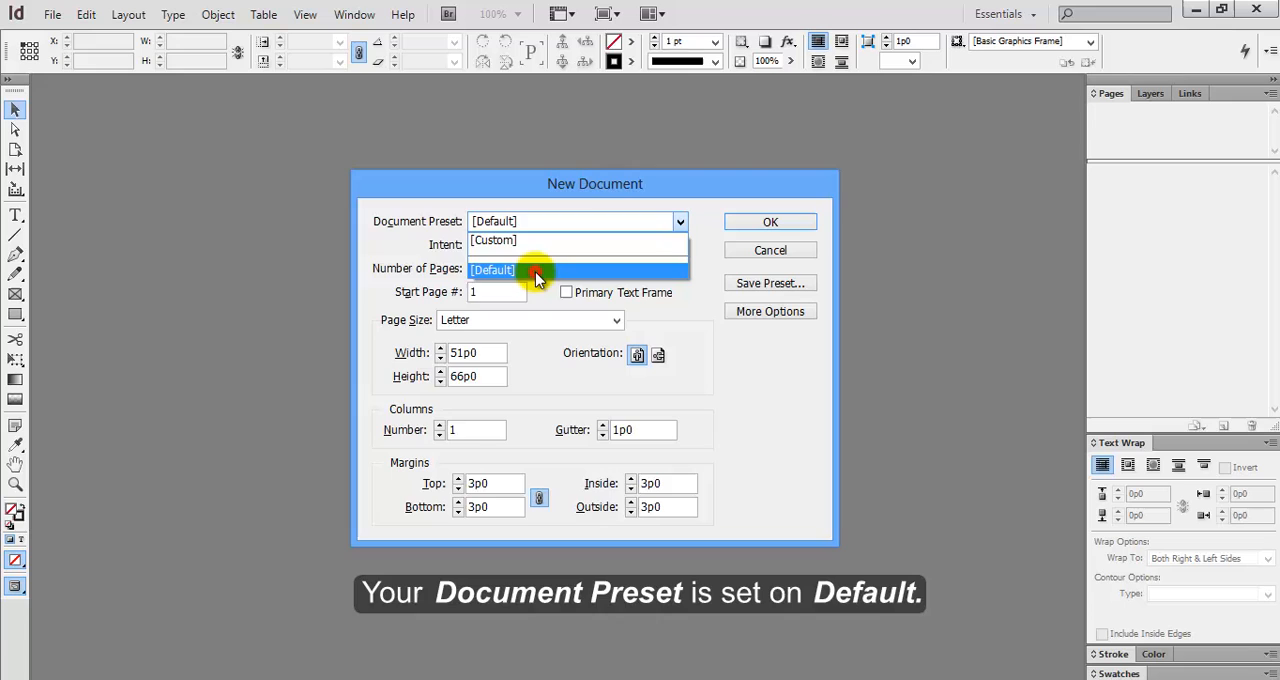
left_click(492, 270)
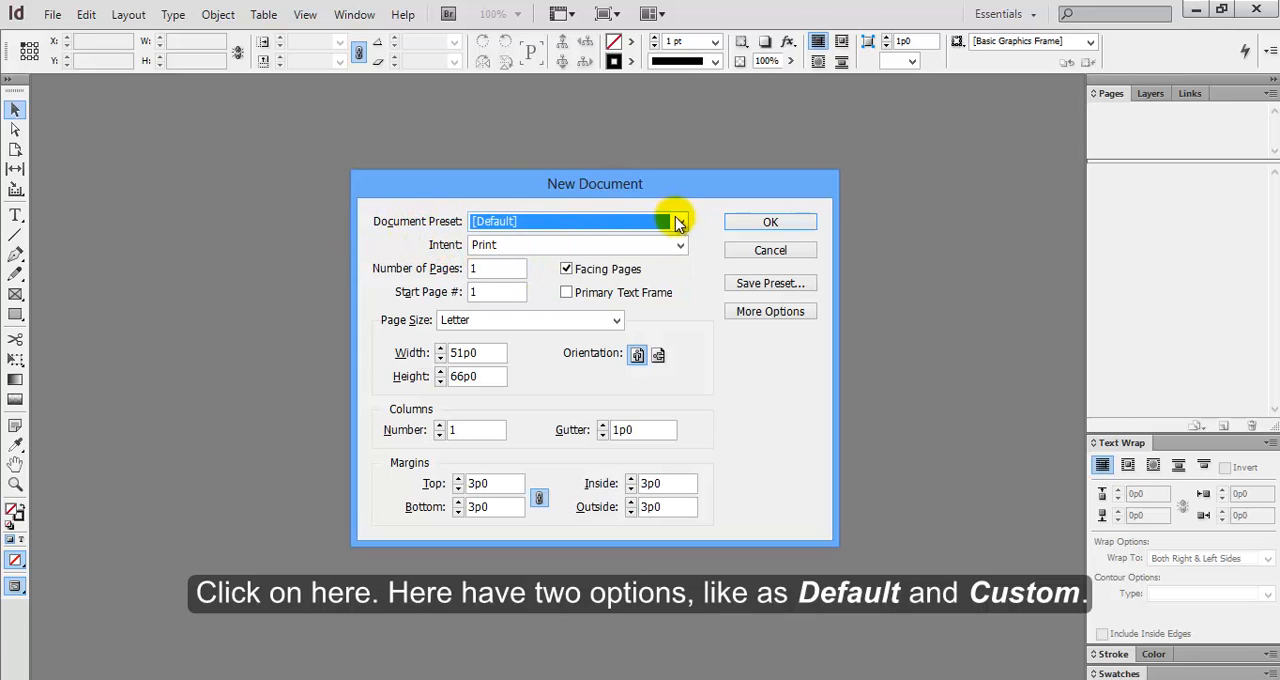
left_click(680, 220)
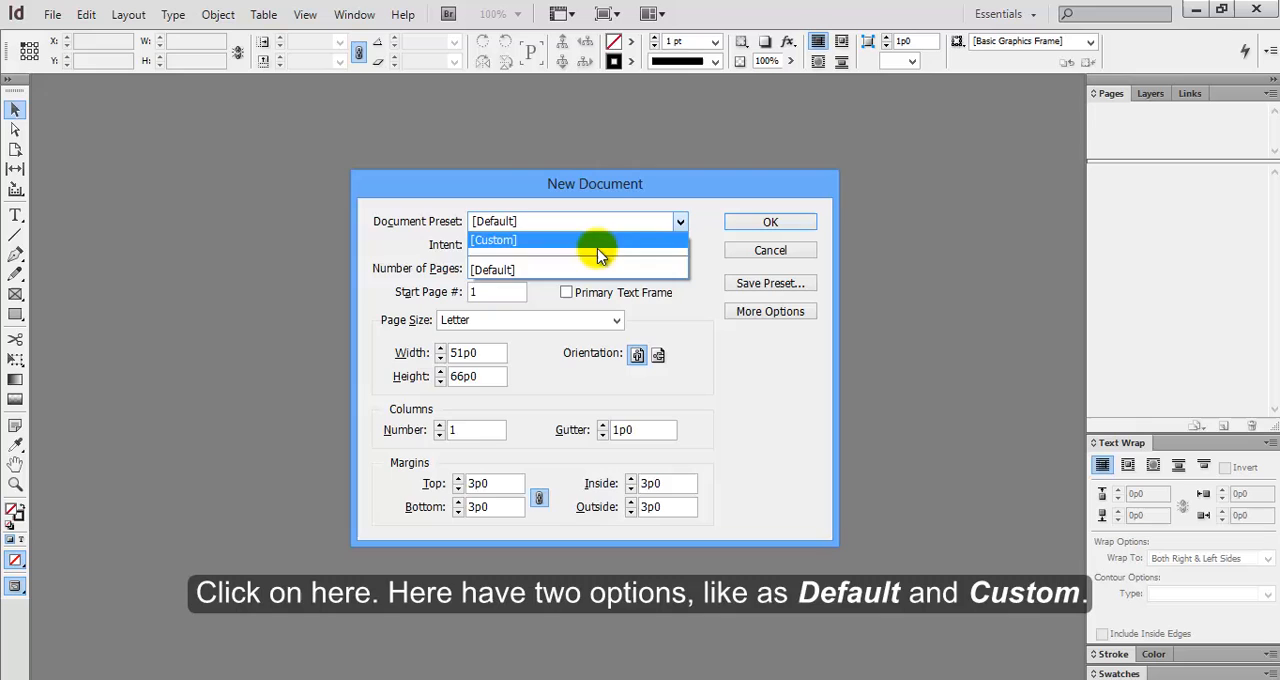
left_click(492, 268)
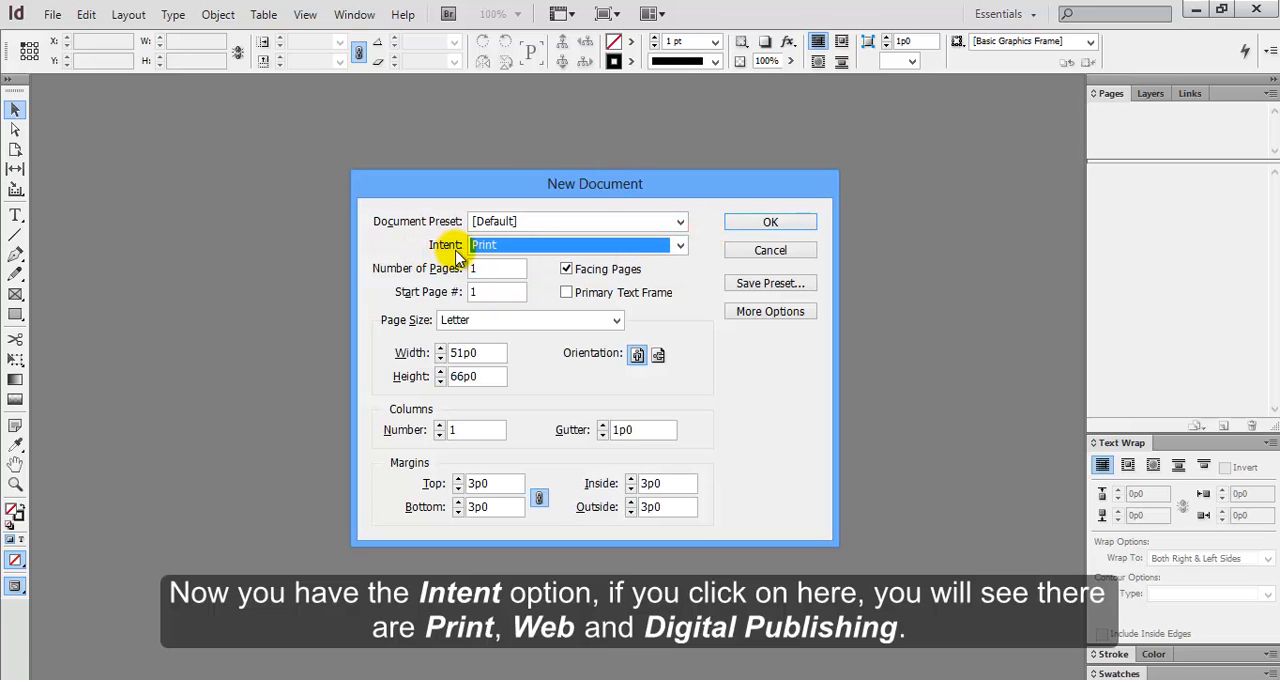
left_click(680, 244)
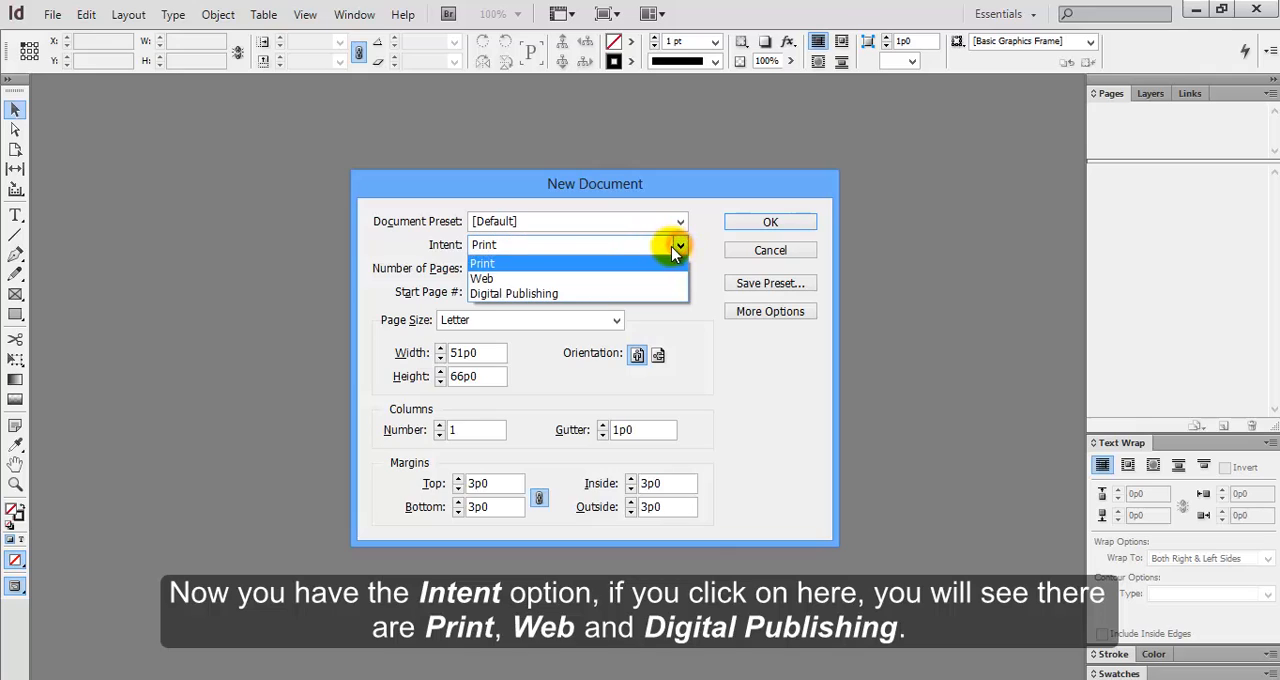
mouse_move(570, 278)
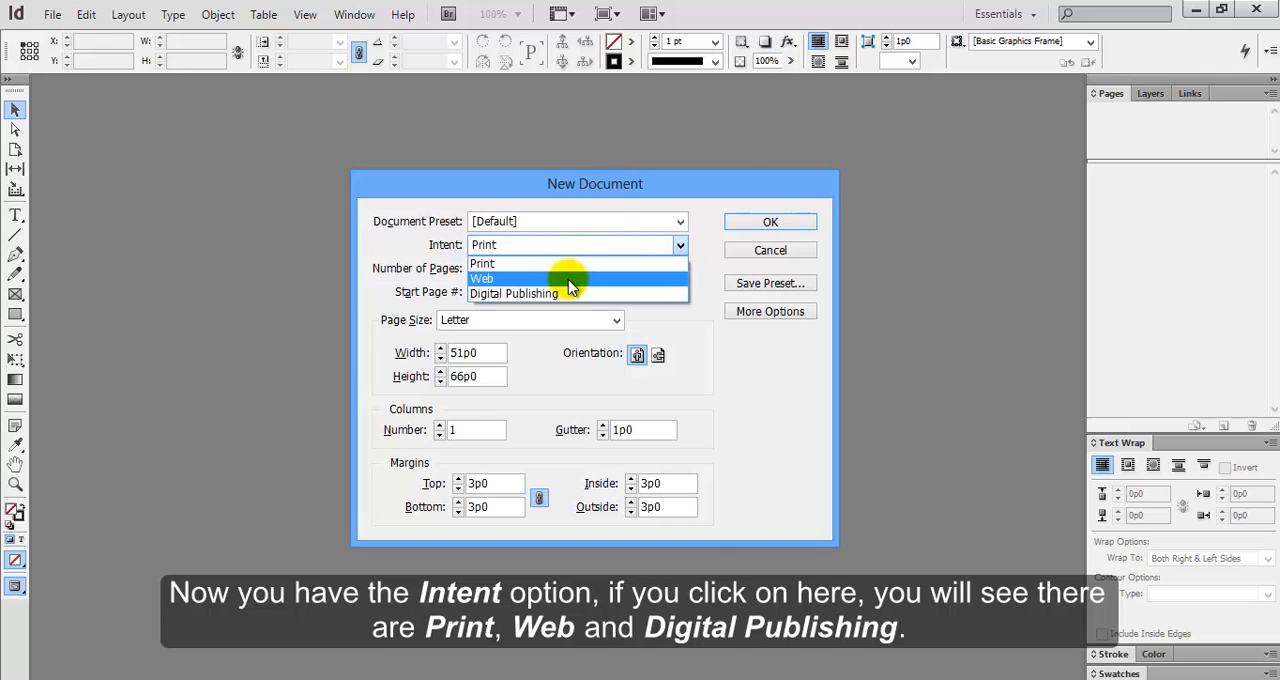
mouse_move(588, 292)
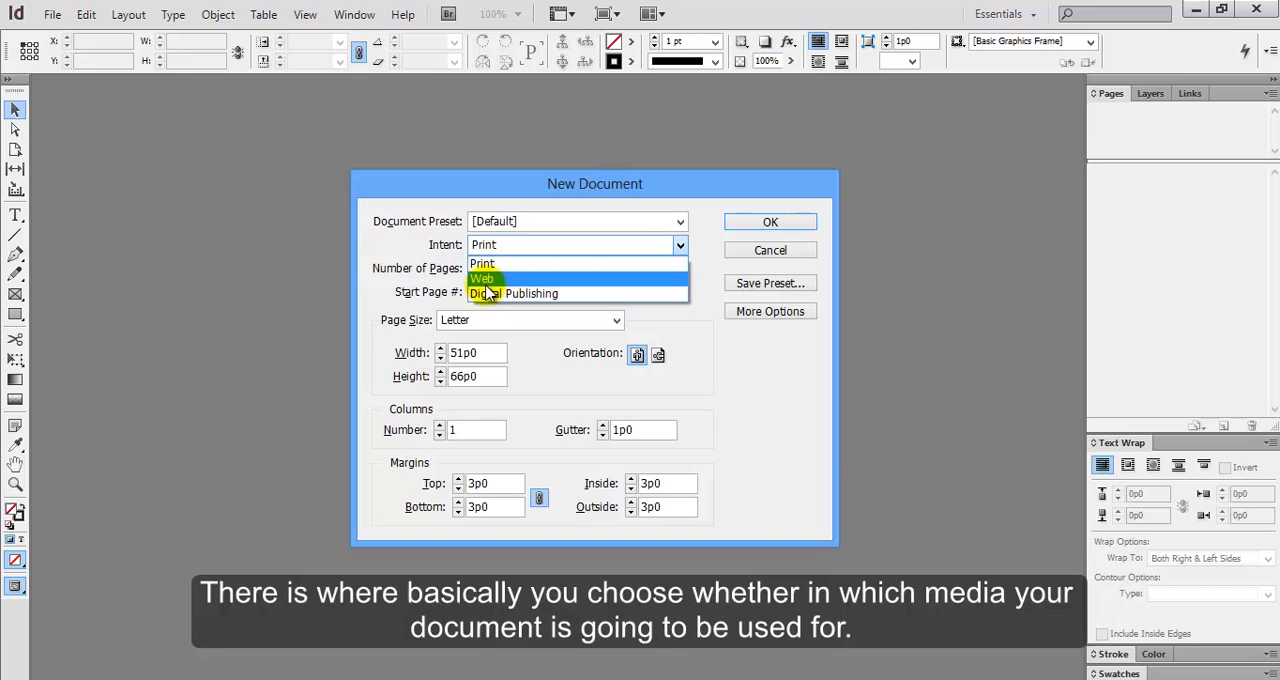
mouse_move(556, 264)
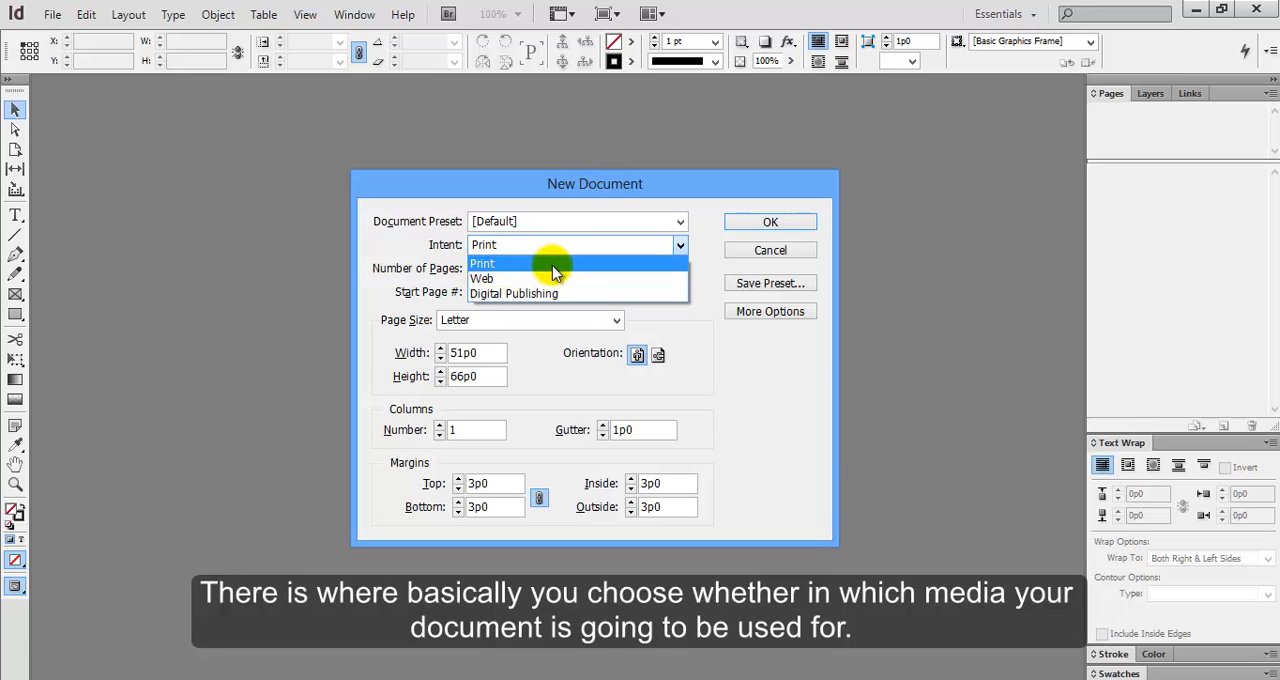
mouse_move(556, 280)
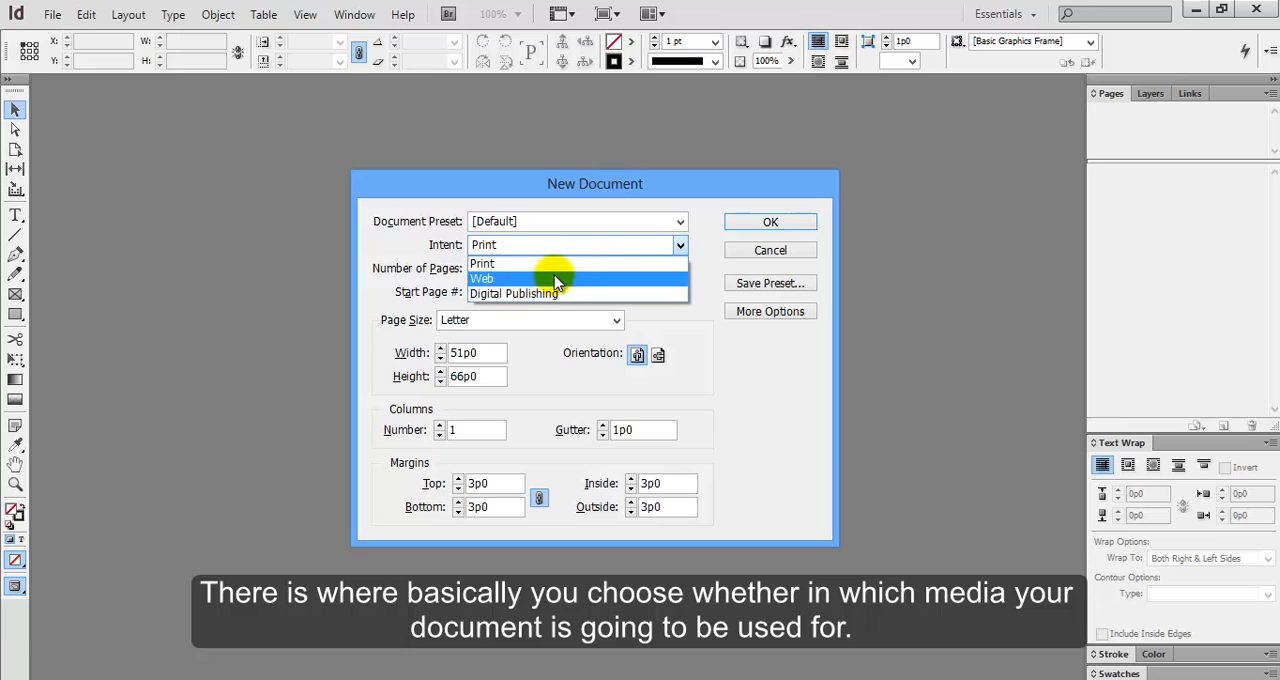
mouse_move(556, 268)
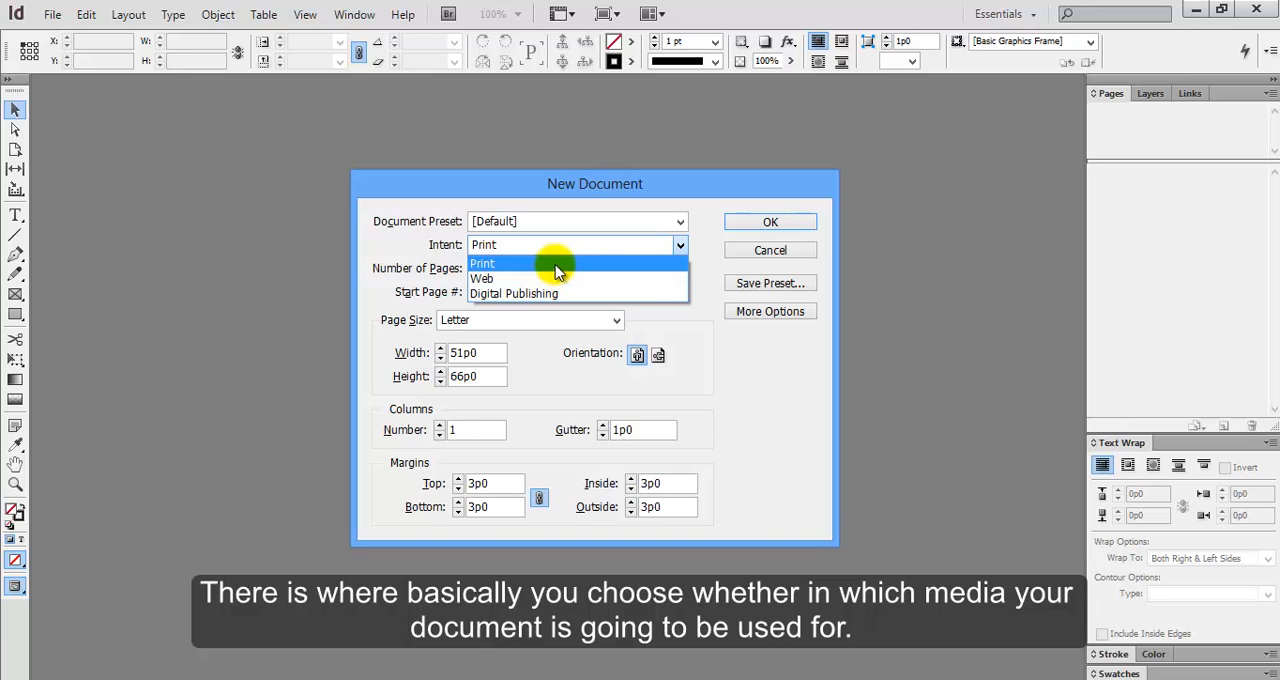
left_click(484, 264)
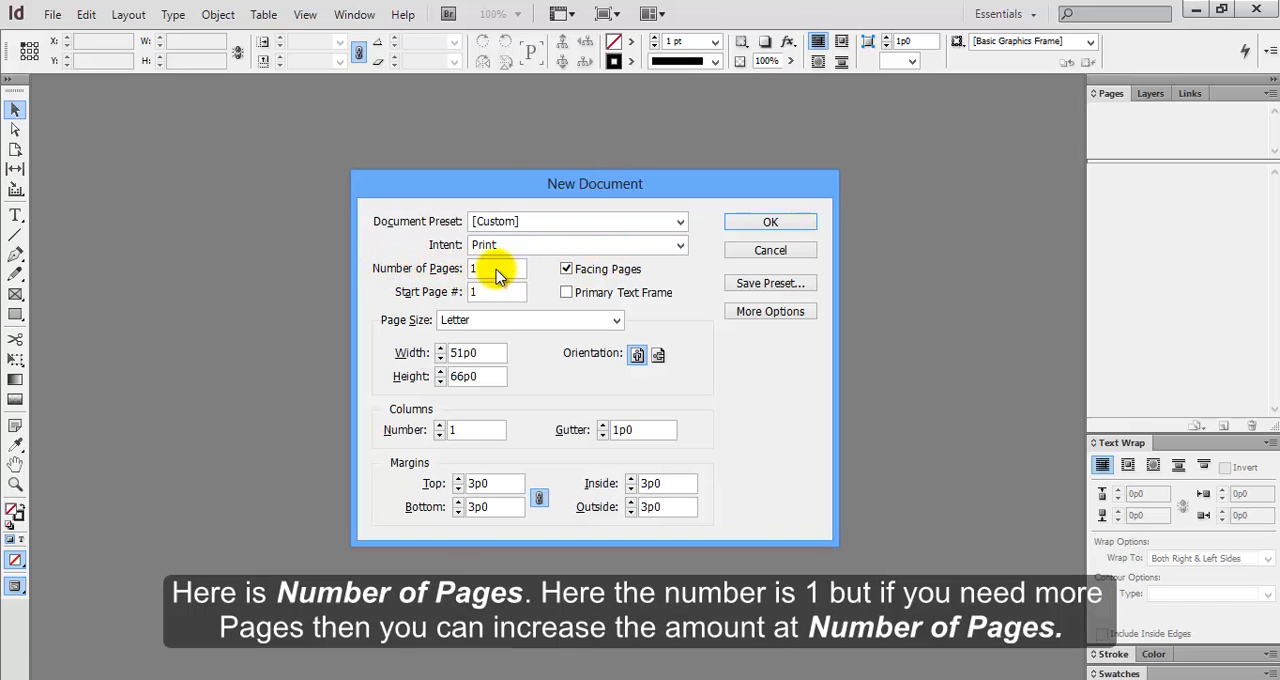
left_click(496, 268)
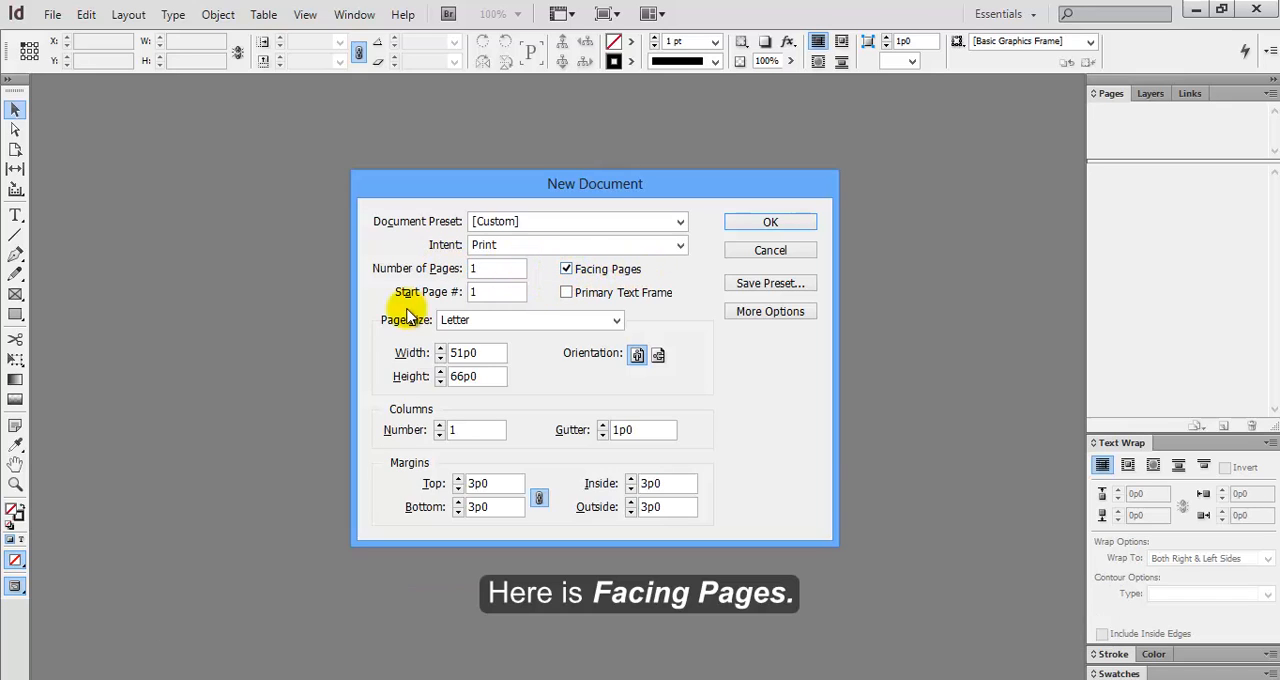
mouse_move(450, 300)
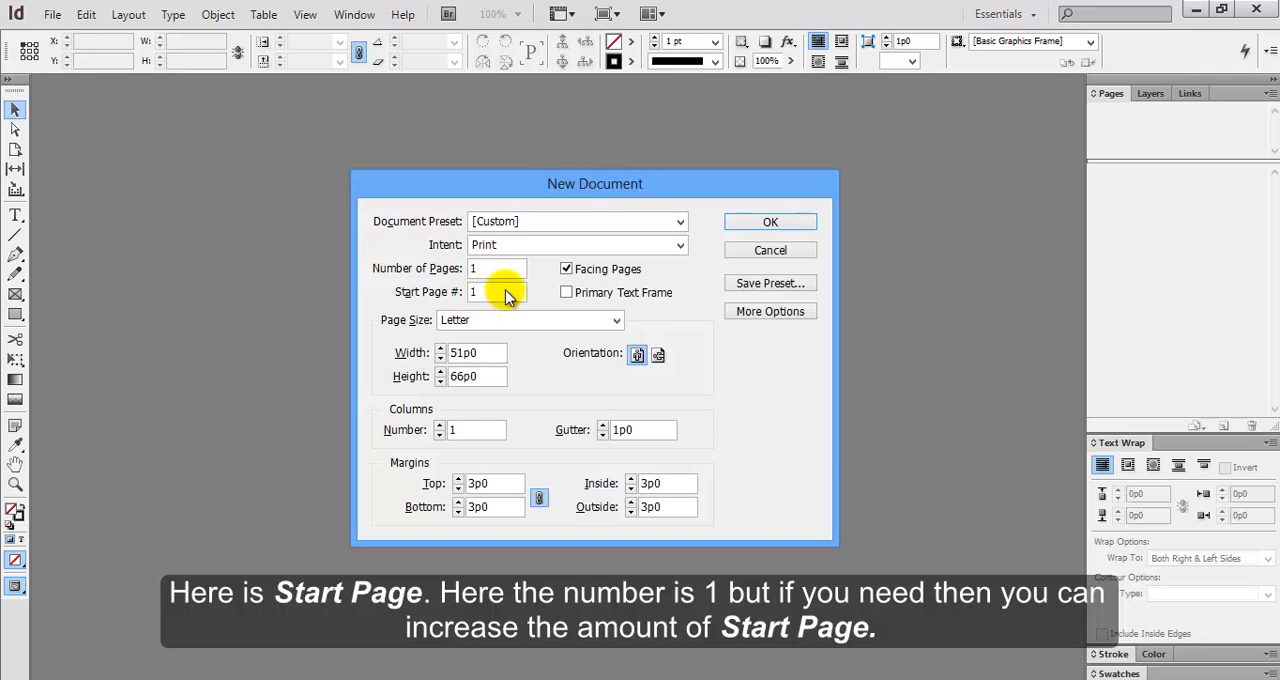
mouse_move(660, 300)
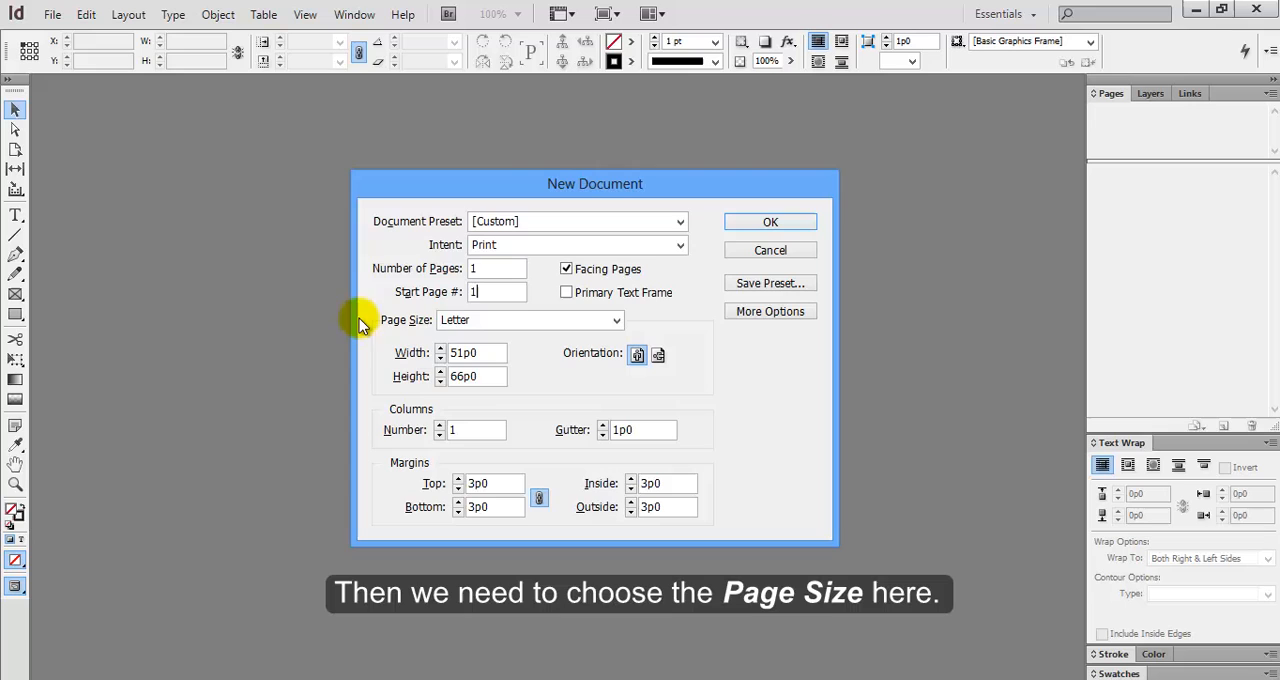
mouse_move(420, 324)
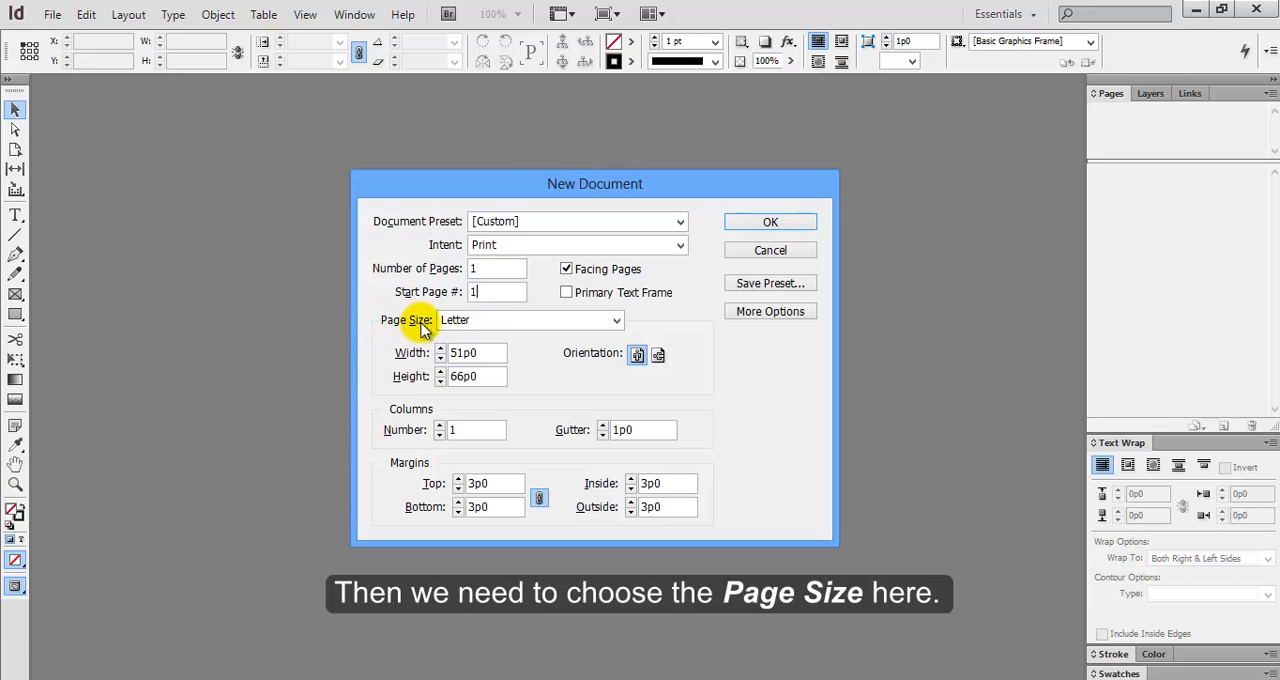
Show the page size list from Letter, Legal and Tabloid through A4 and Custom
left_click(616, 320)
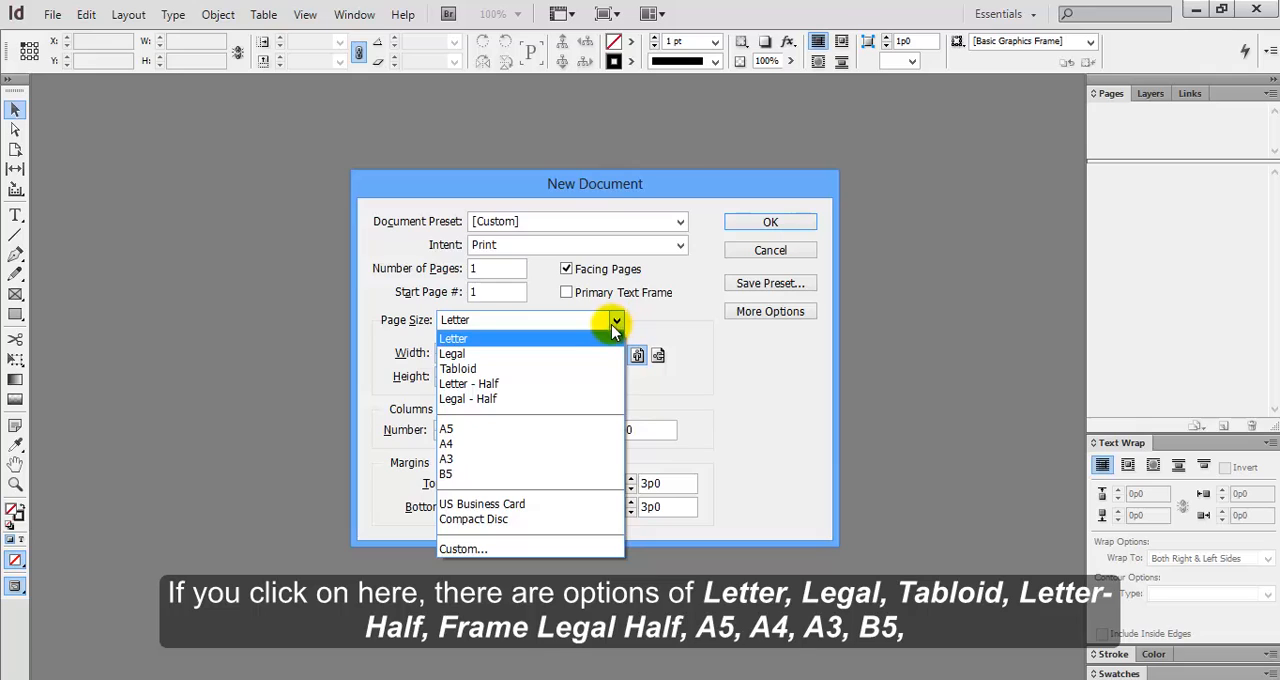
mouse_move(480, 354)
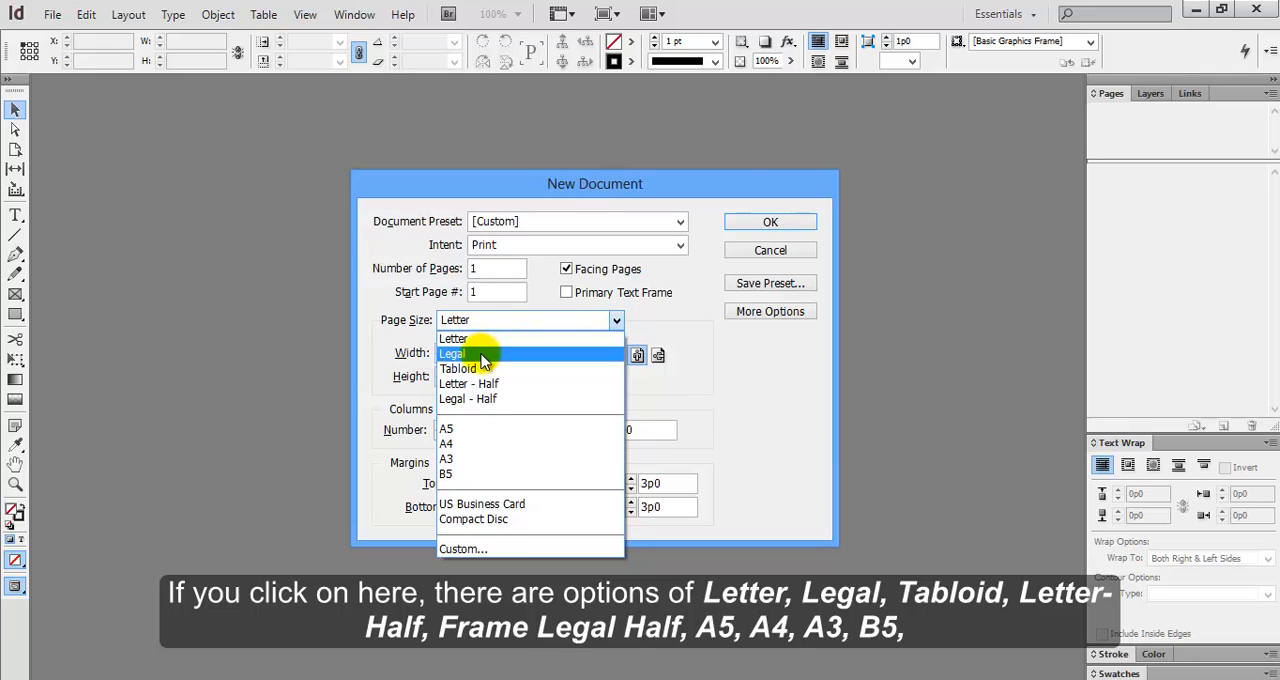
mouse_move(490, 368)
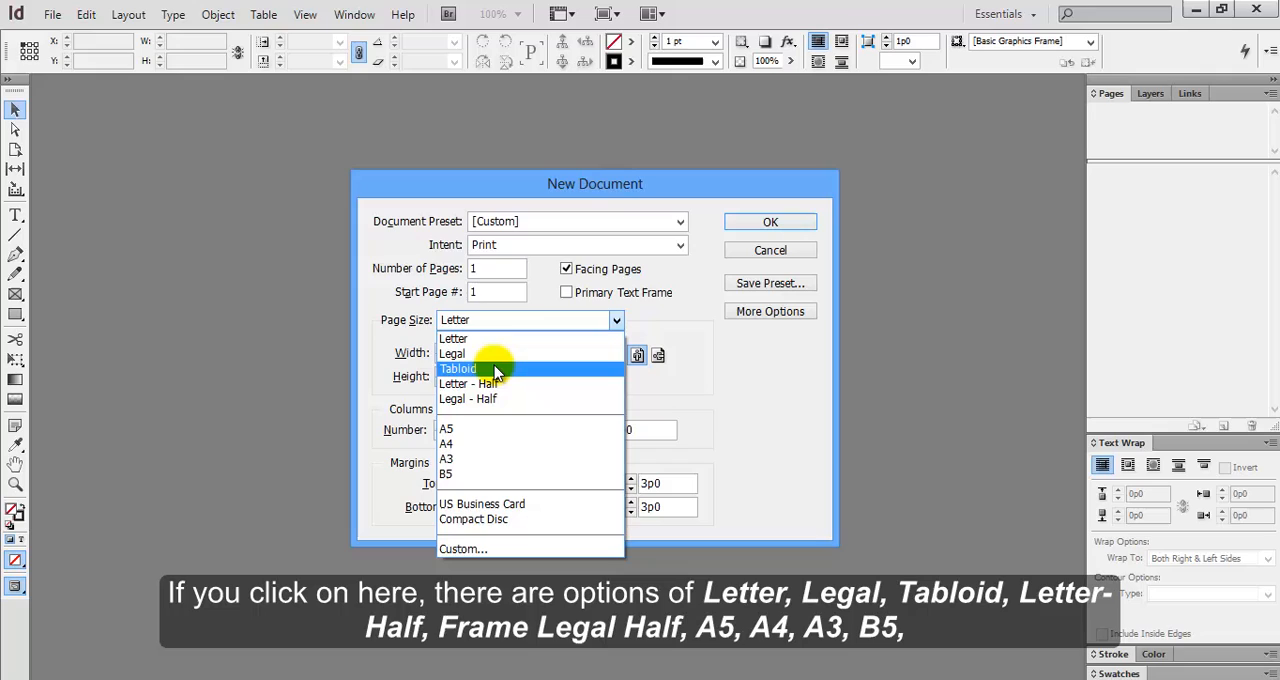
mouse_move(516, 384)
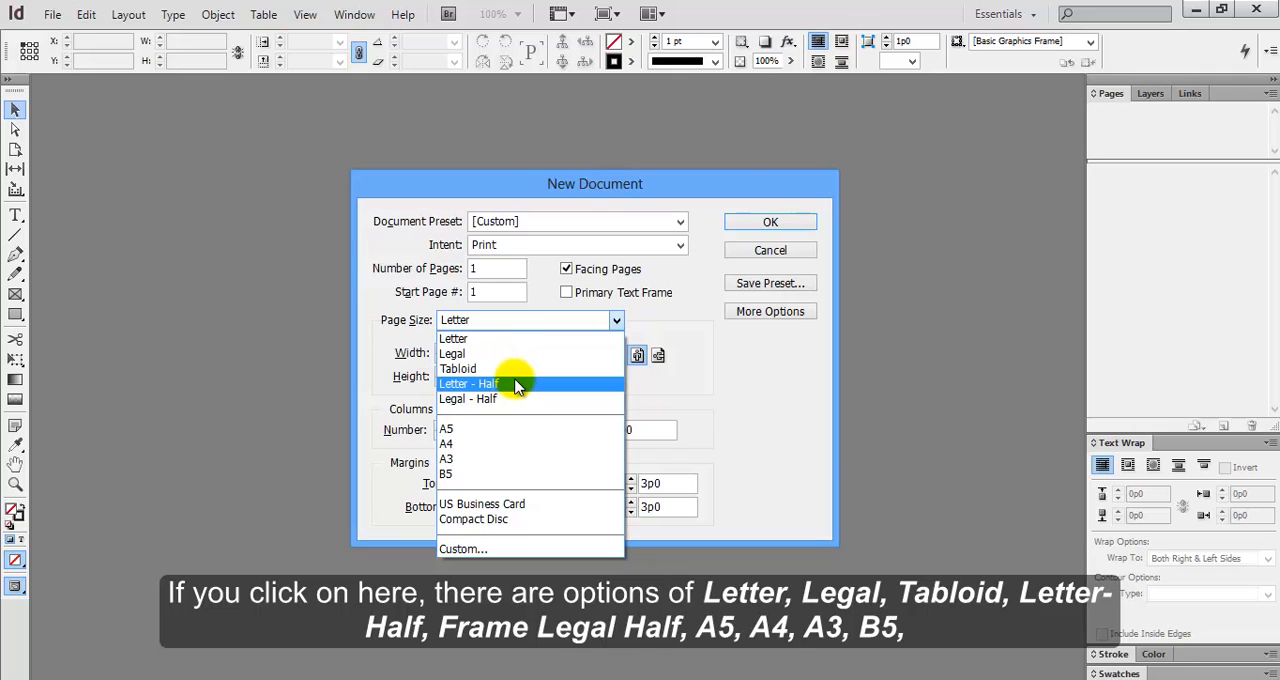
mouse_move(520, 400)
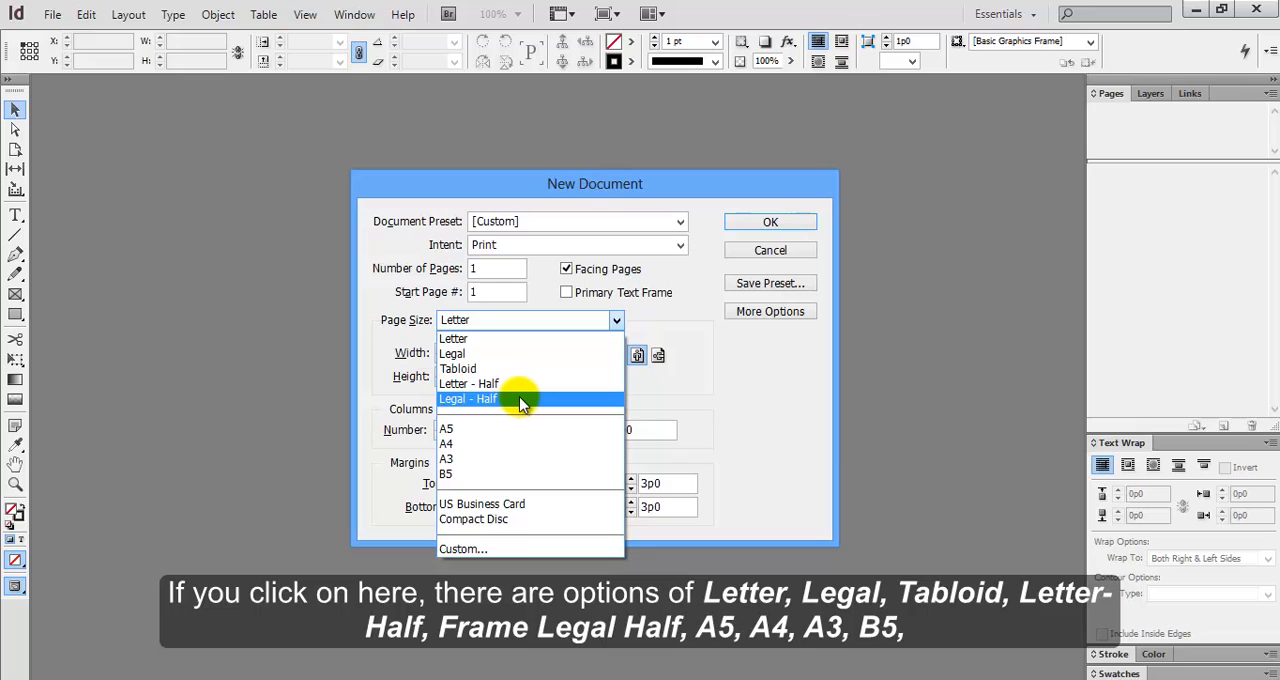
mouse_move(520, 444)
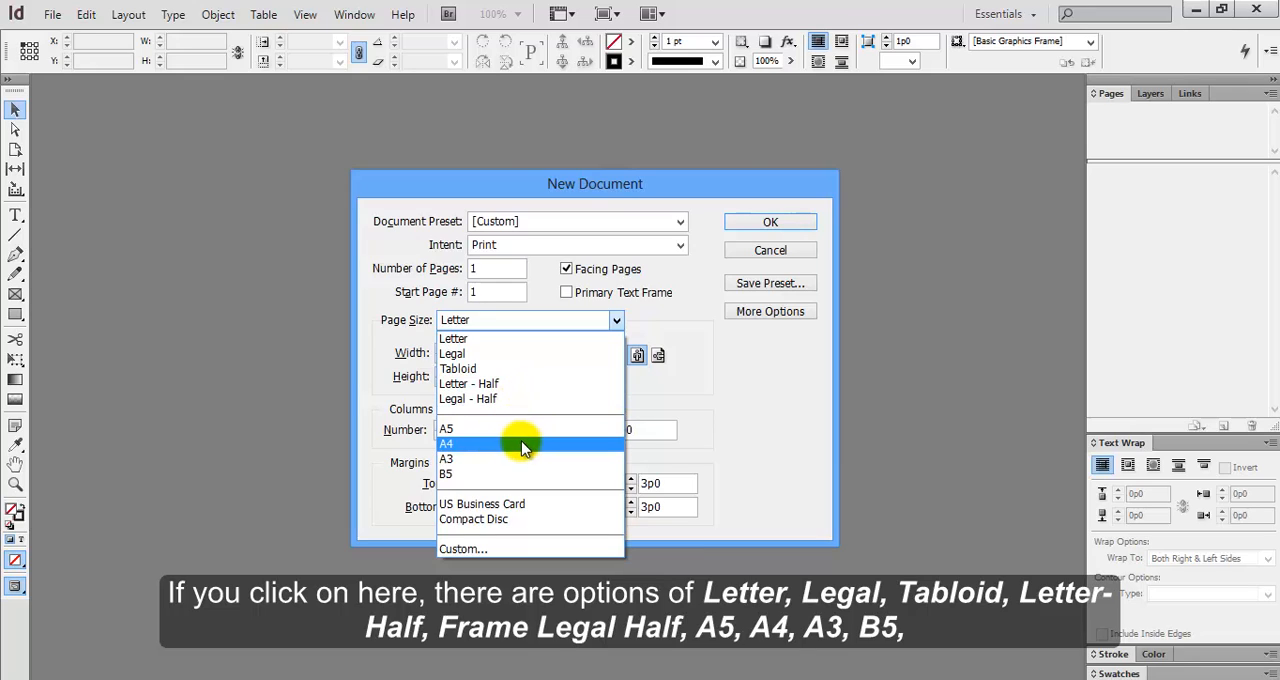
mouse_move(516, 472)
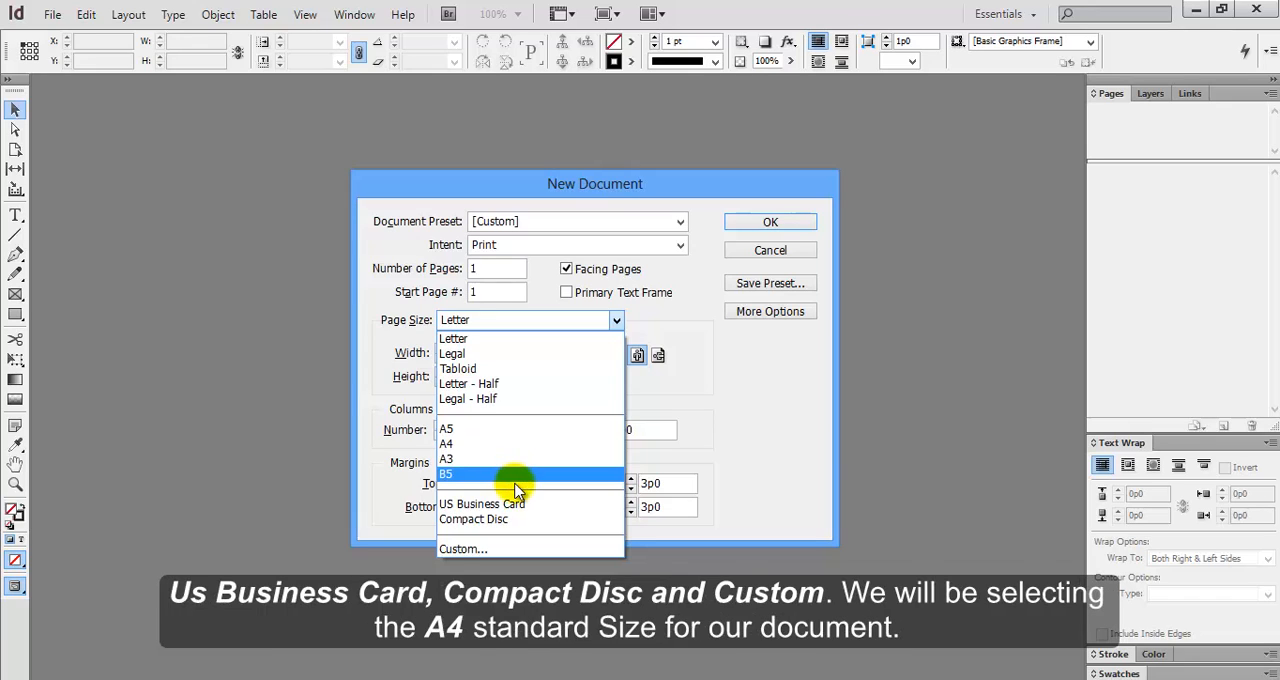
mouse_move(520, 504)
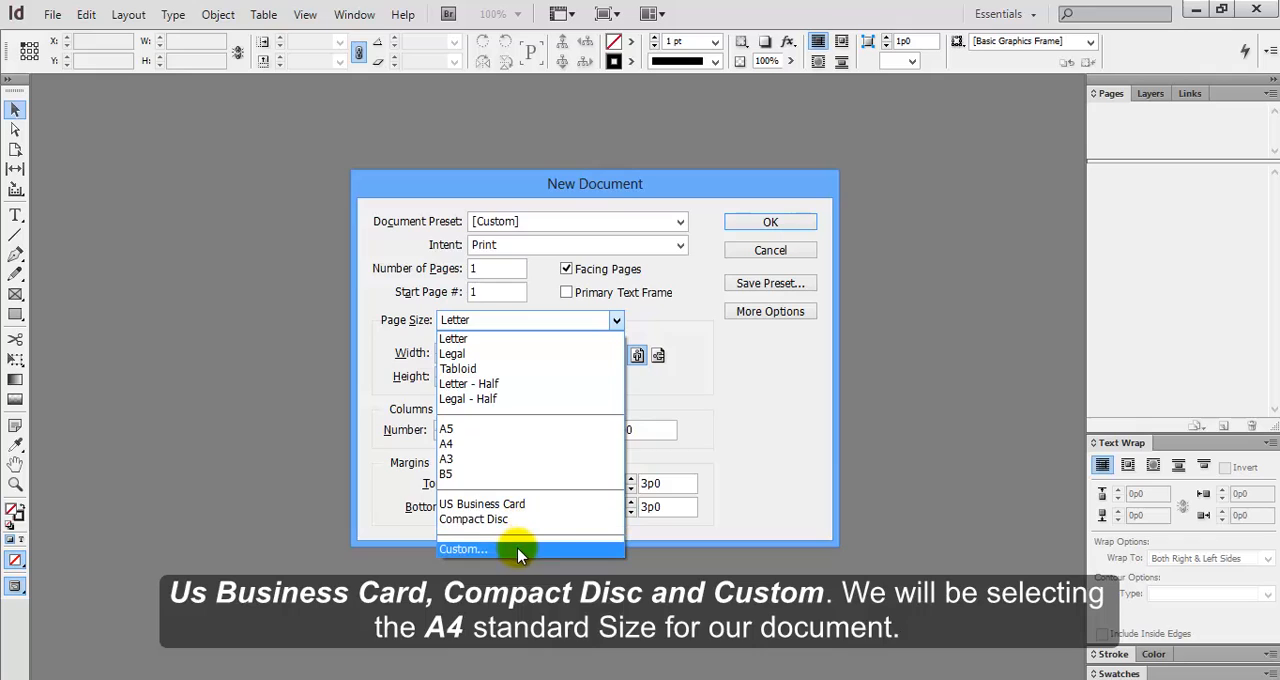
mouse_move(490, 444)
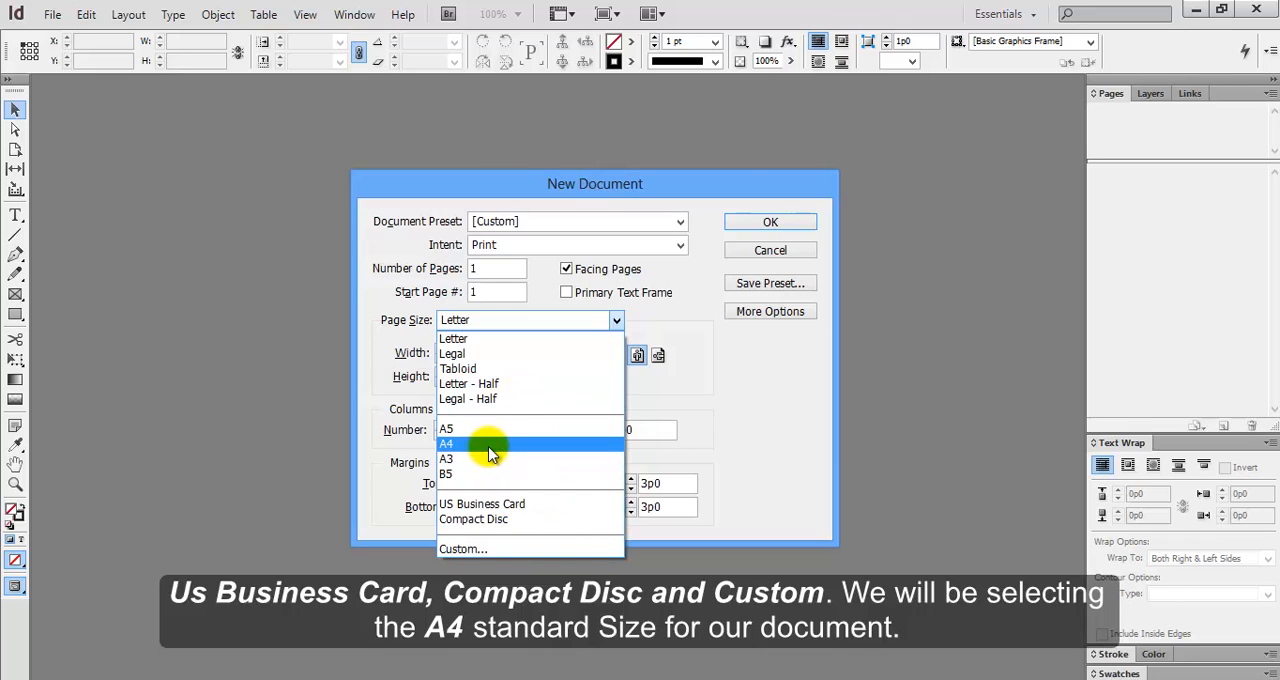
mouse_move(518, 452)
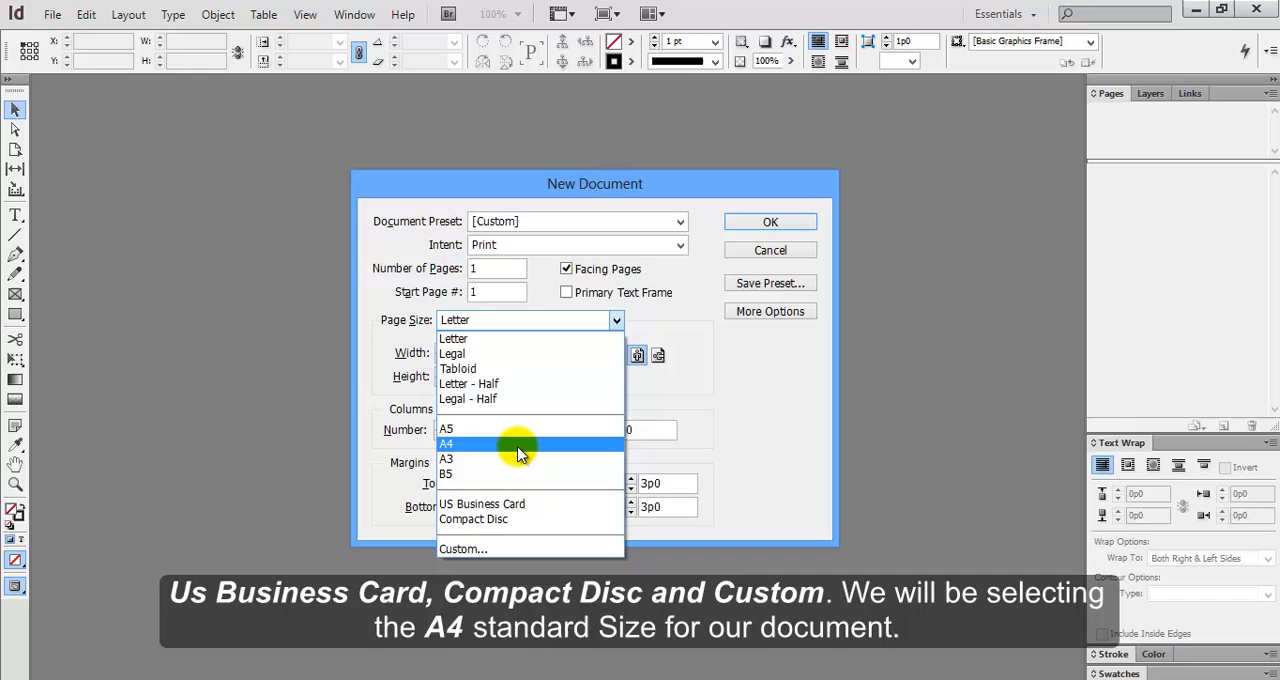
Make the page A4 (49p7.276 wide by 70p1.89 high) after briefly trying A3
left_click(446, 444)
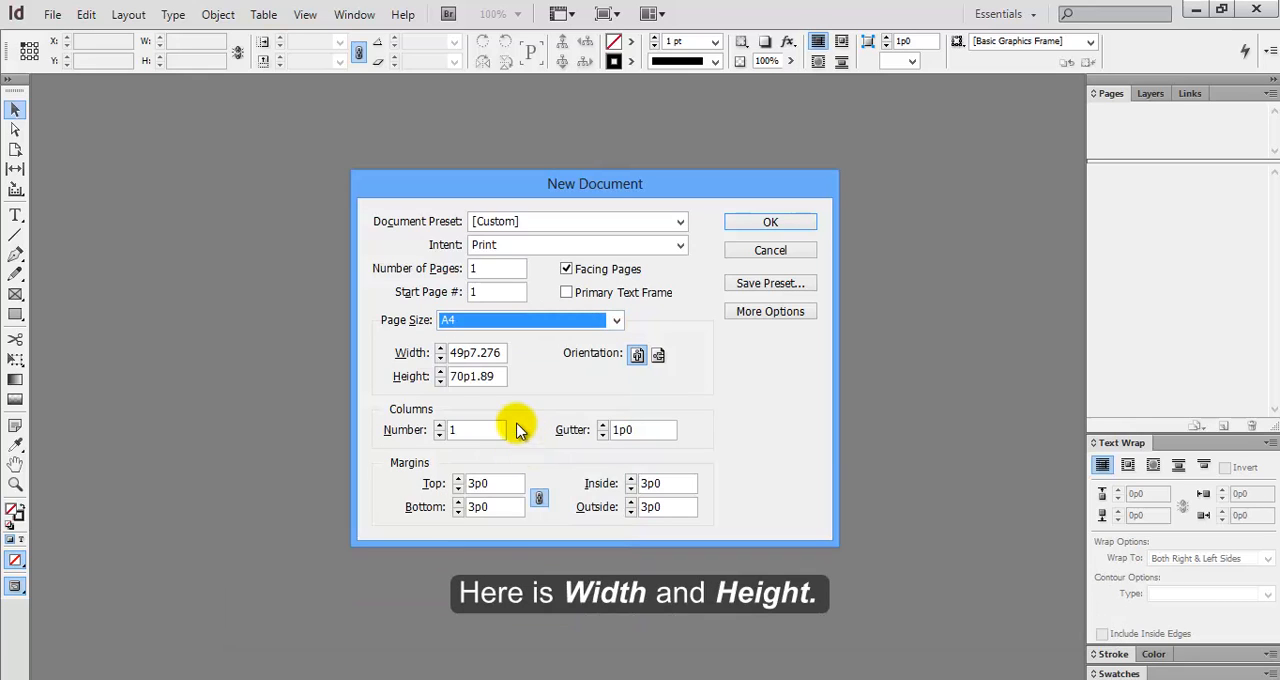
triple_click(476, 376)
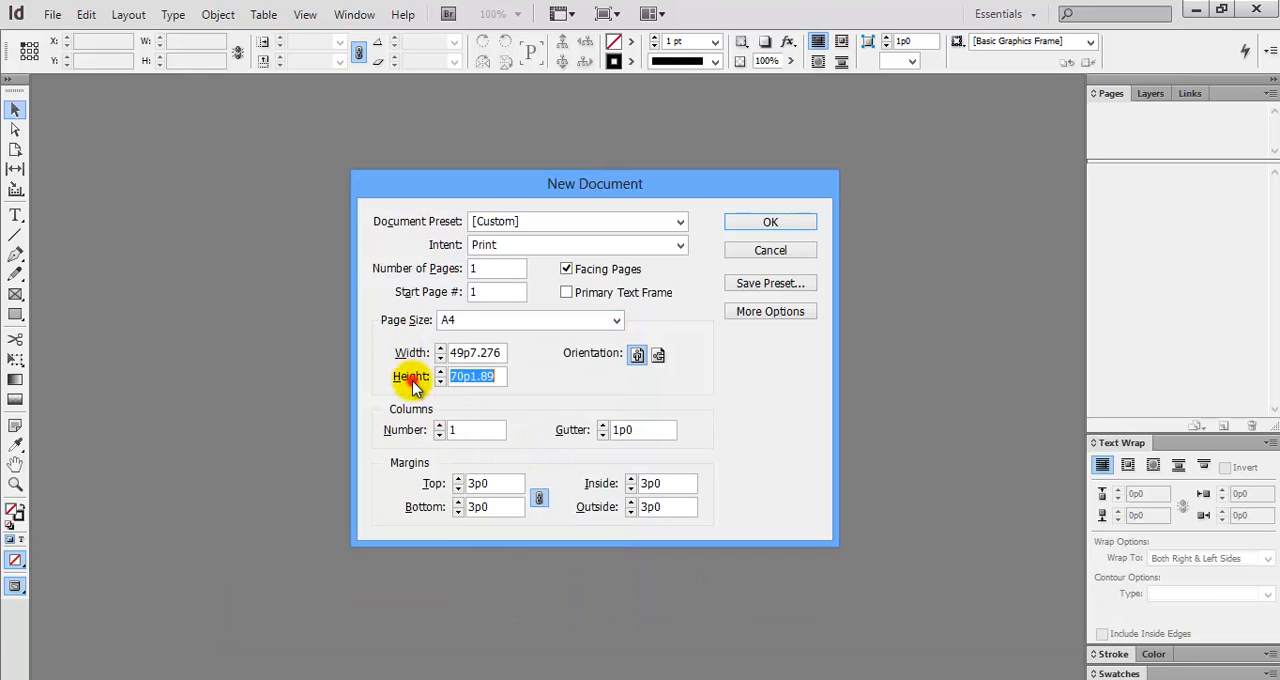
mouse_move(410, 364)
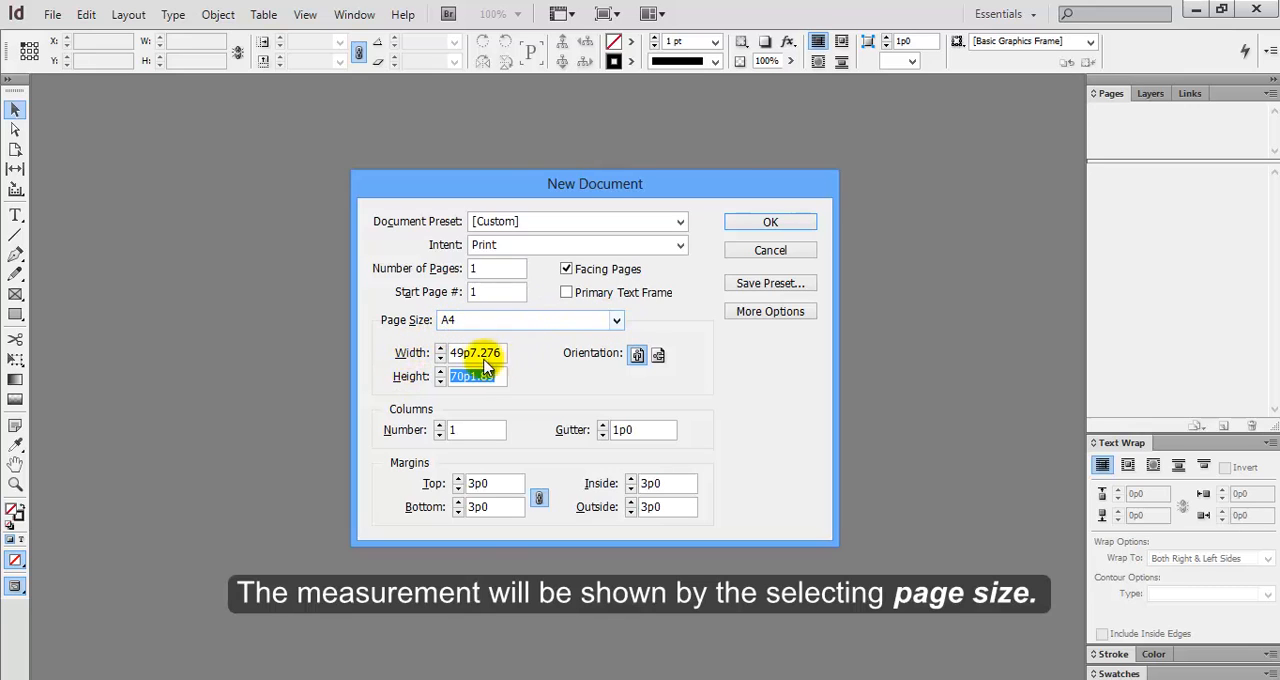
left_click(616, 320)
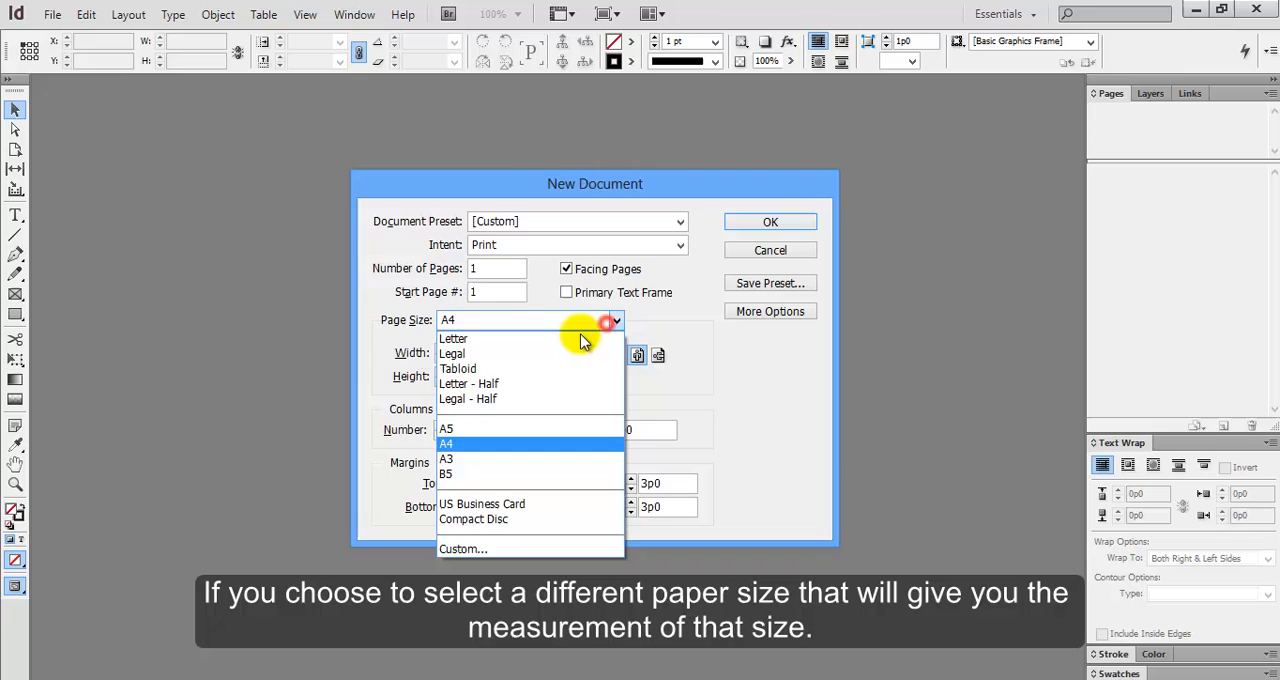
left_click(446, 444)
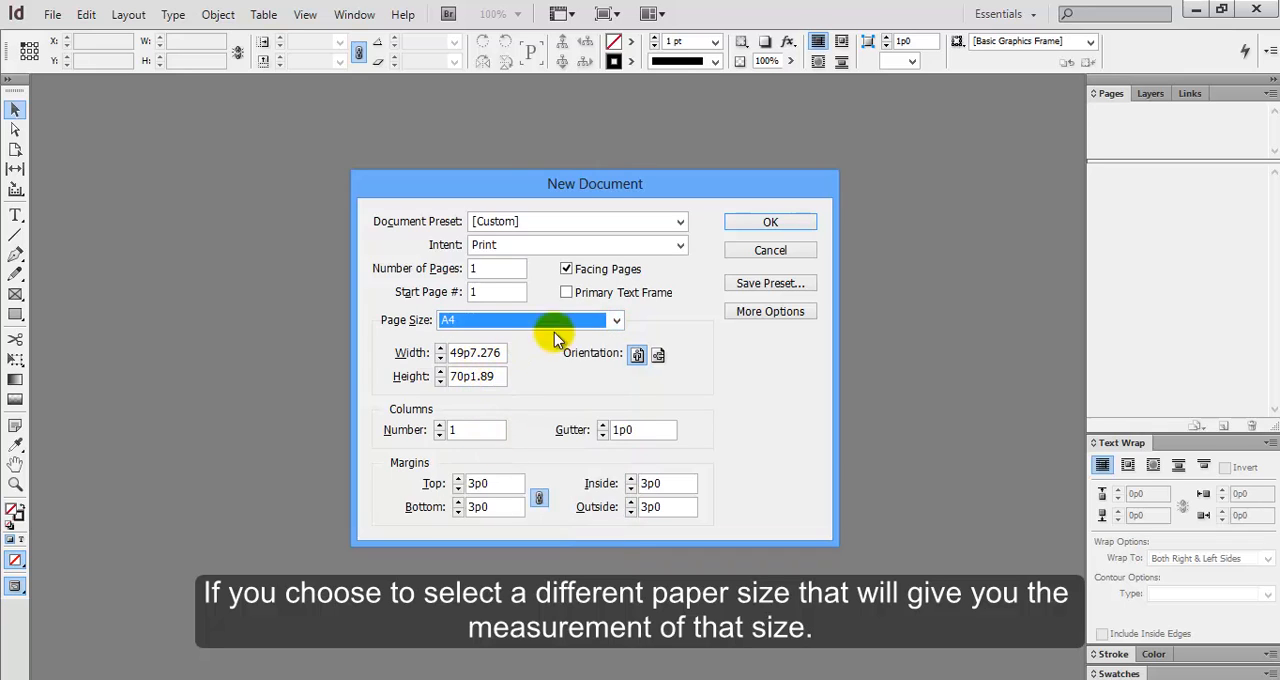
left_click(616, 320)
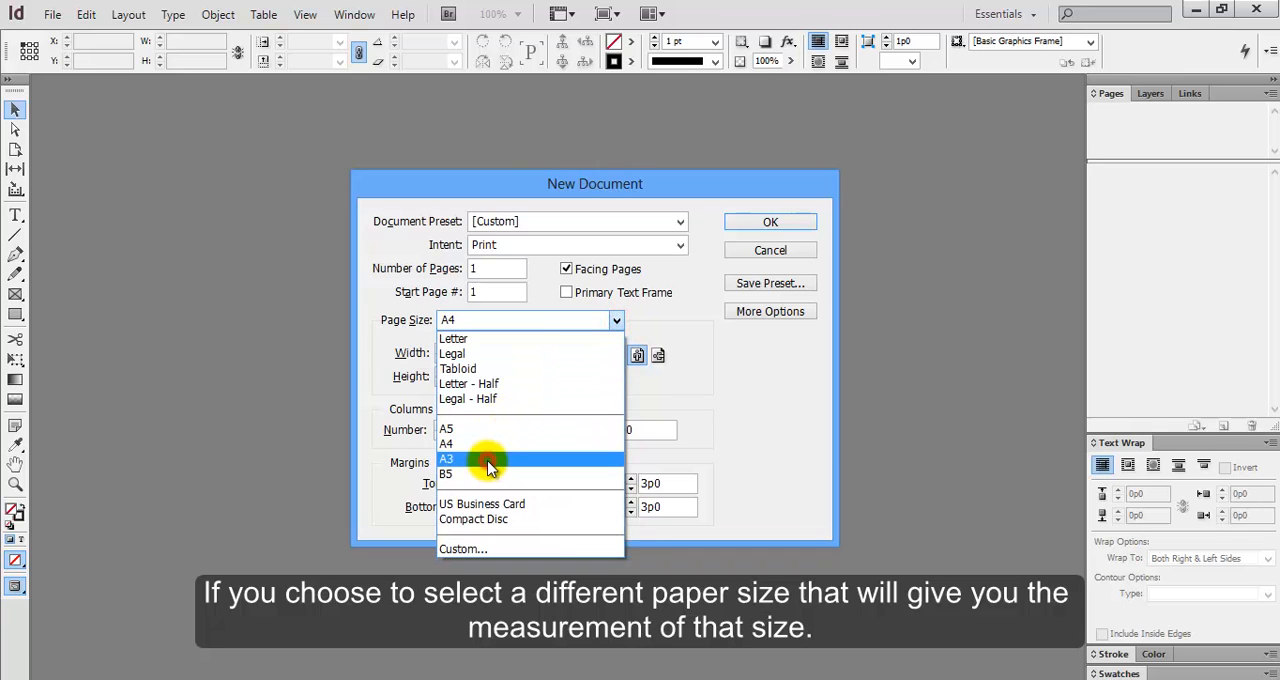
left_click(446, 460)
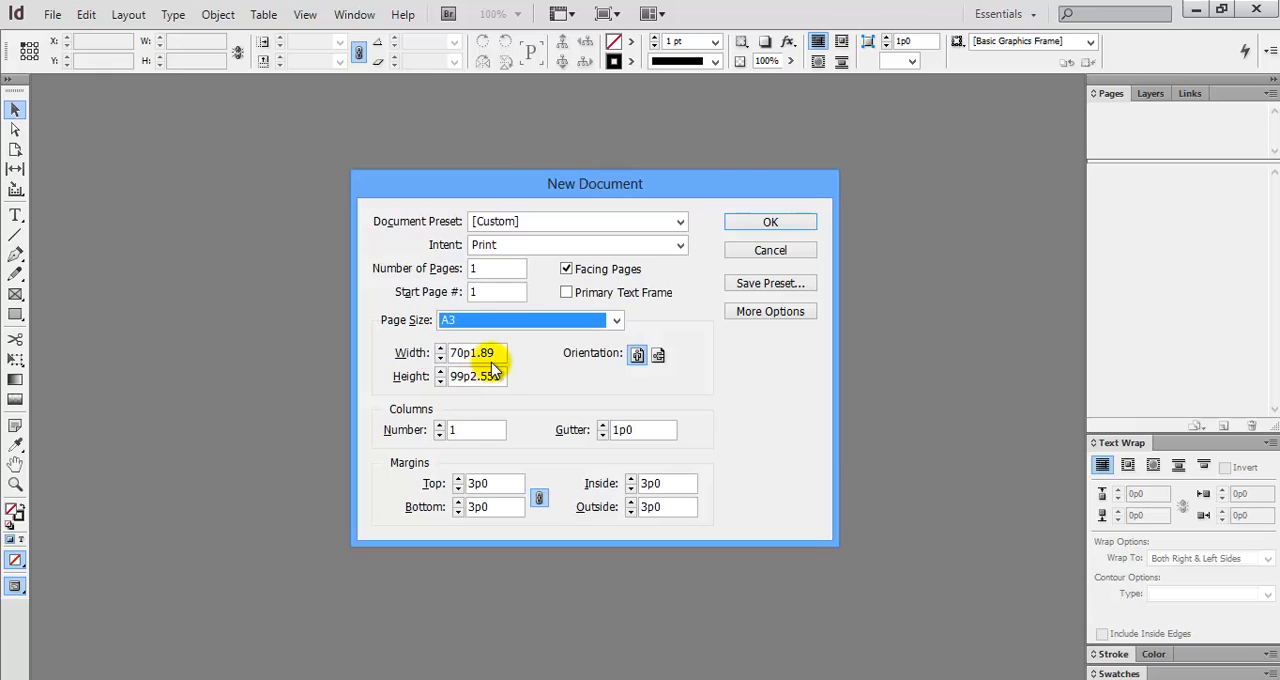
left_click(530, 320)
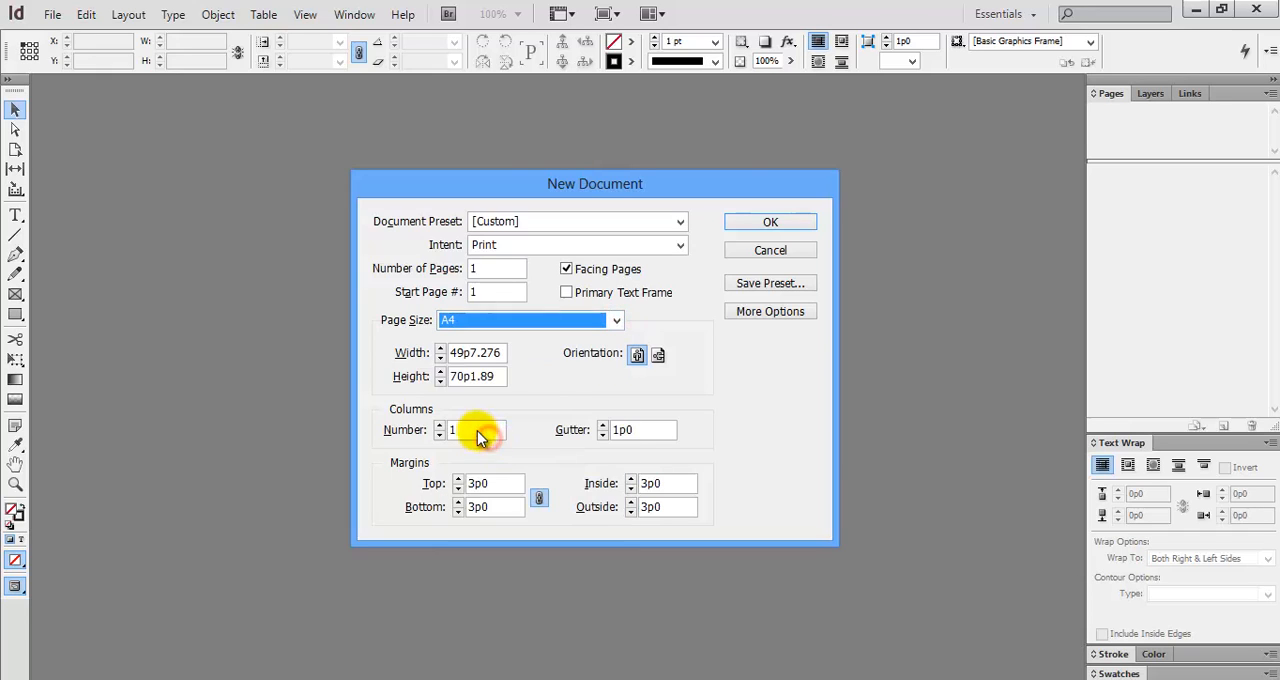
mouse_move(584, 360)
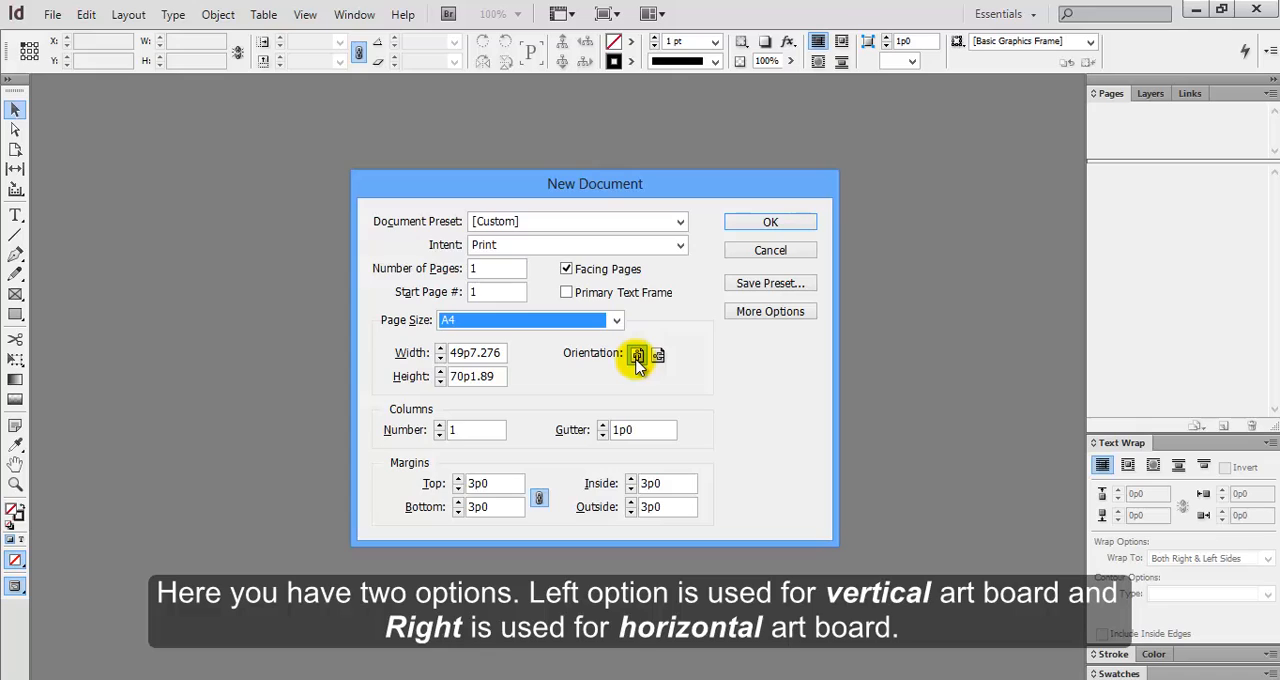
mouse_move(656, 356)
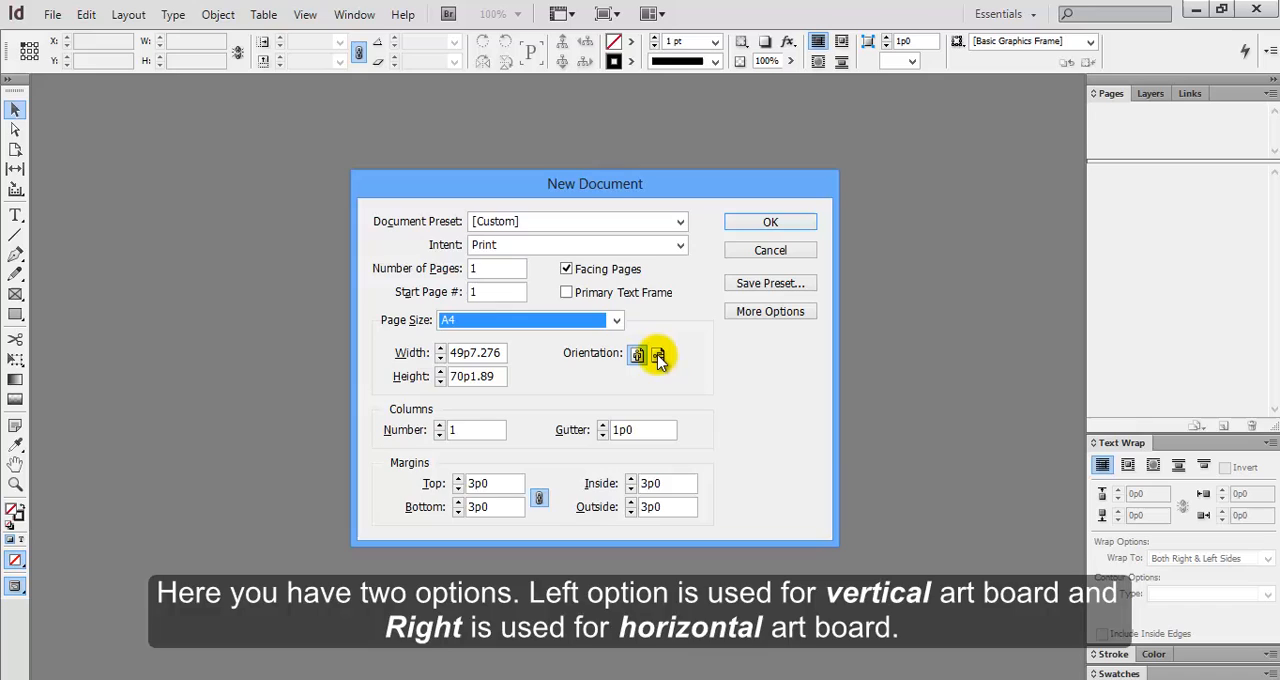
Create the one-page A4 document with the entered column and margin settings
left_click(638, 354)
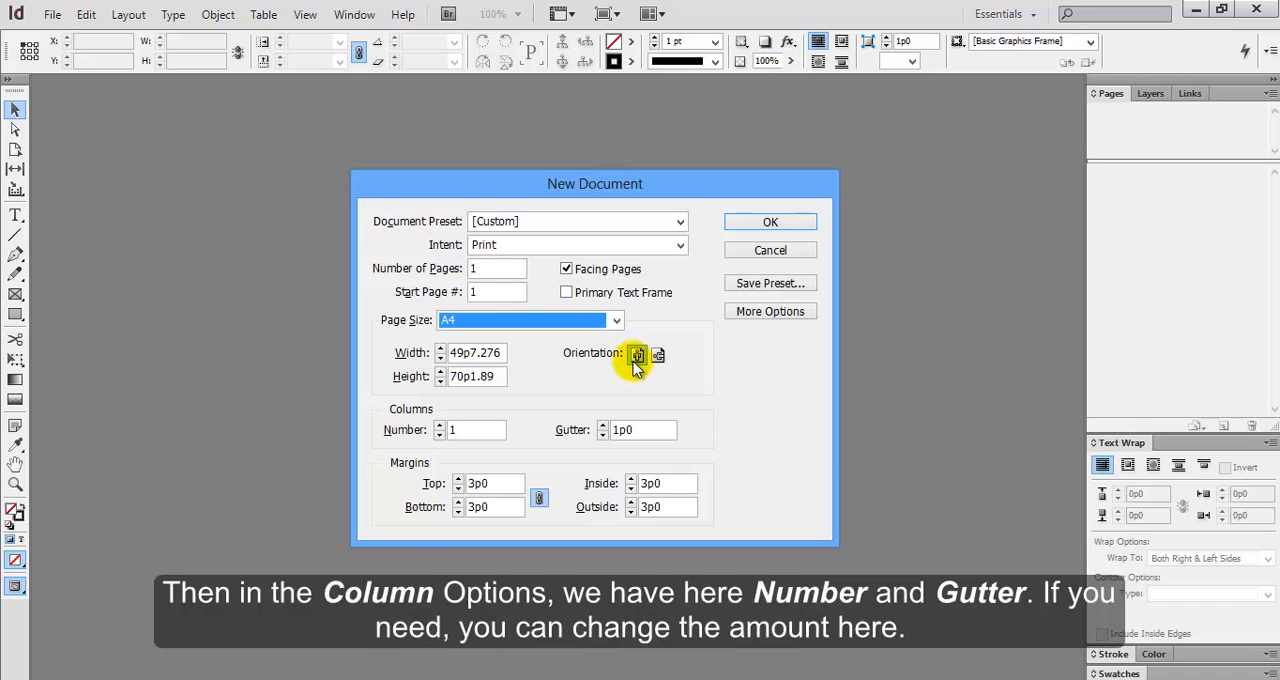
mouse_move(428, 416)
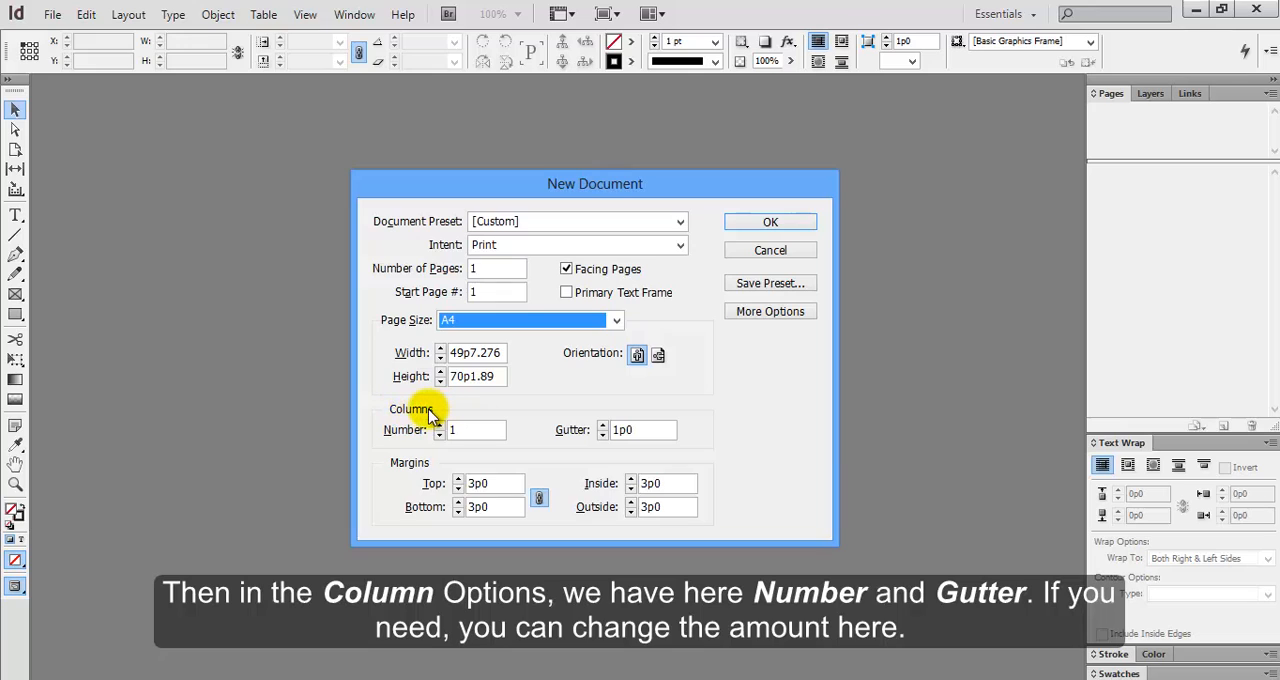
mouse_move(440, 442)
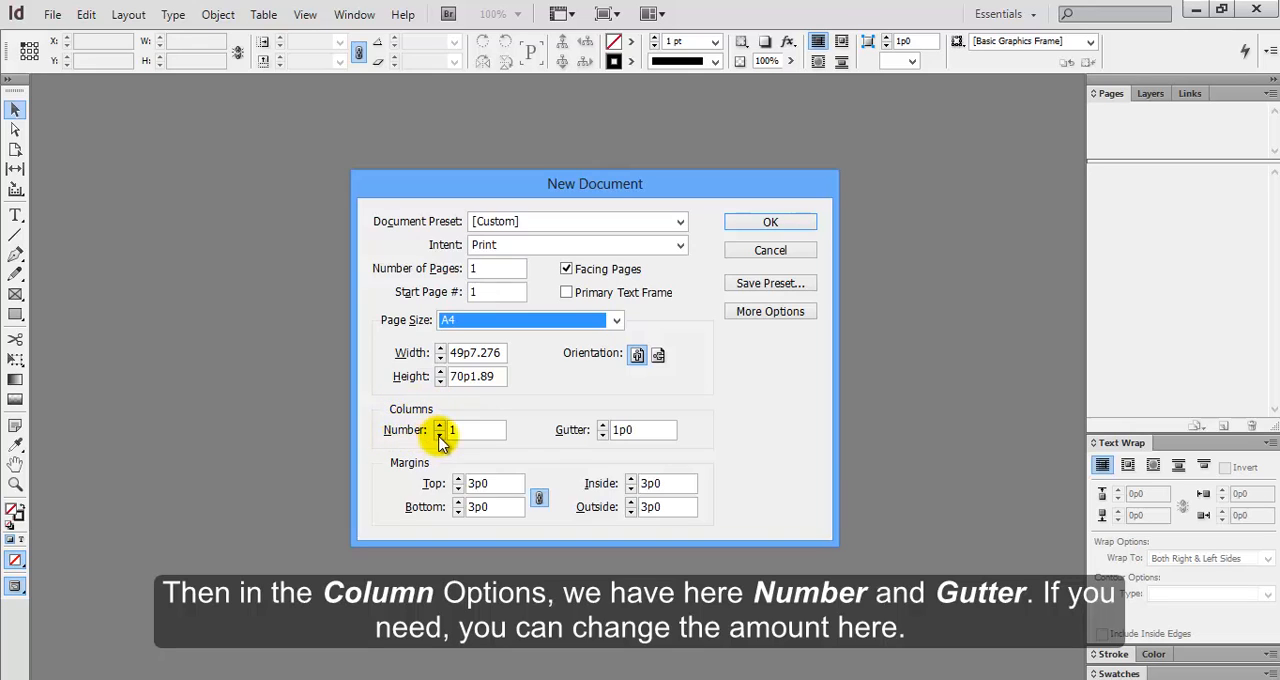
mouse_move(584, 438)
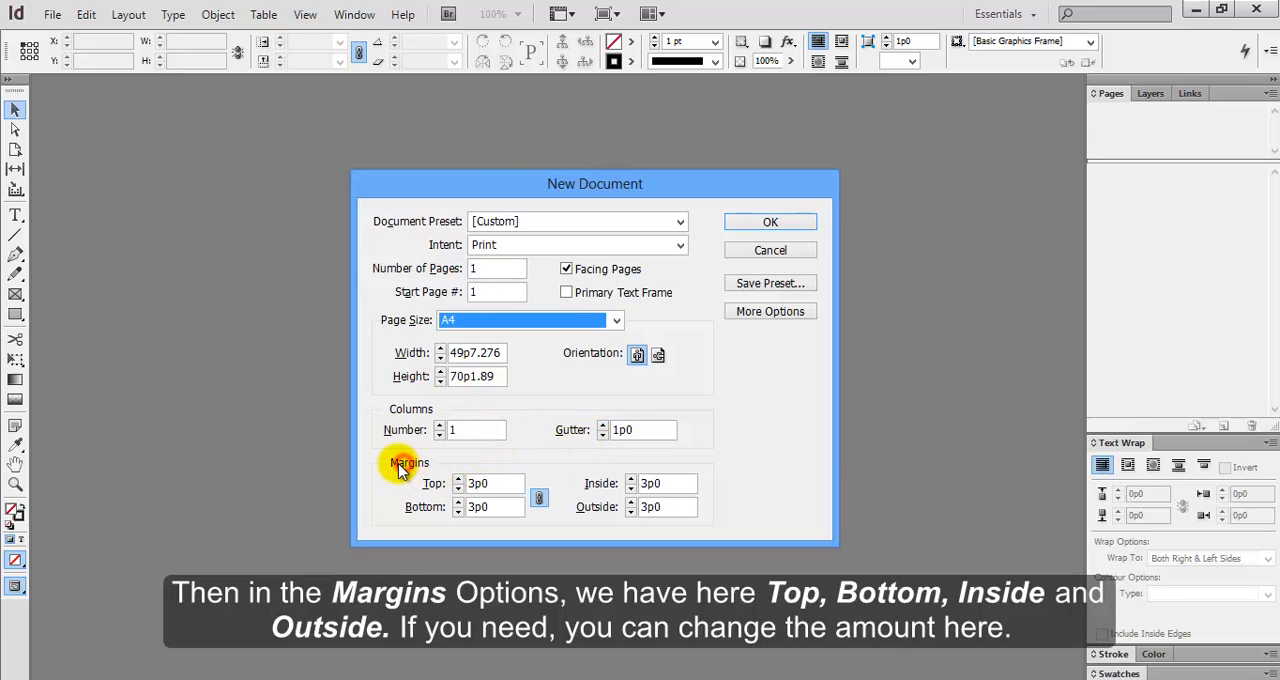
mouse_move(444, 472)
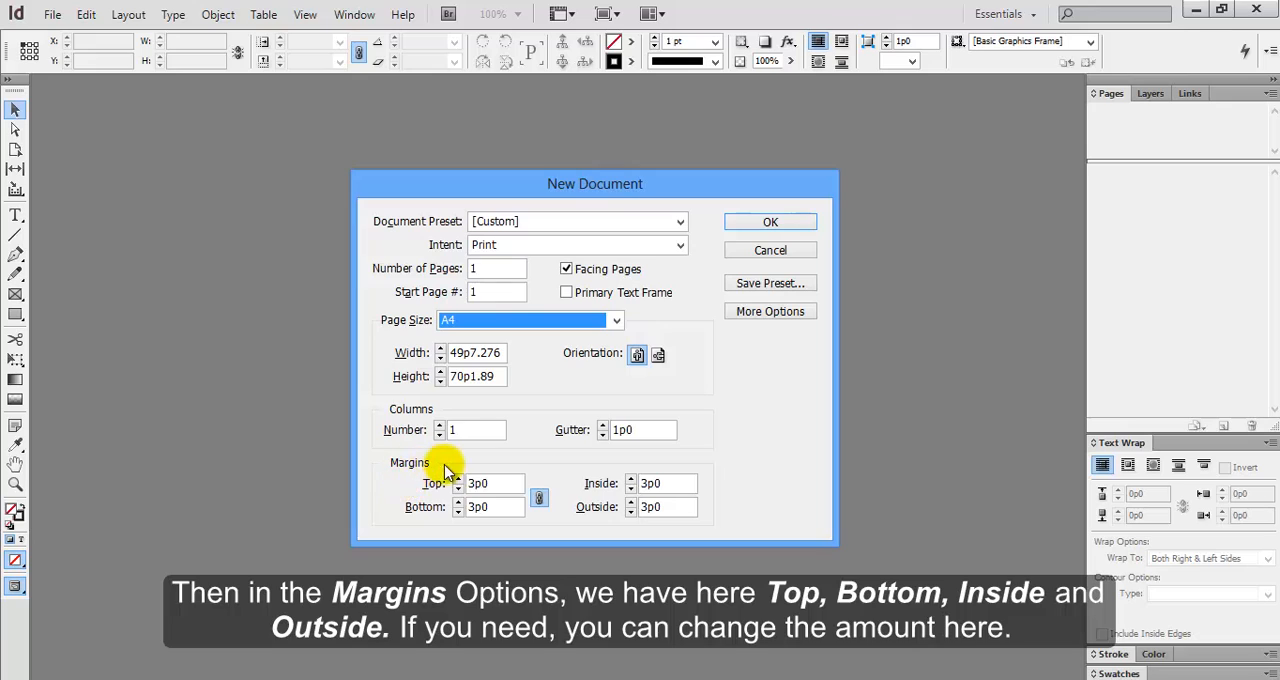
mouse_move(436, 518)
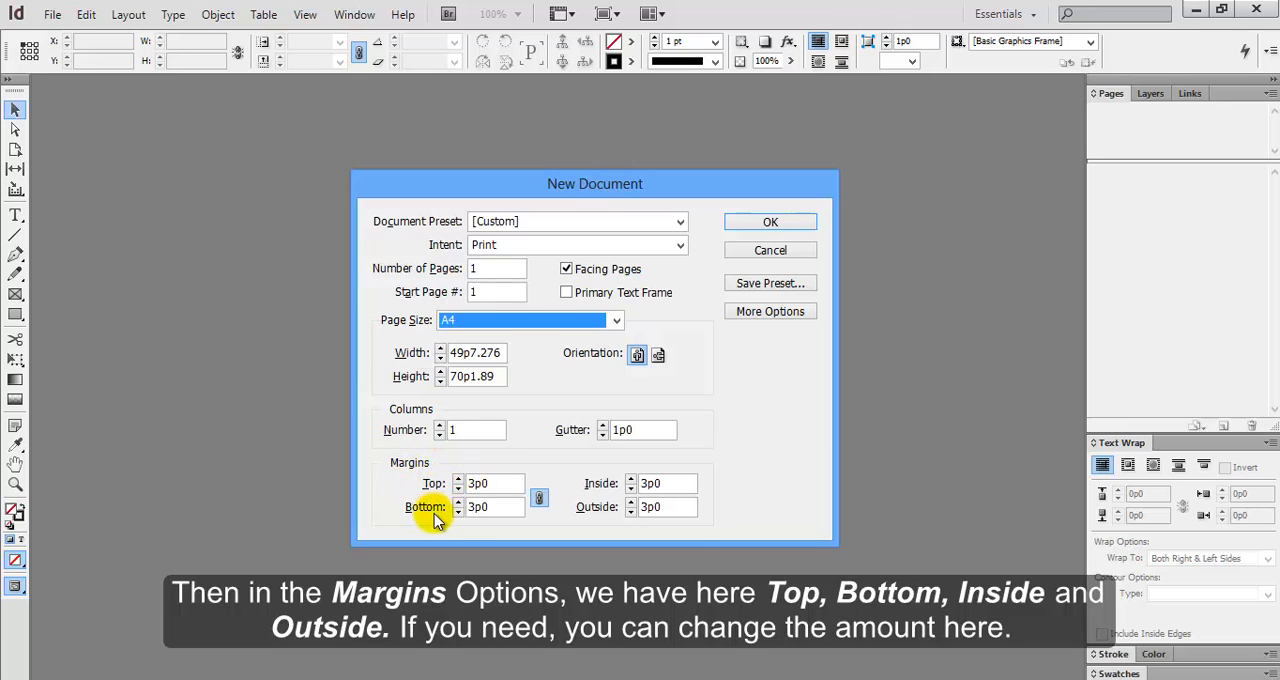
mouse_move(596, 506)
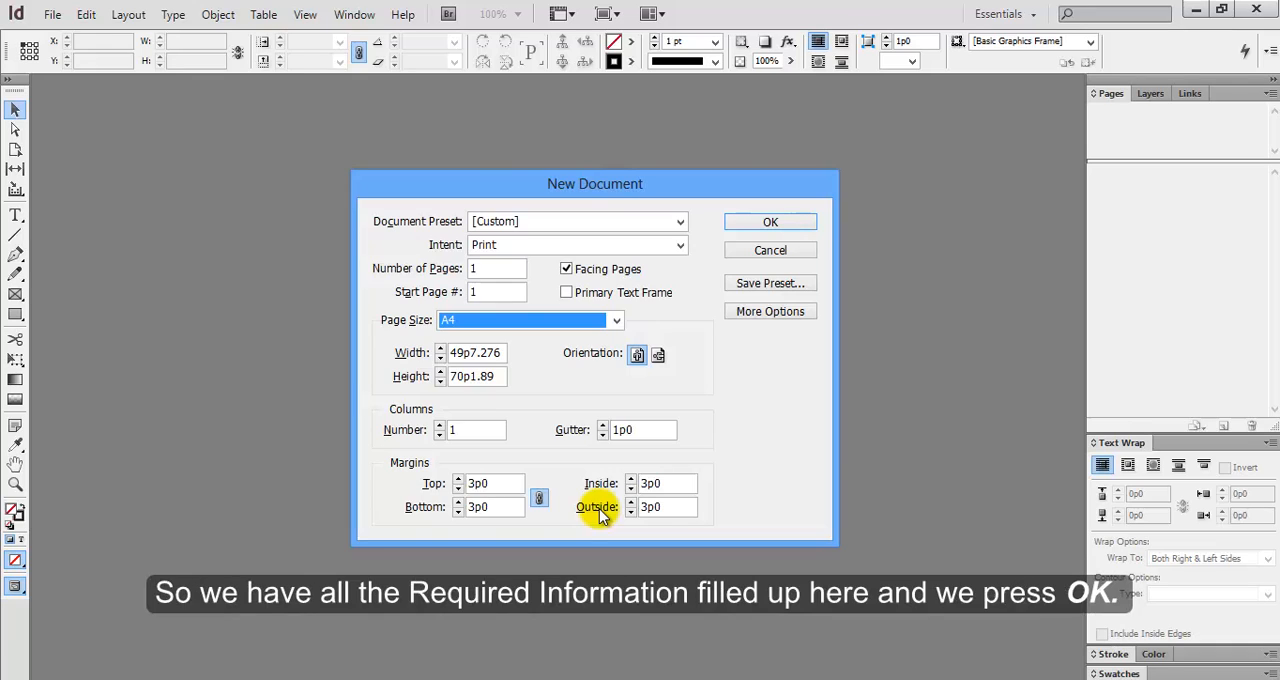
mouse_move(512, 320)
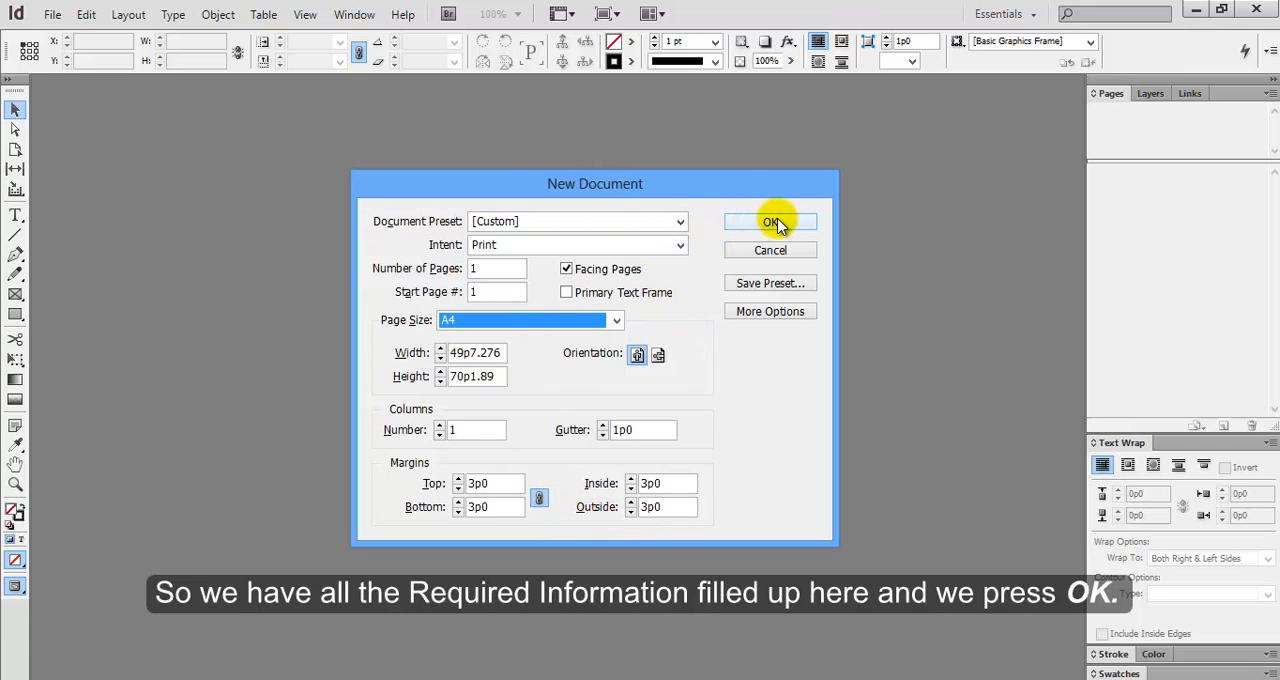
left_click(770, 220)
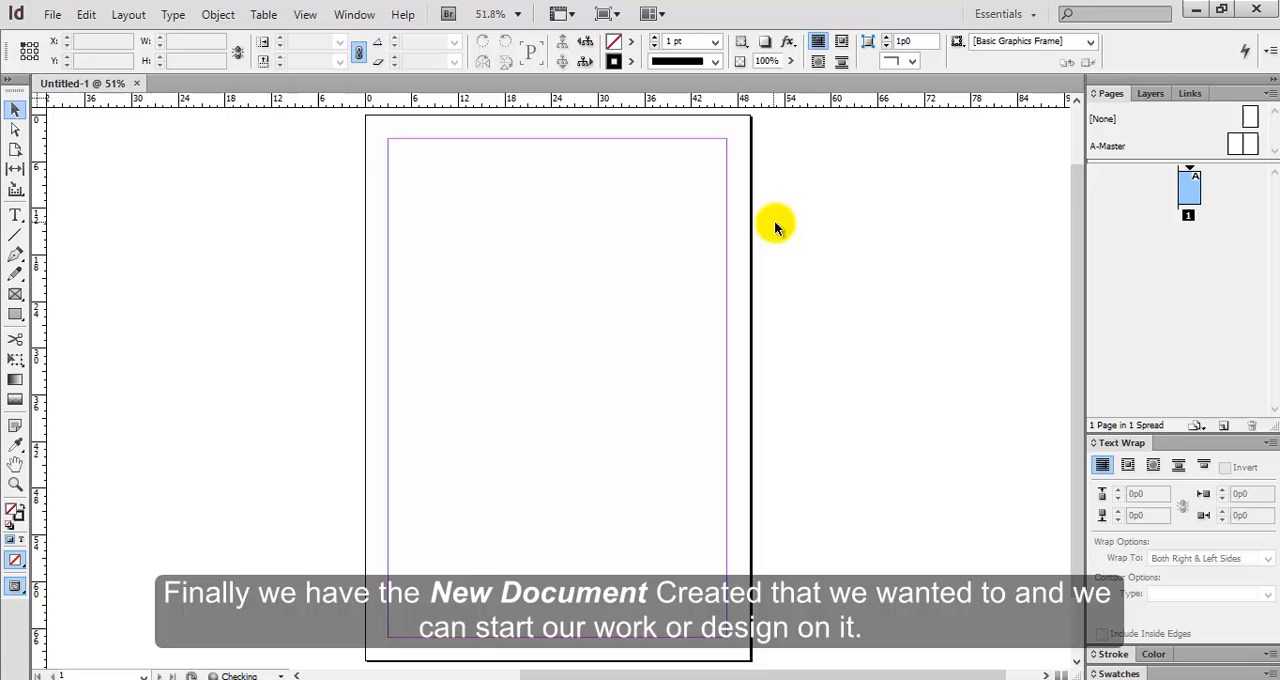
mouse_move(456, 334)
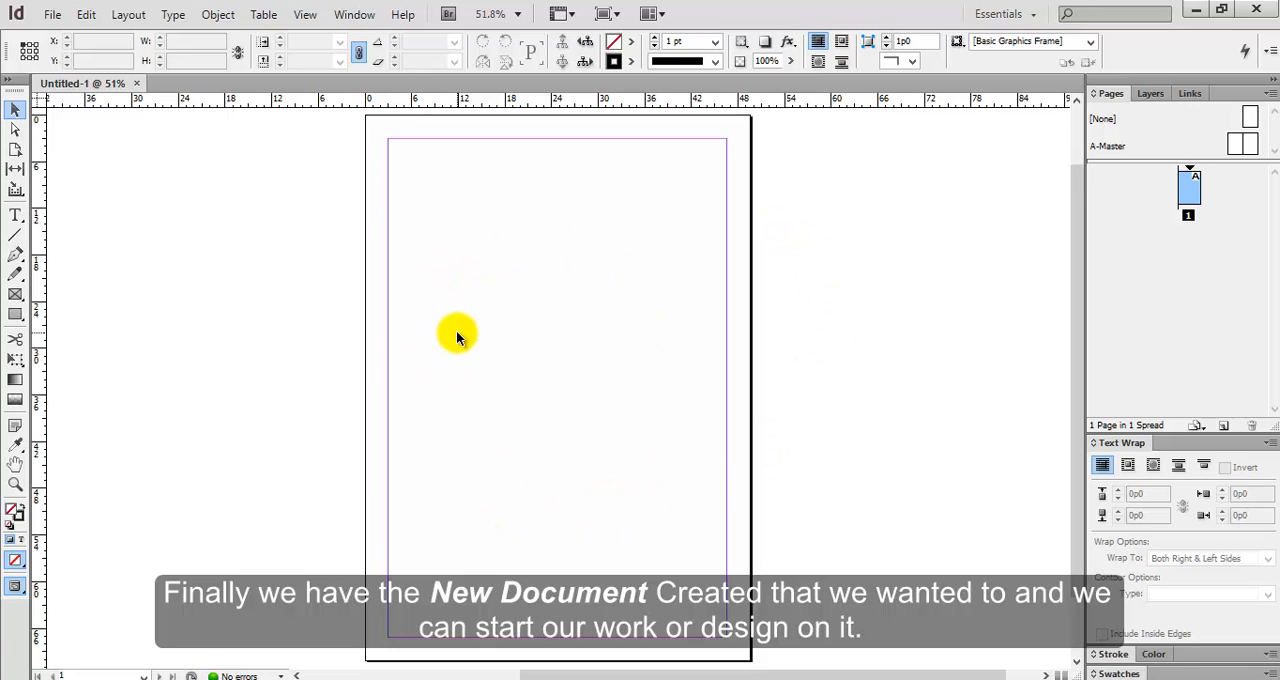
mouse_move(544, 314)
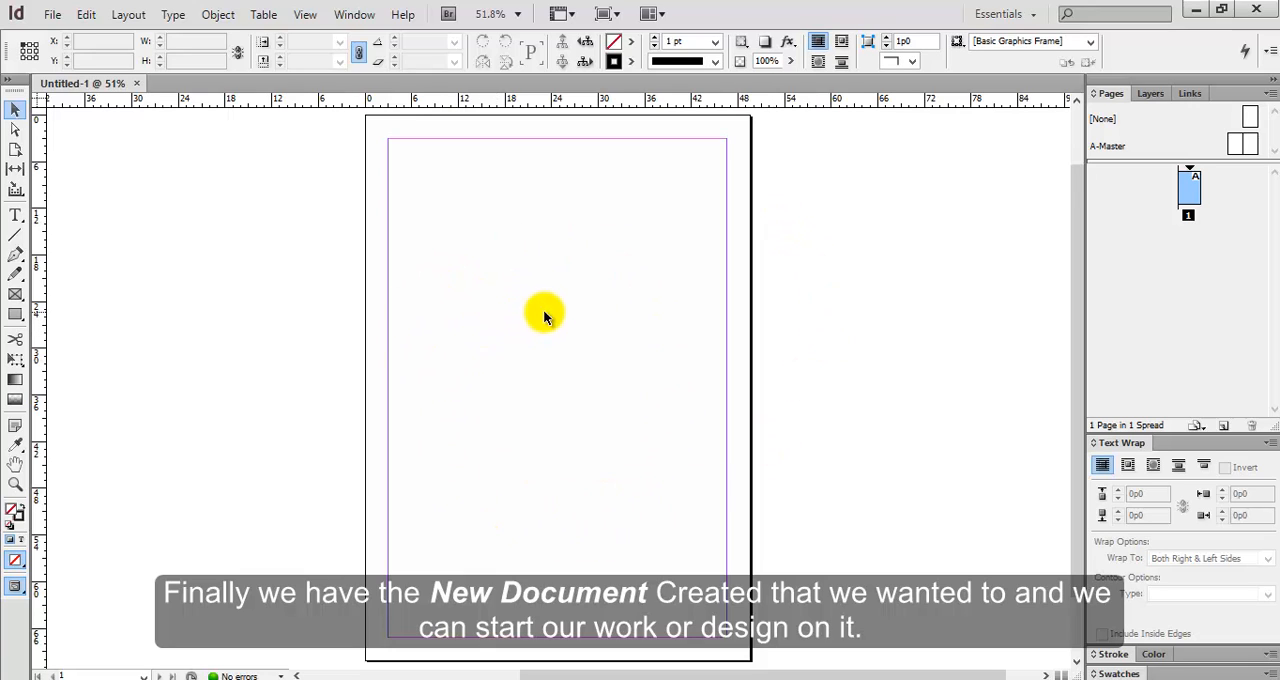
mouse_move(400, 318)
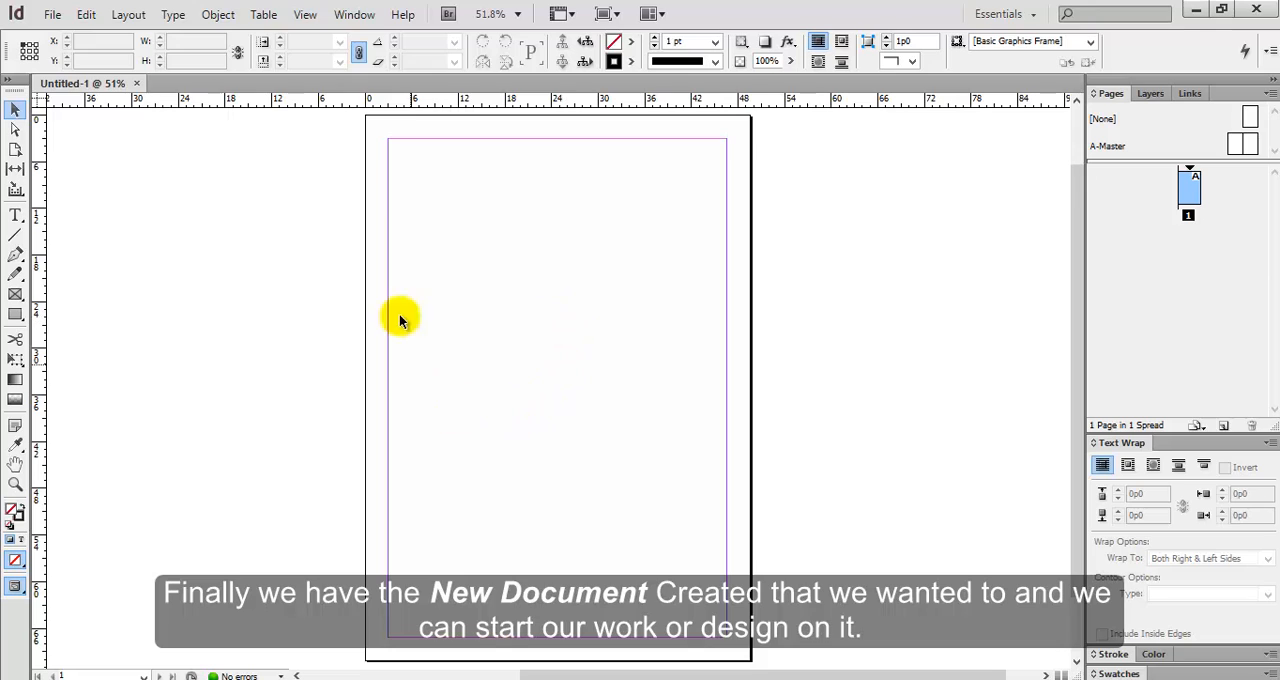
mouse_move(548, 278)
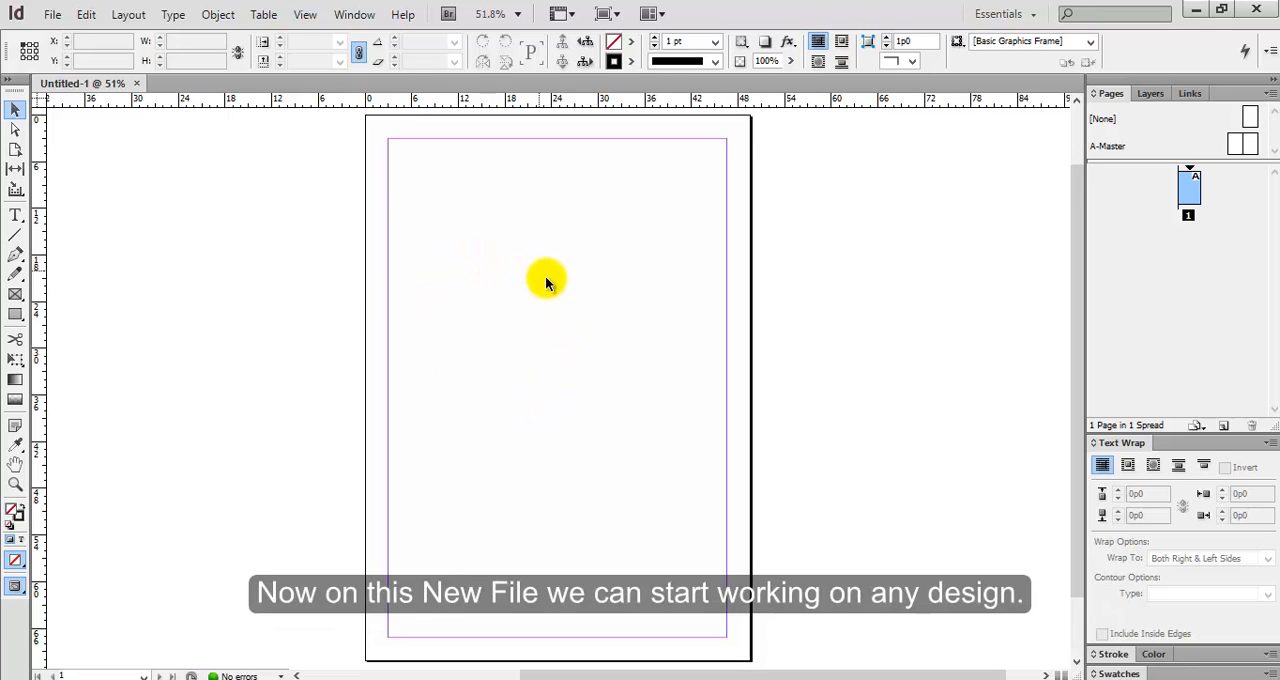
mouse_move(656, 300)
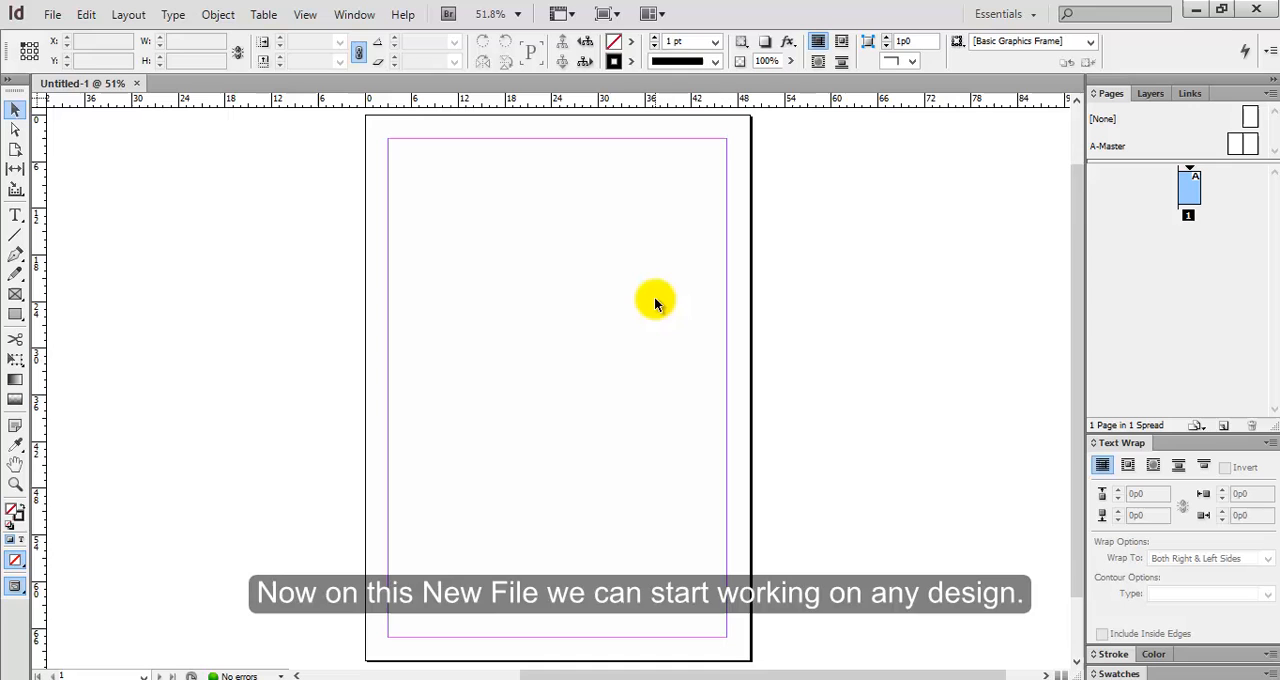
mouse_move(52, 14)
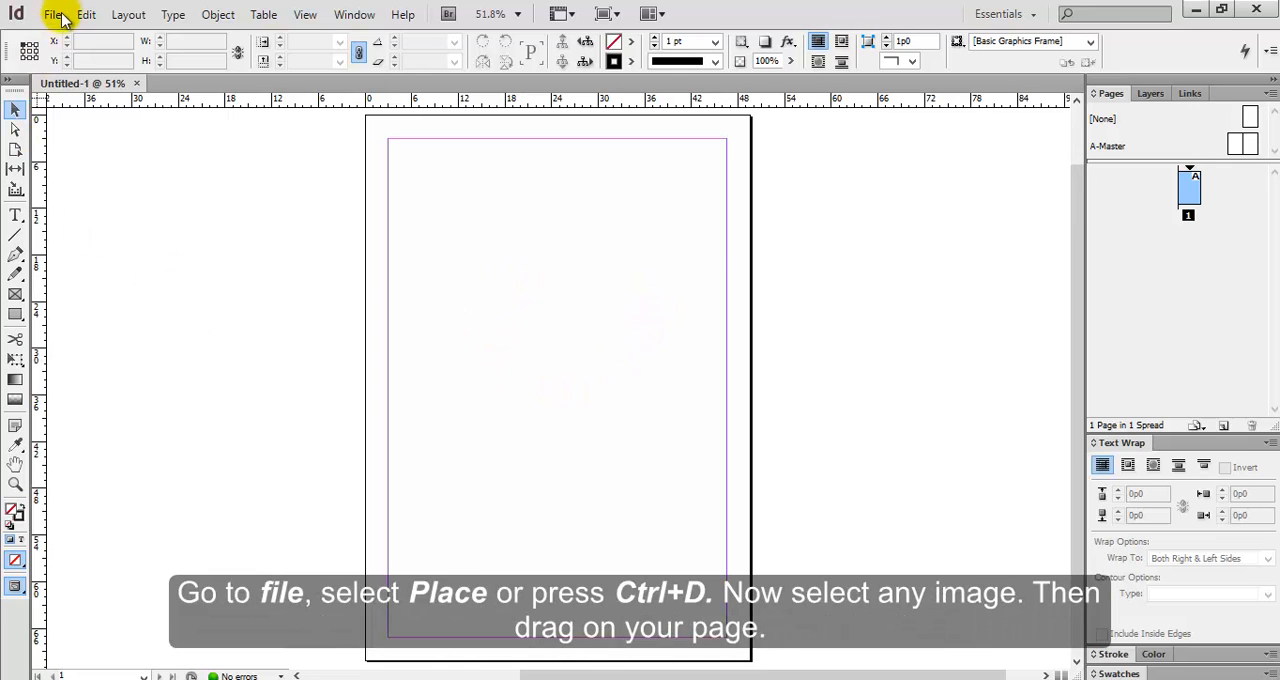
Place HIGH-QUALITY-BROCHURE-SOURCE1.jpg from the Desktop so it fills the whole A4 page
left_click(52, 14)
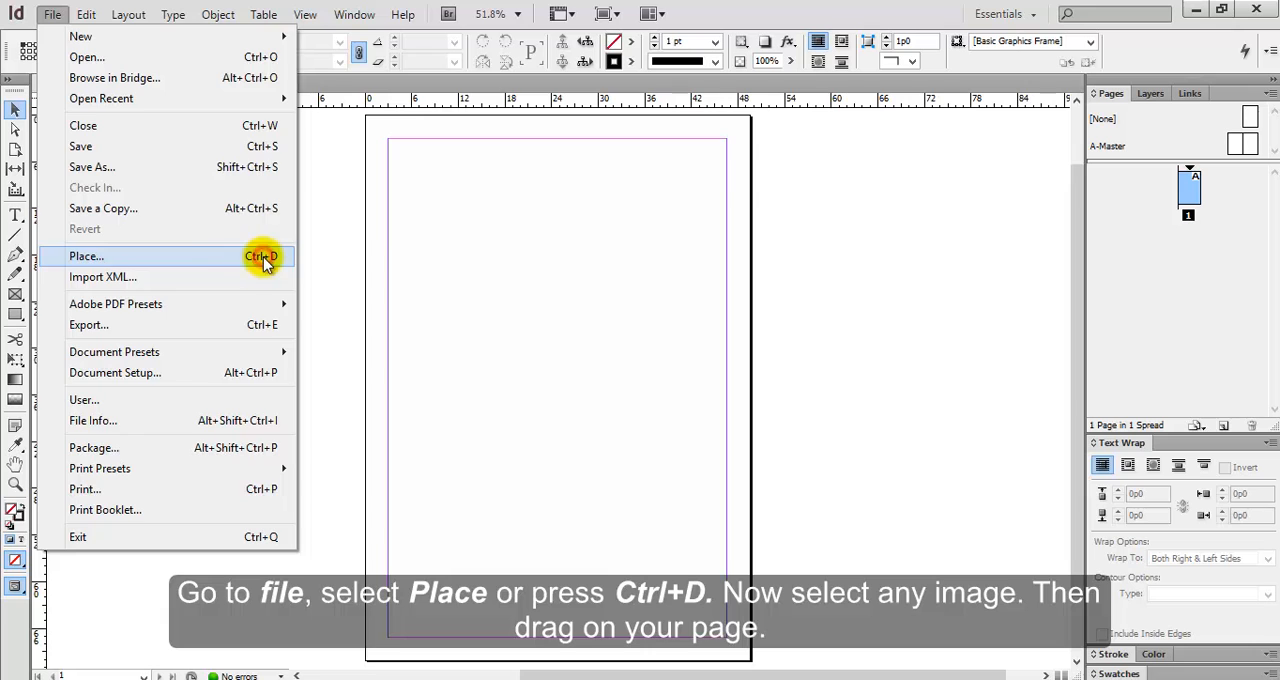
left_click(86, 256)
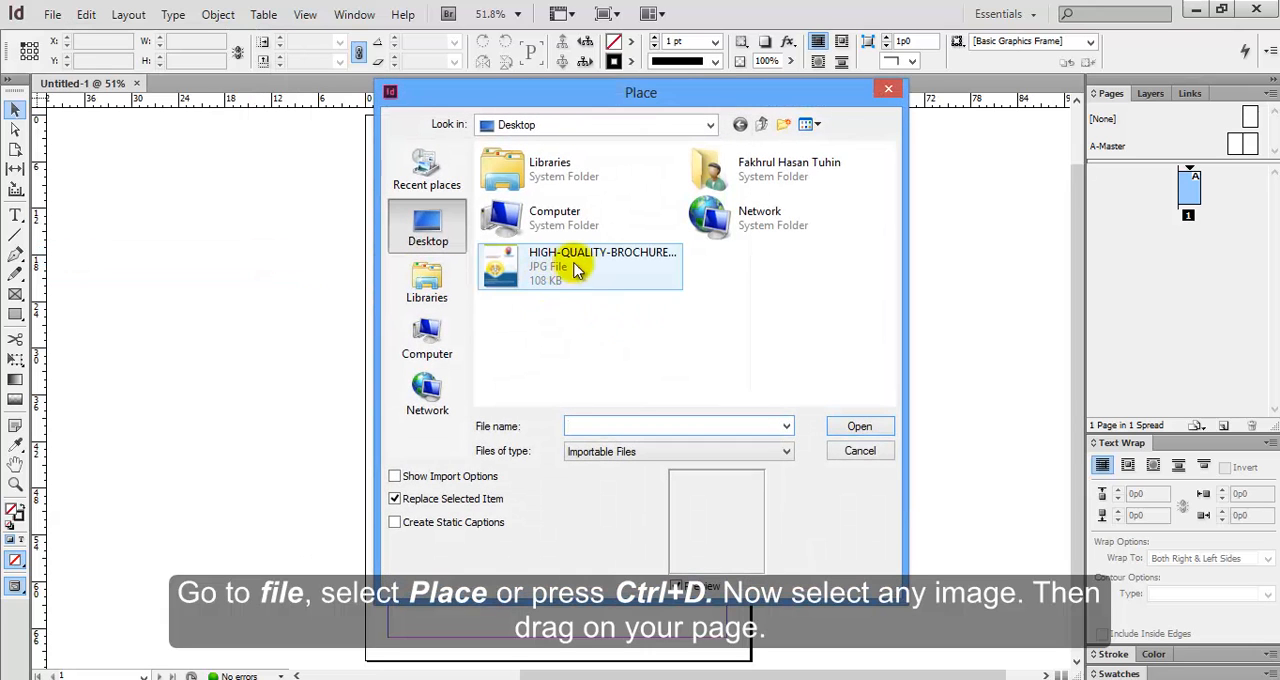
left_click(580, 268)
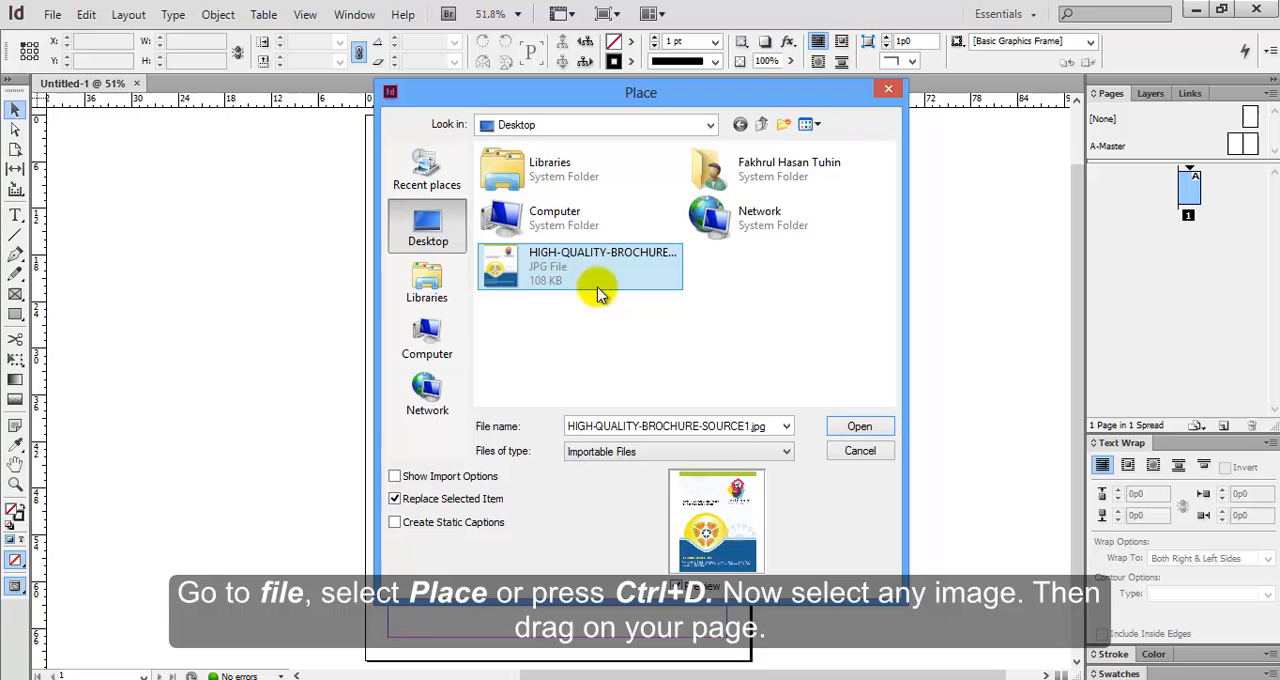
left_click(858, 426)
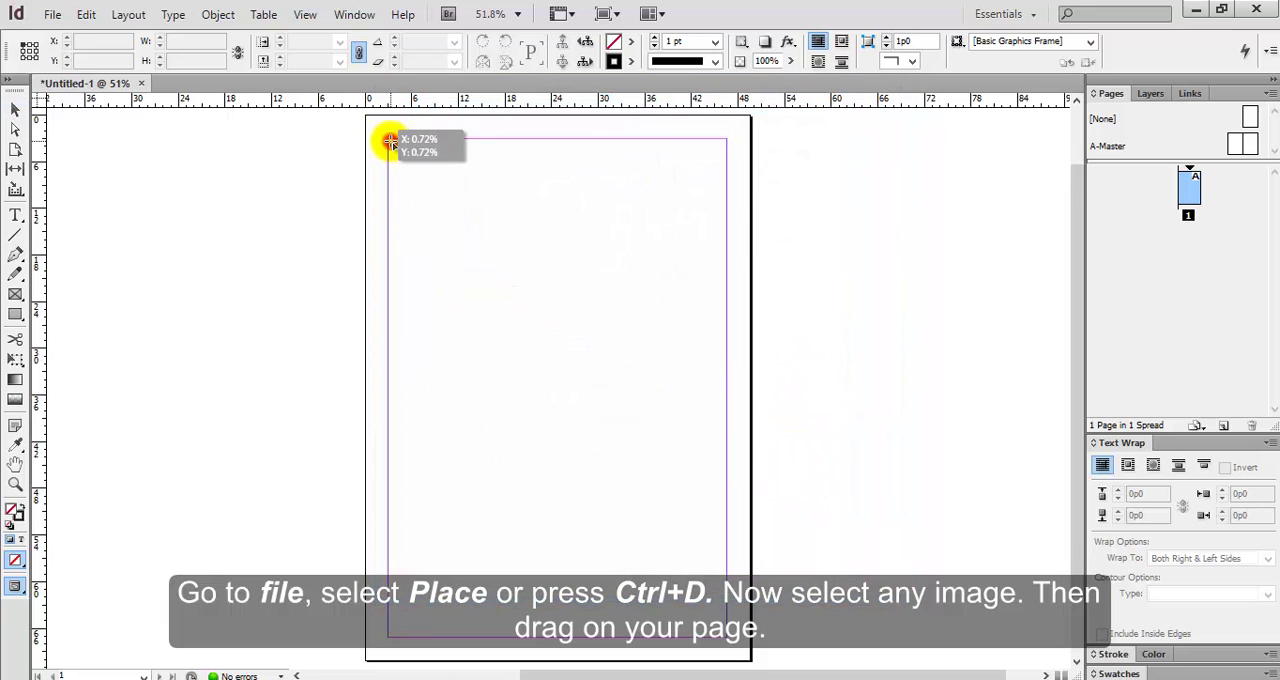
left_click_drag(388, 140, 724, 572)
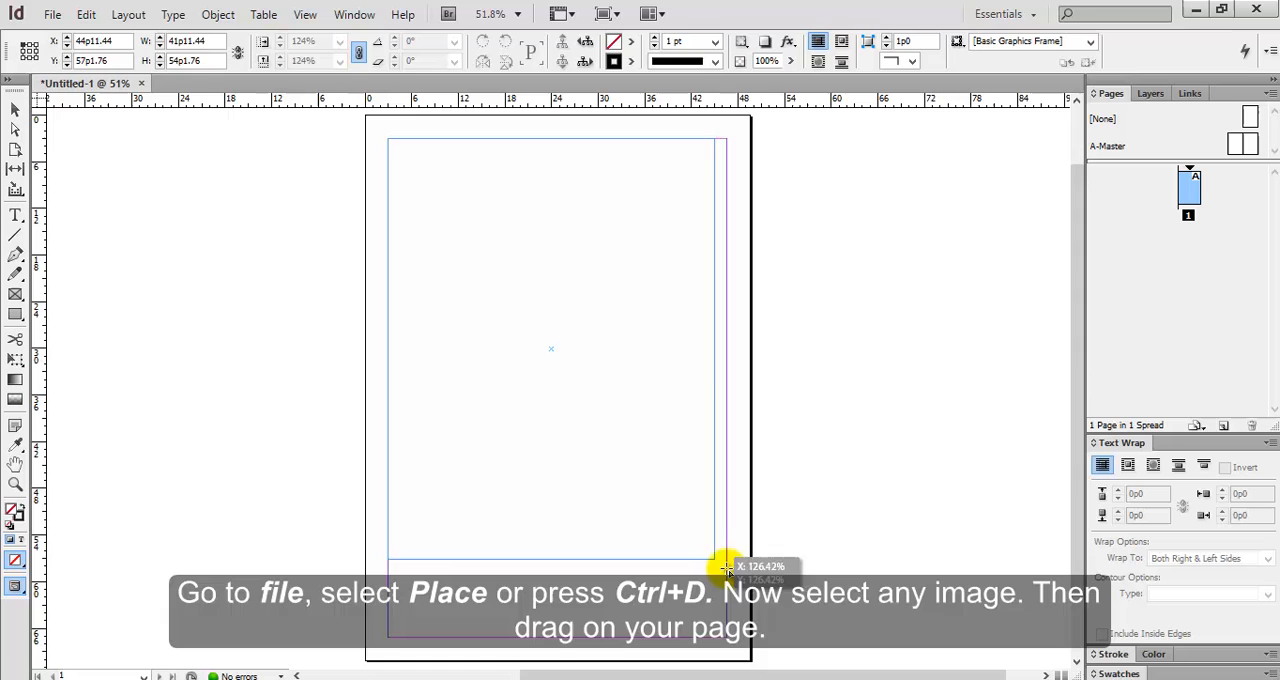
left_click_drag(390, 140, 720, 570)
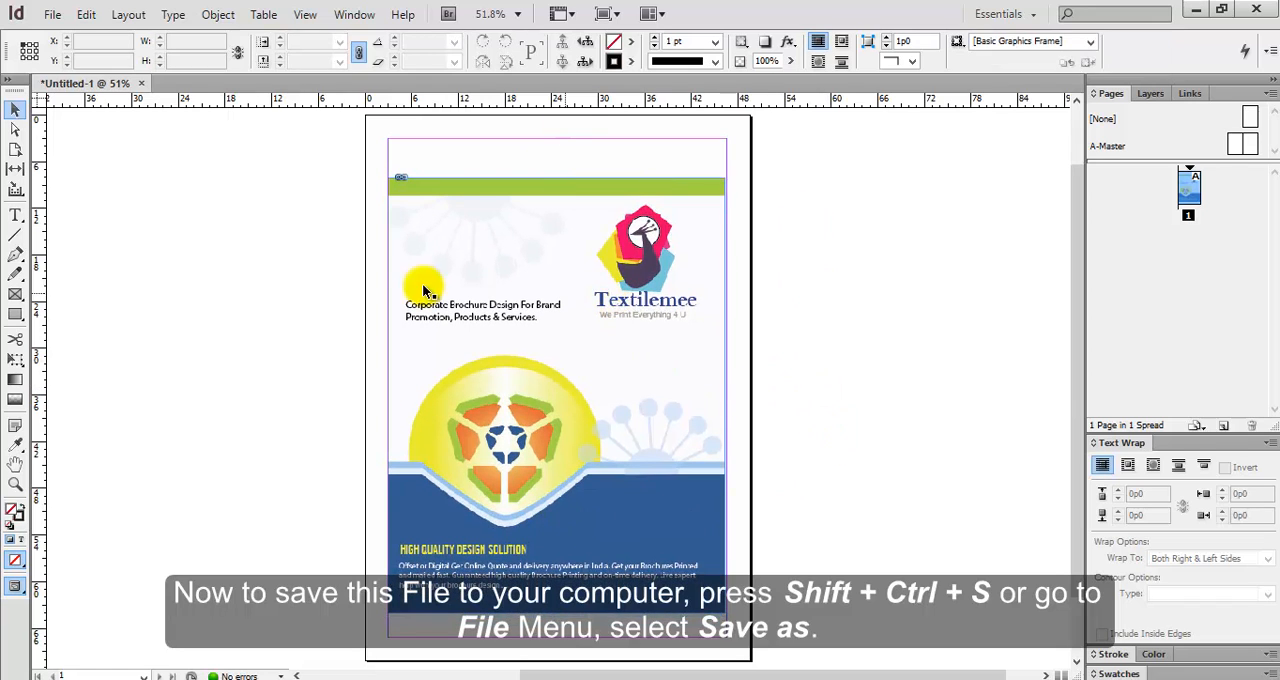
Save the document to the Desktop as InDesign.indd
left_click(52, 14)
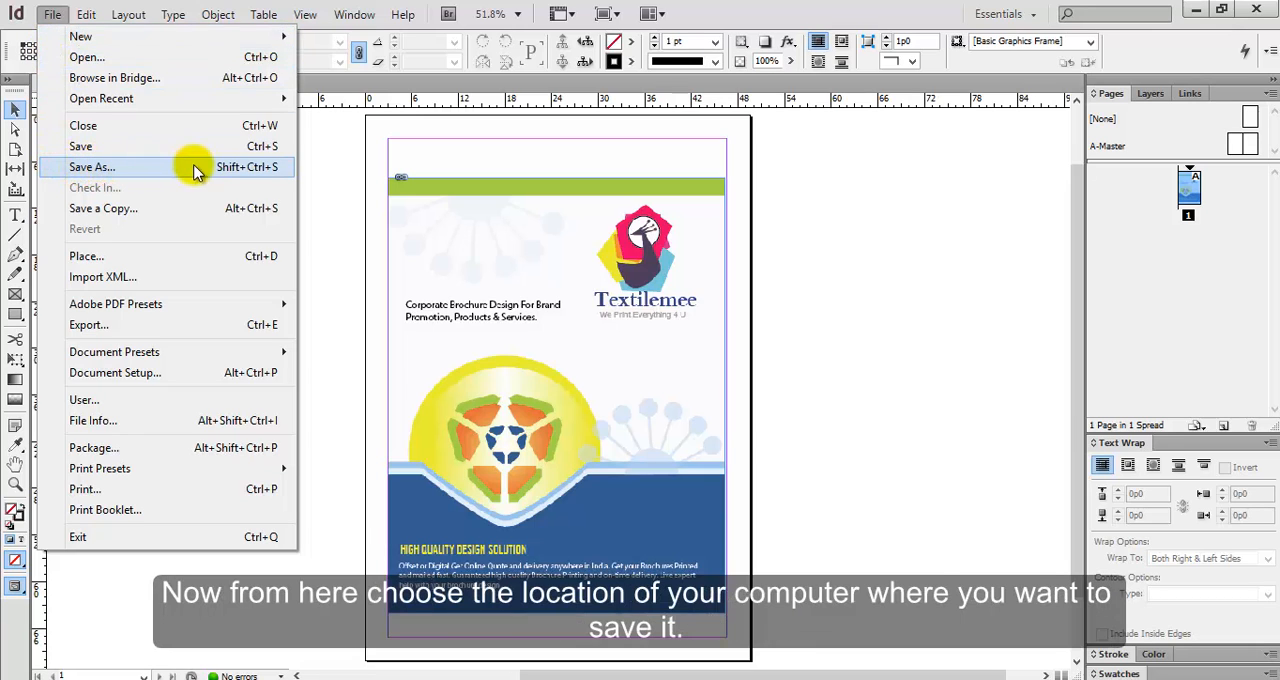
left_click(92, 168)
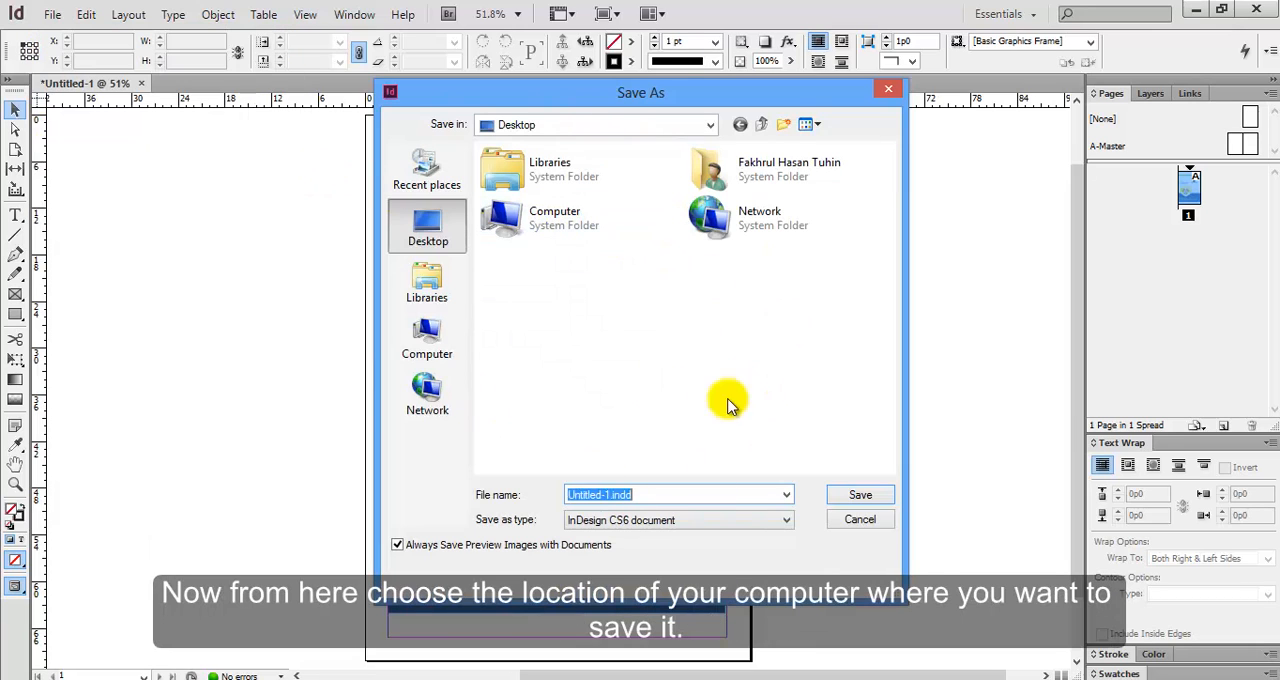
mouse_move(584, 280)
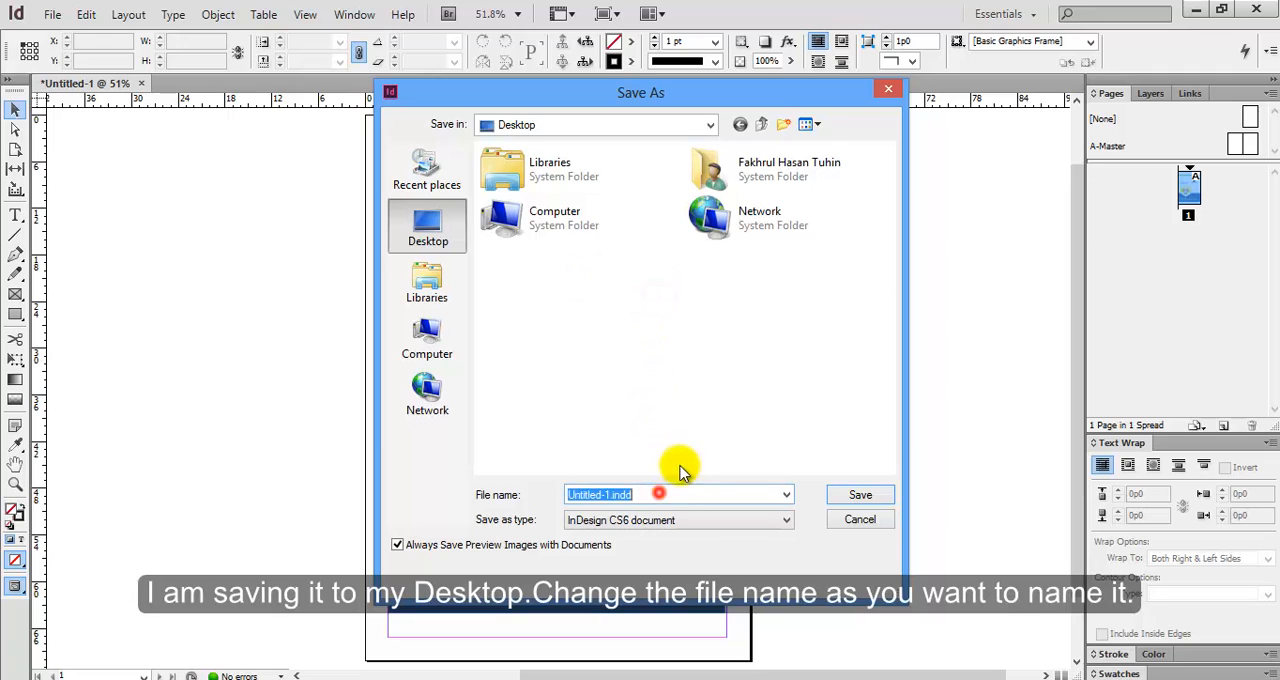
type("InD")
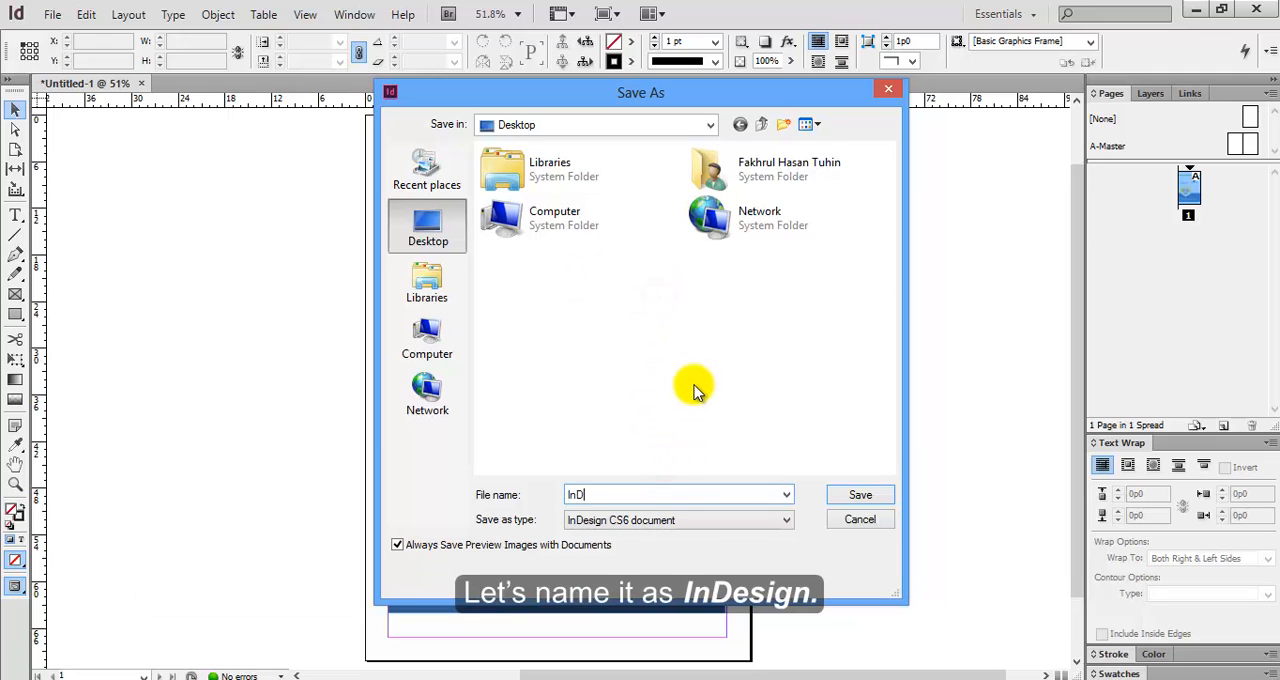
type("esign")
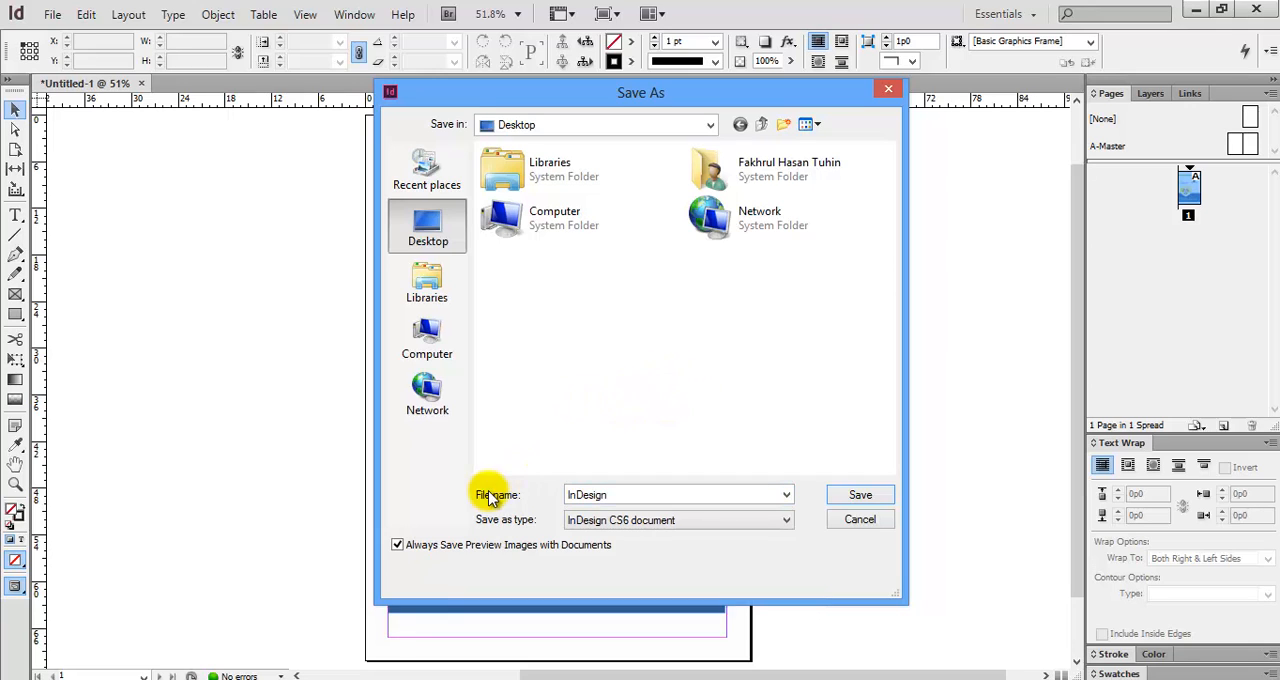
mouse_move(520, 520)
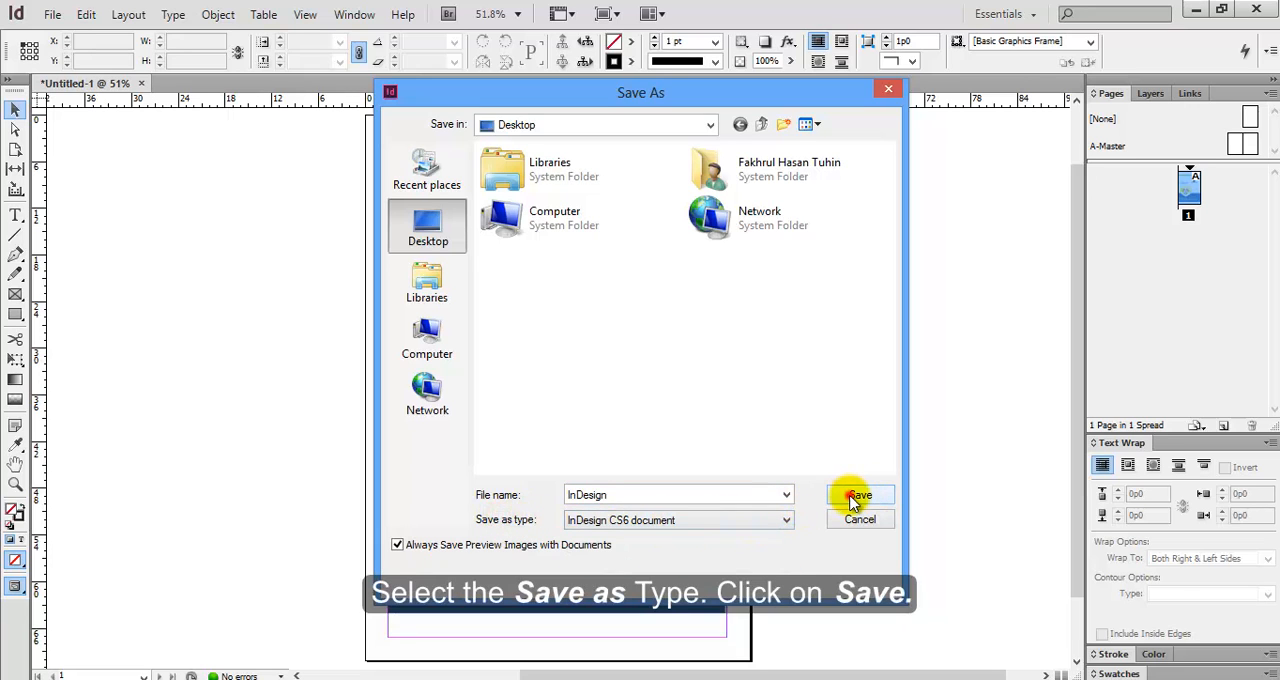
left_click(856, 496)
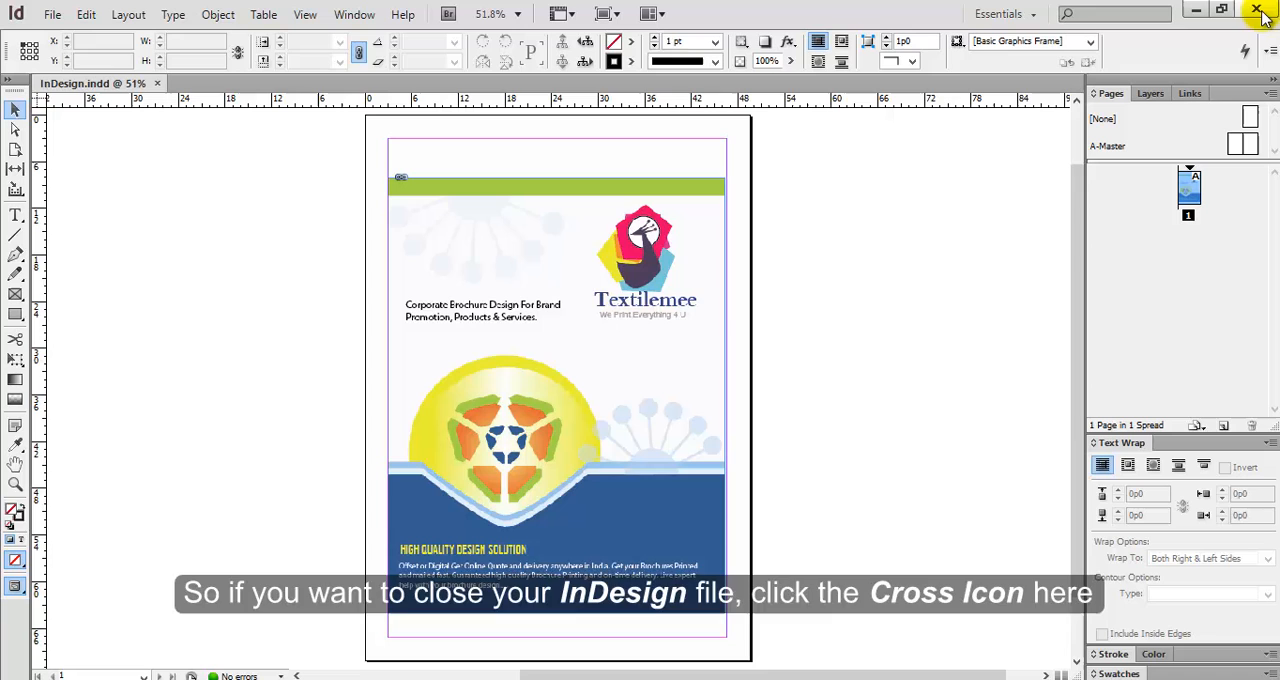
mouse_move(1258, 12)
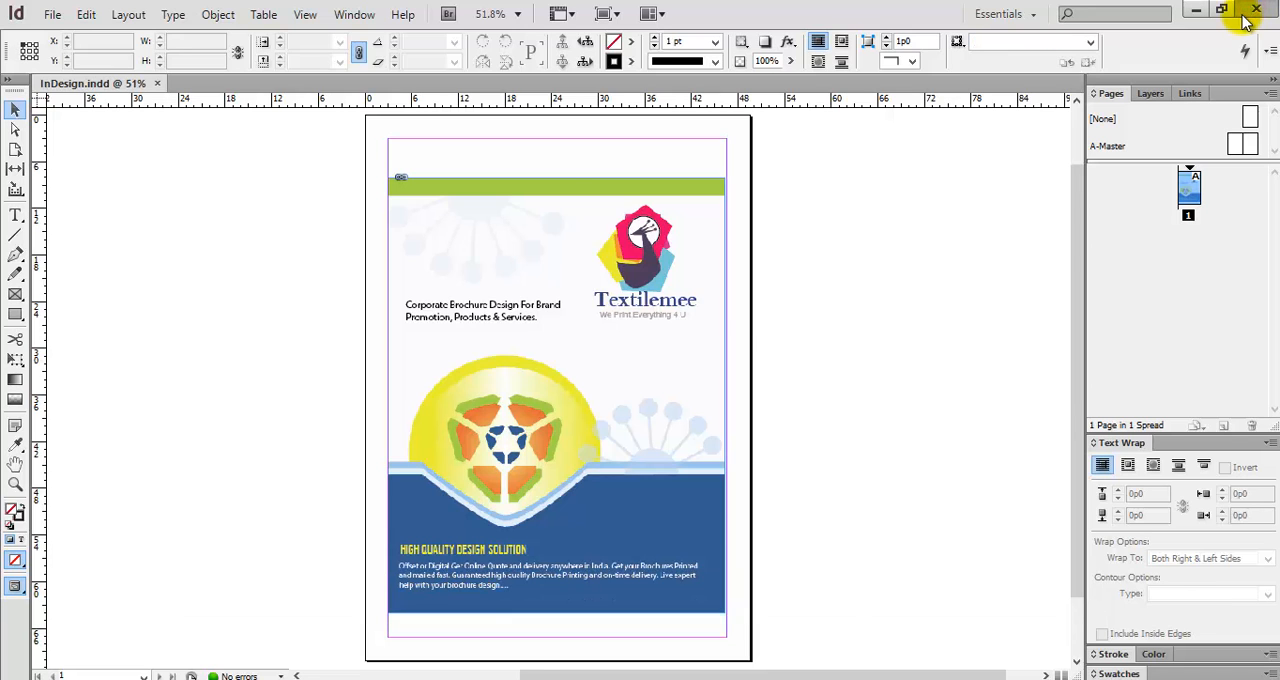
Close InDesign, leaving the Desktop with the InDesign.indd icon showing
left_click(1256, 8)
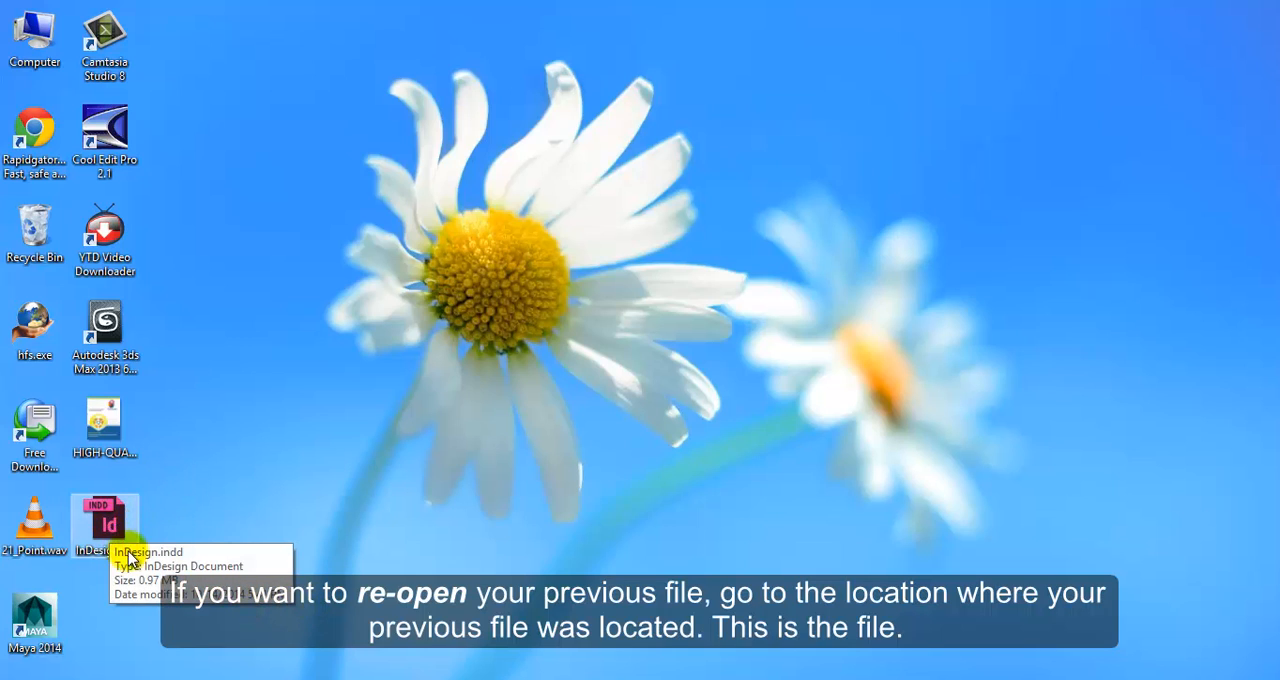
Reopen InDesign.indd from its Desktop icon
double_click(104, 524)
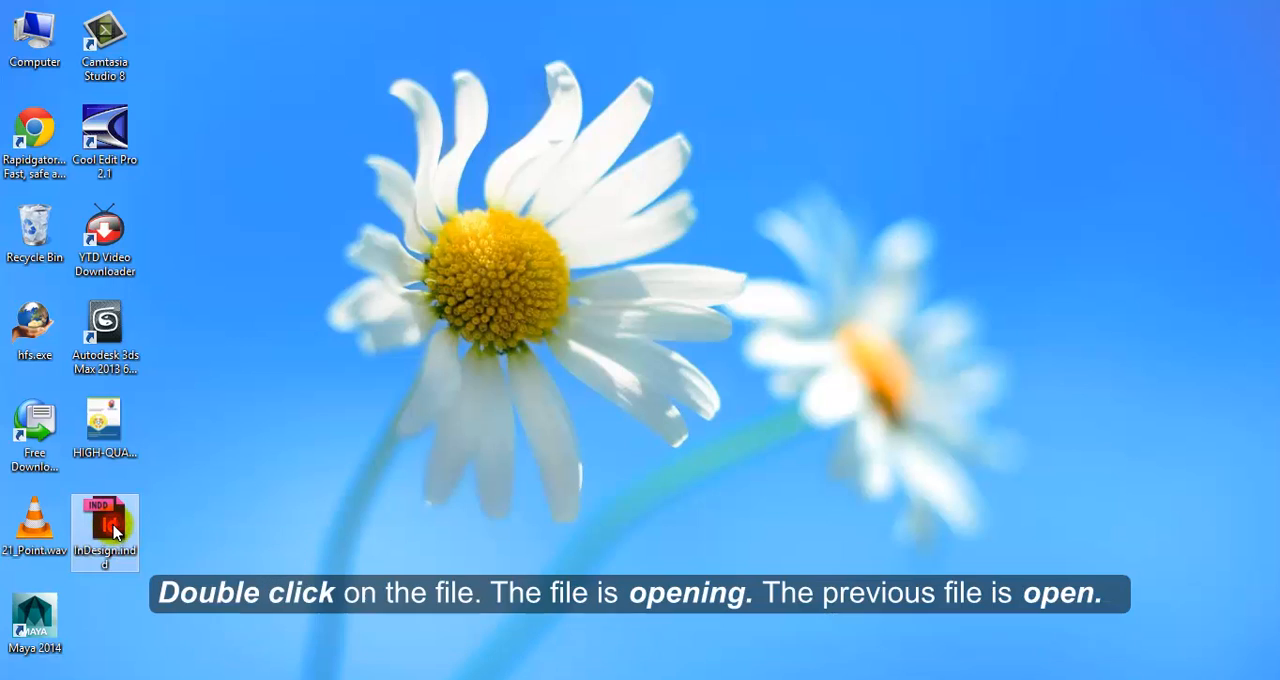
double_click(104, 524)
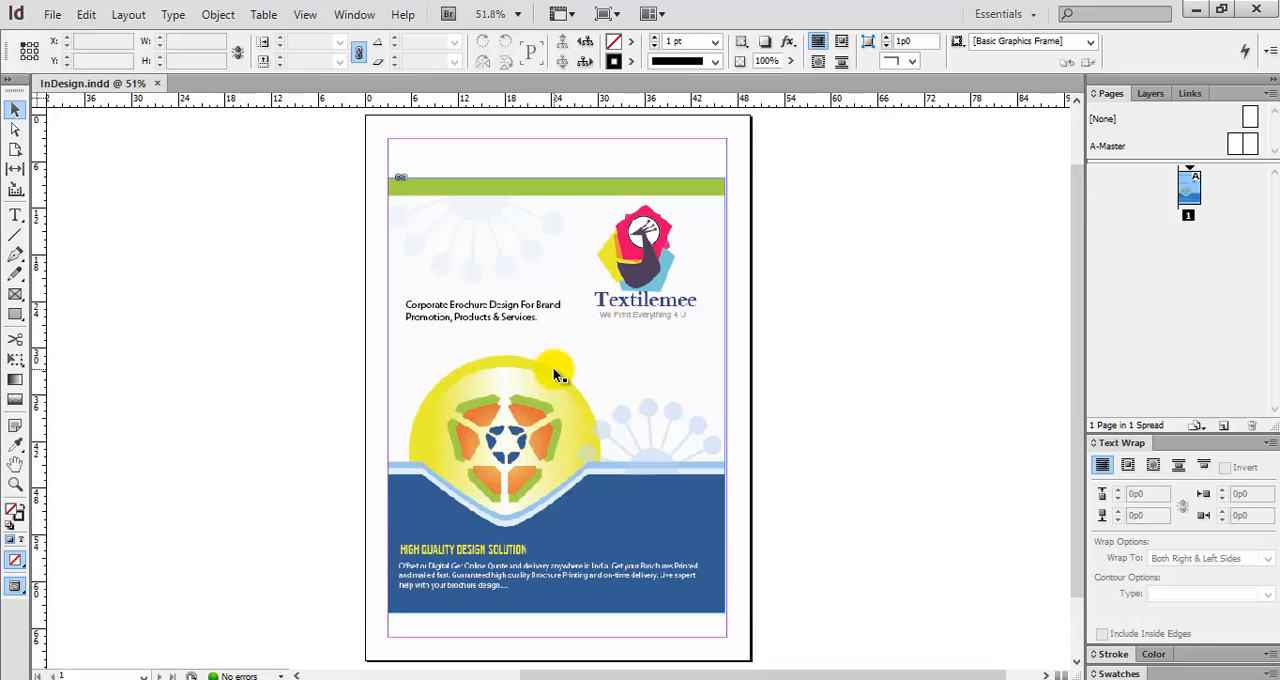
mouse_move(600, 412)
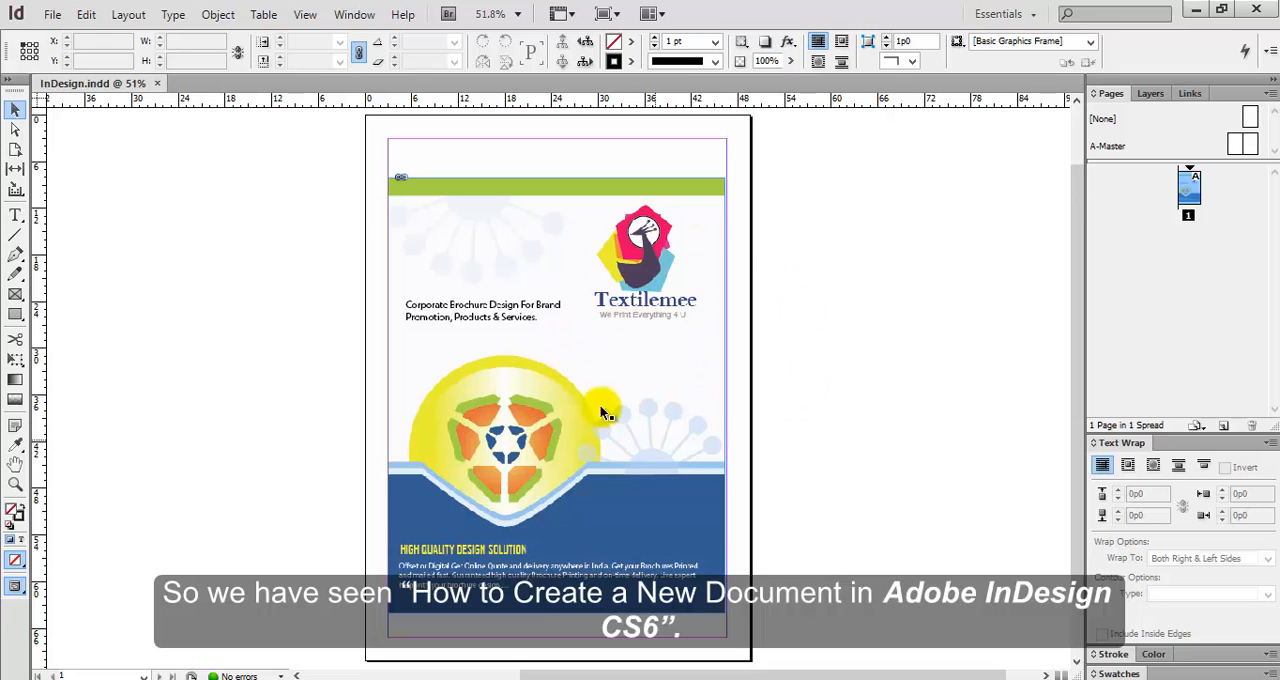
mouse_move(664, 304)
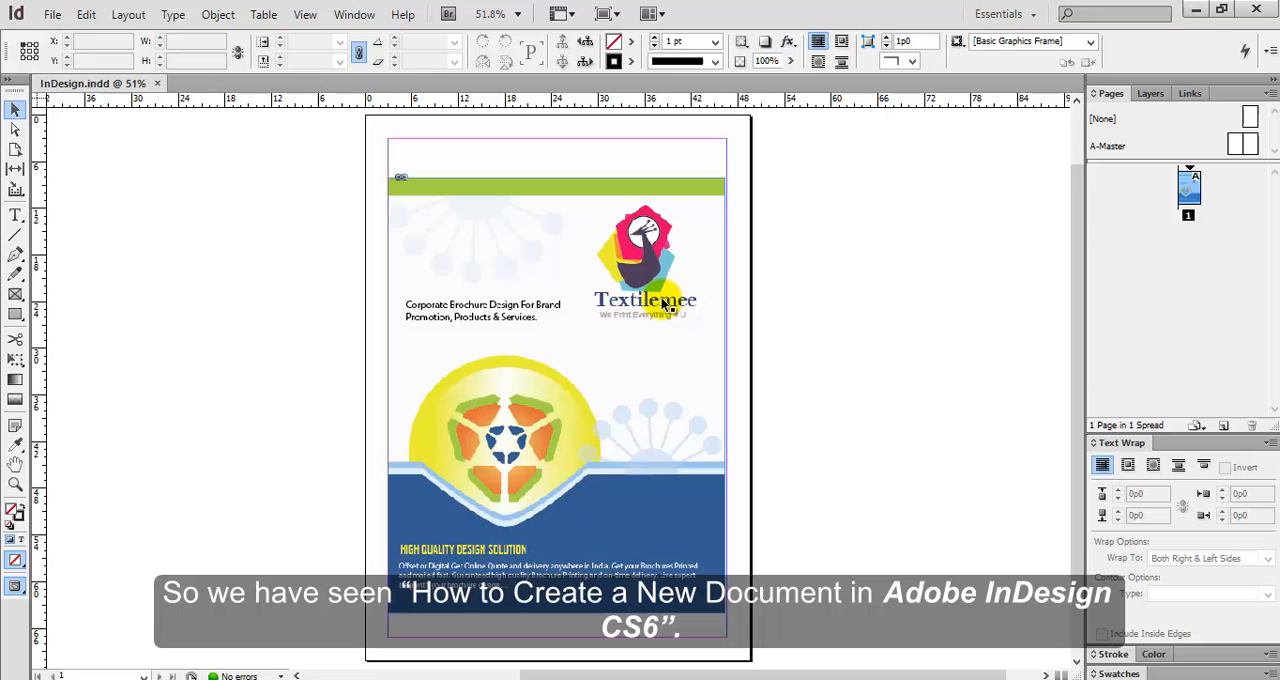
mouse_move(796, 320)
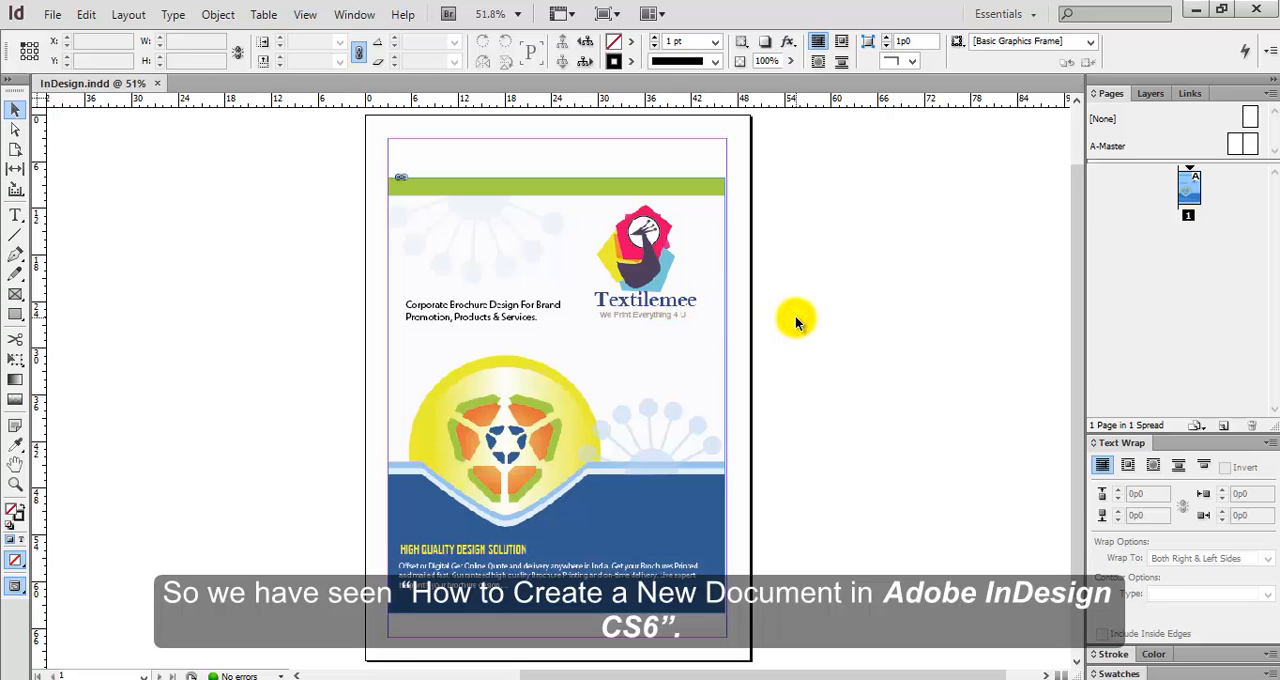